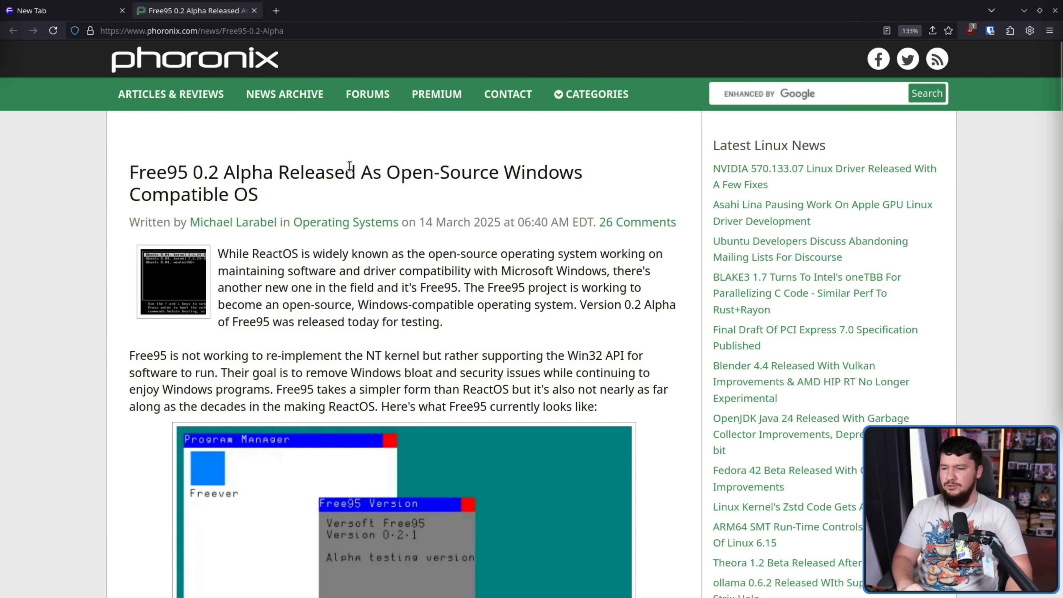
{"action": "mouse_move", "coordinate": [524, 196]}
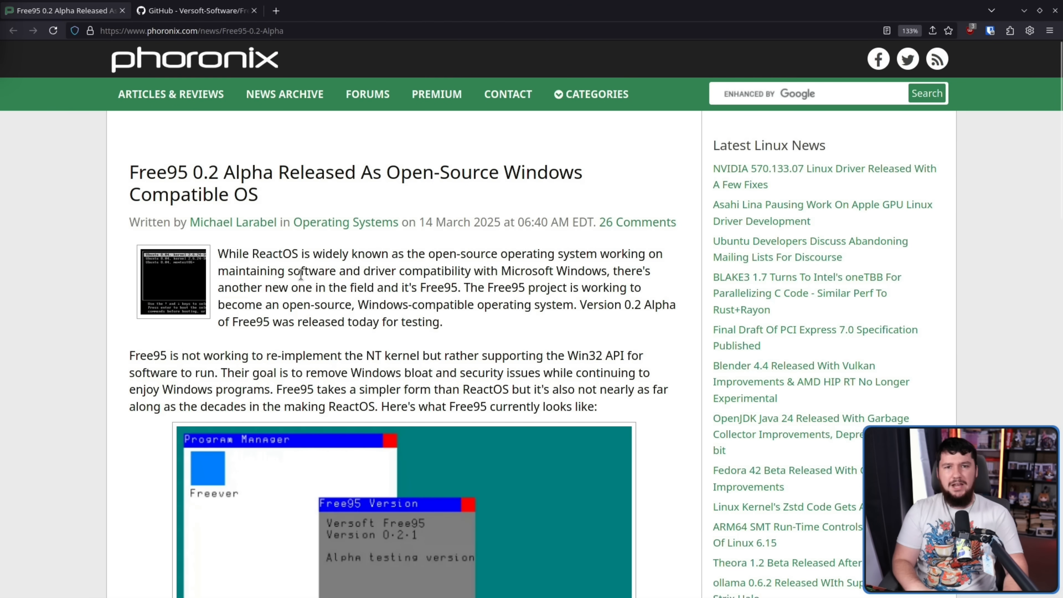
{"action": "mouse_move", "coordinate": [308, 285]}
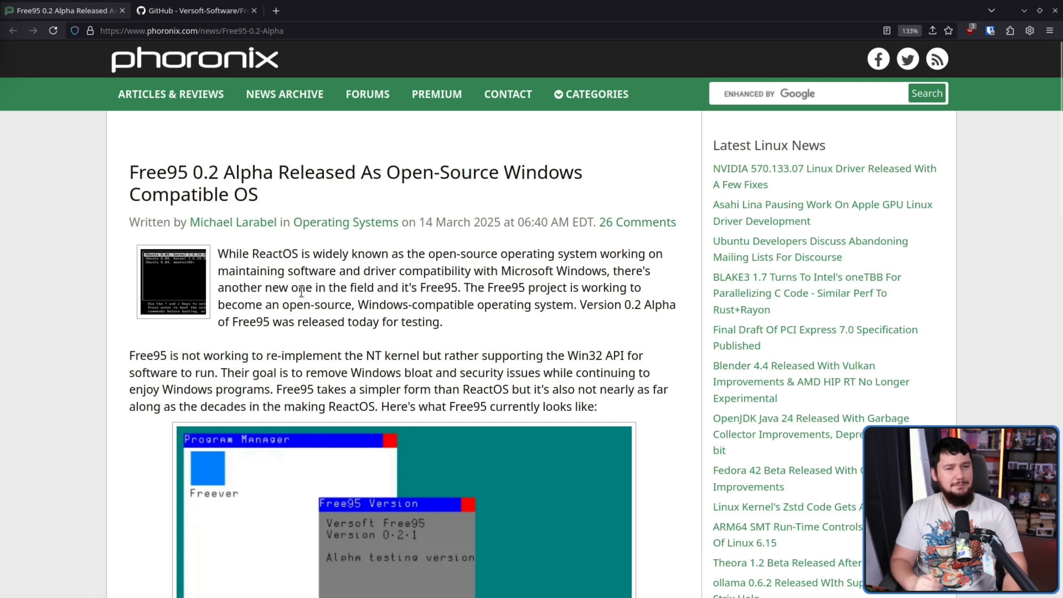
- Move from the Free95 GitHub repository tab to The Register's vaporware article tab
{"action": "left_click", "coordinate": [196, 10]}
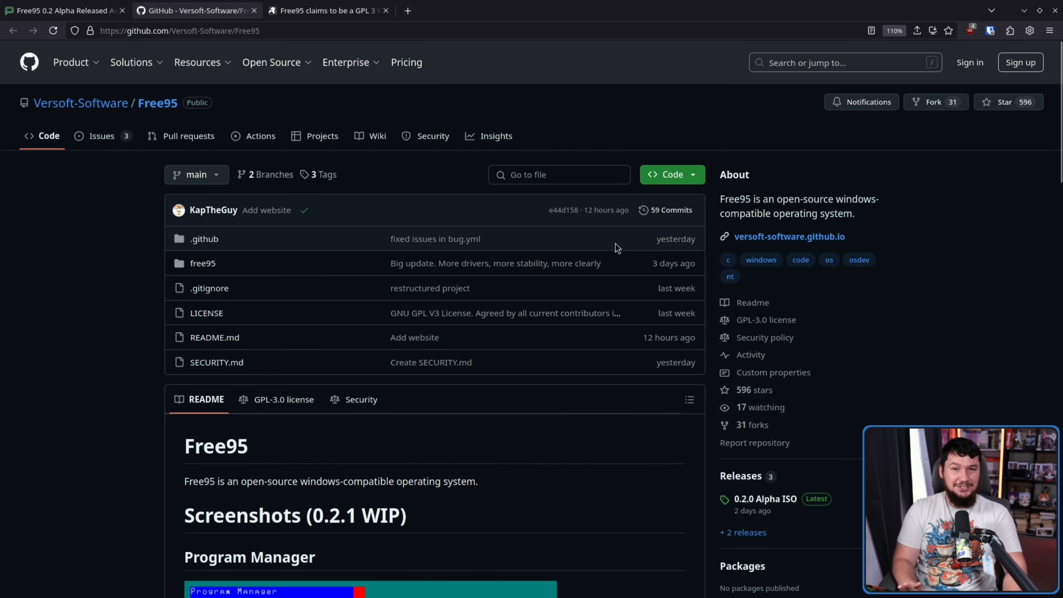
{"action": "left_click", "coordinate": [326, 10]}
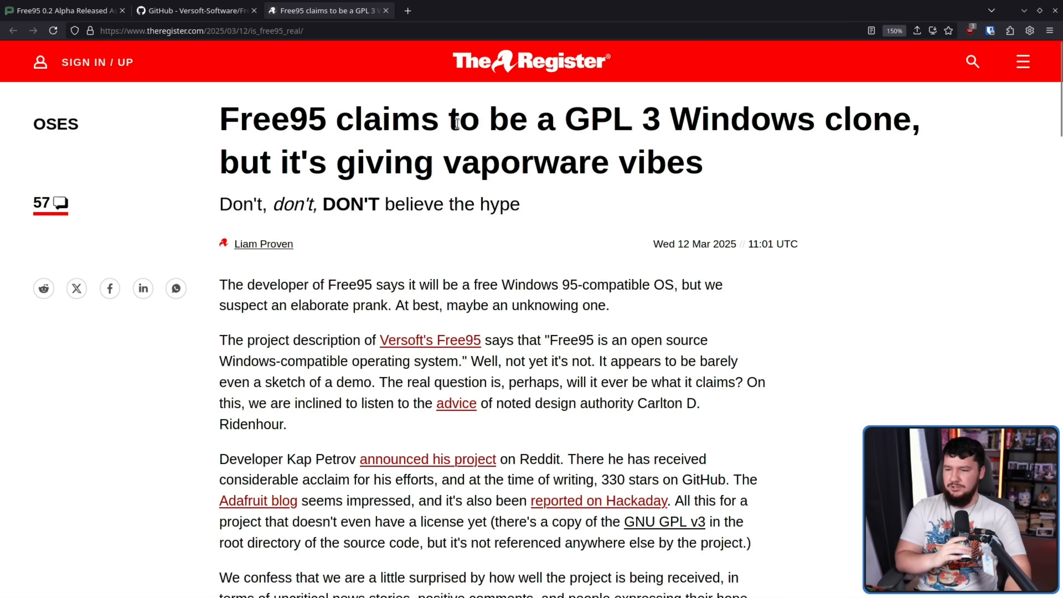
{"action": "mouse_move", "coordinate": [642, 238]}
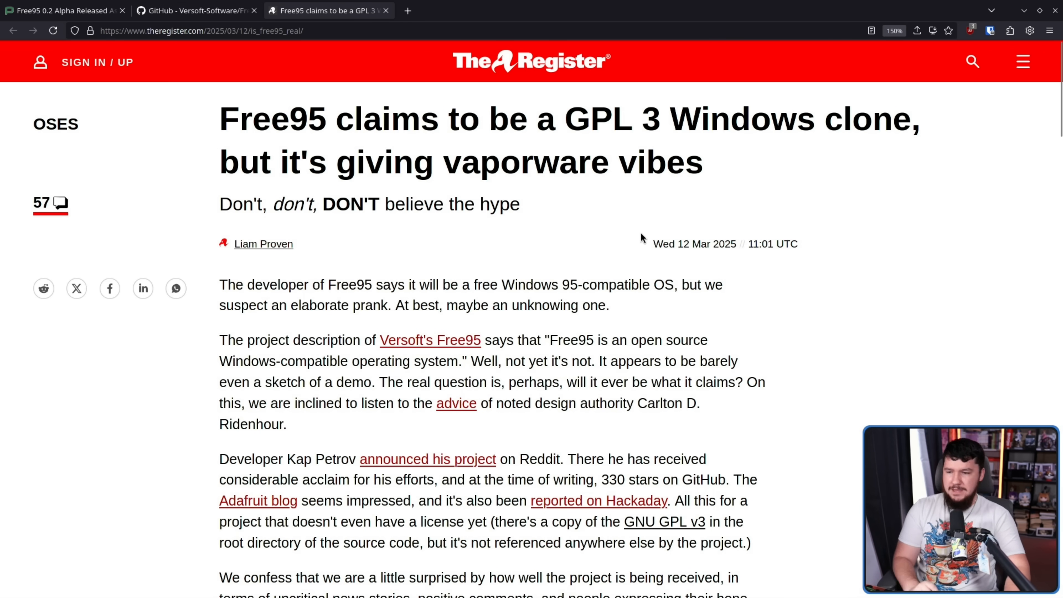
{"action": "mouse_move", "coordinate": [386, 226]}
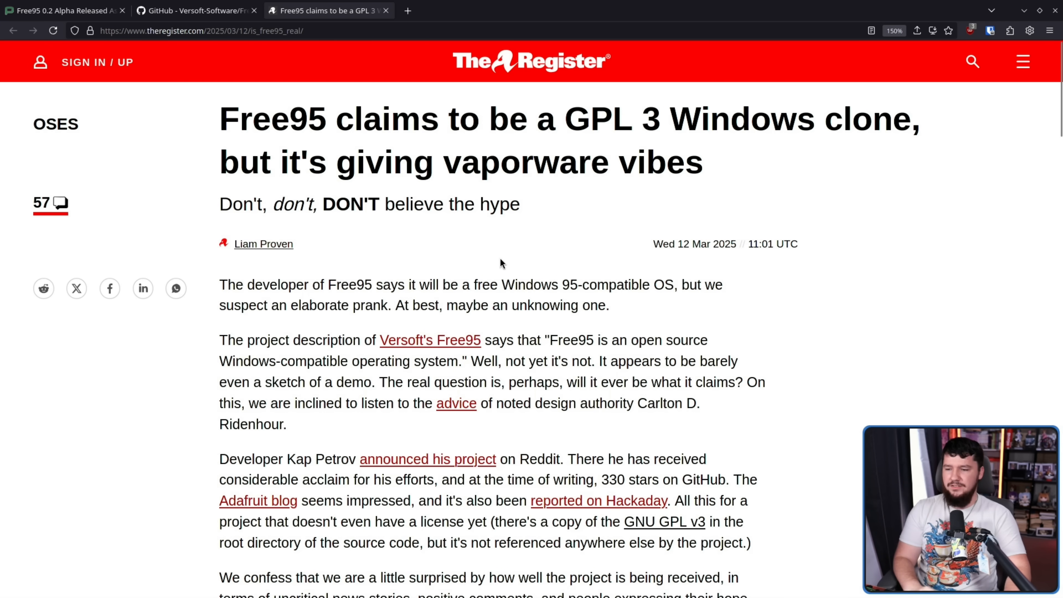
{"action": "scroll", "scroll_direction": "down", "scroll_amount": 3}
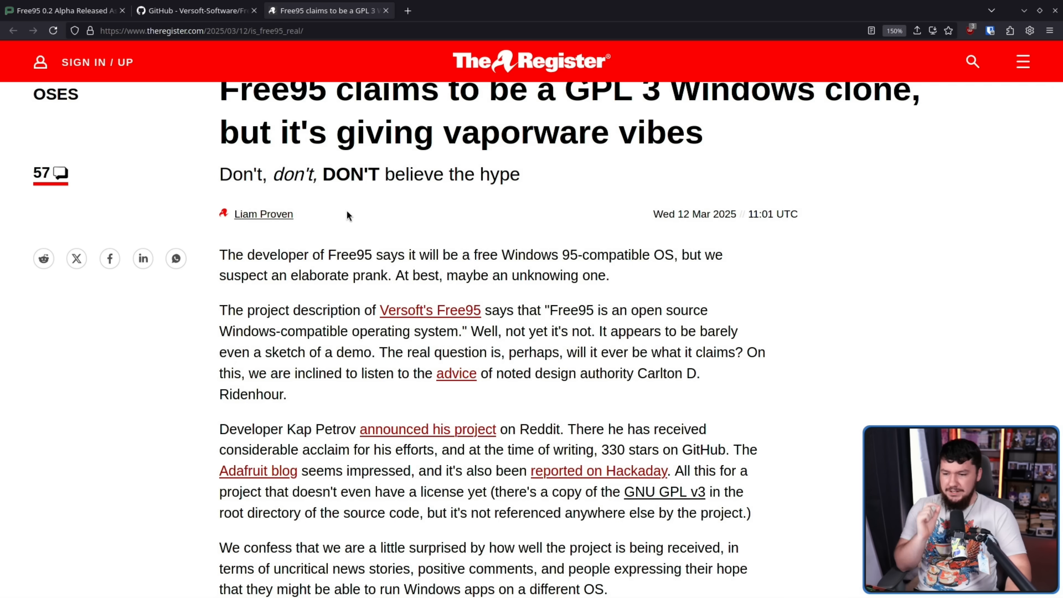
{"action": "mouse_move", "coordinate": [428, 245]}
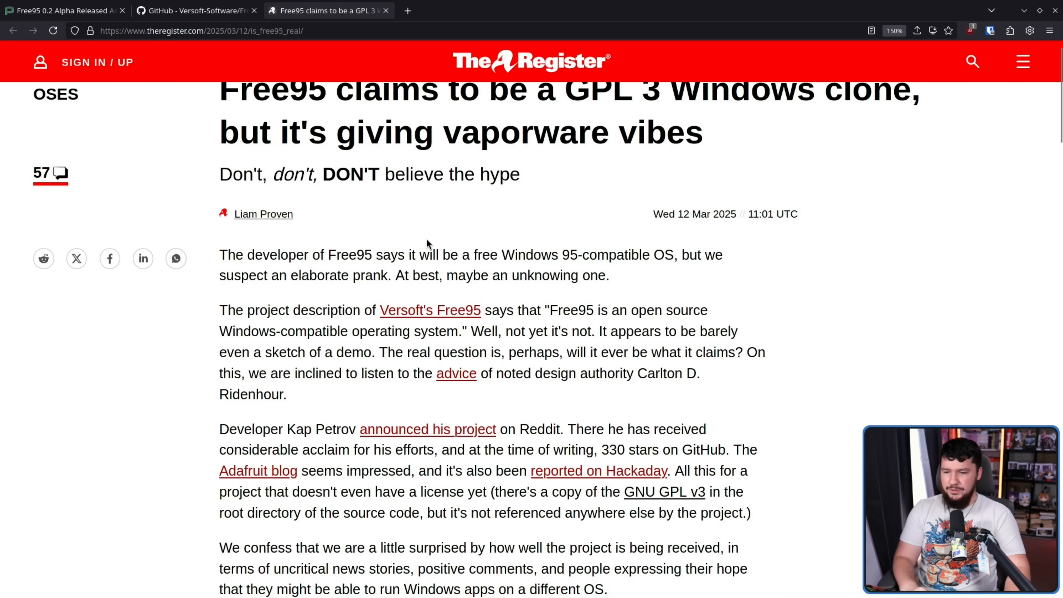
{"action": "mouse_move", "coordinate": [447, 217]}
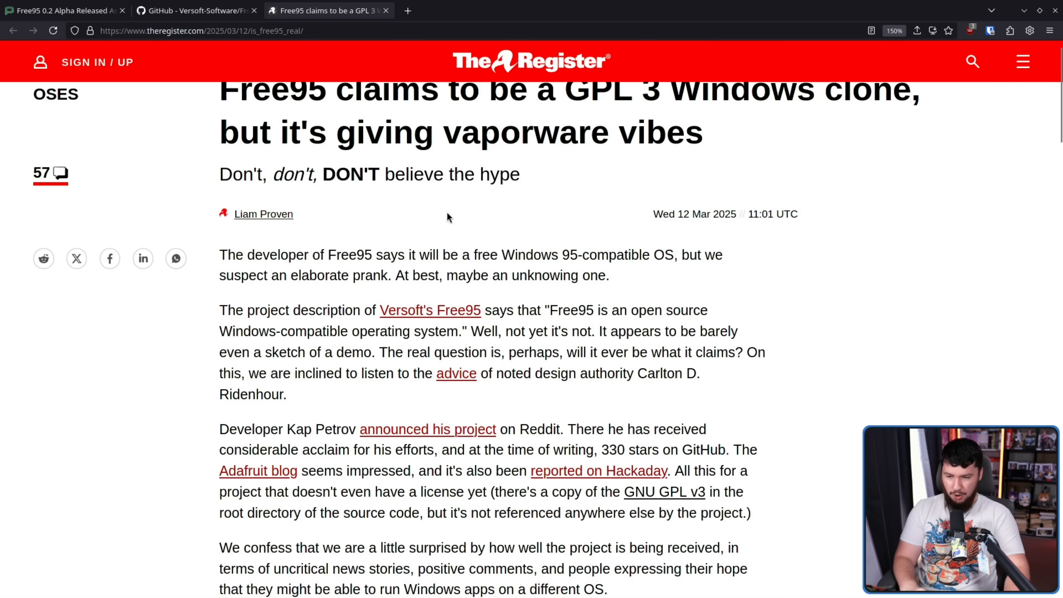
{"action": "mouse_move", "coordinate": [452, 198]}
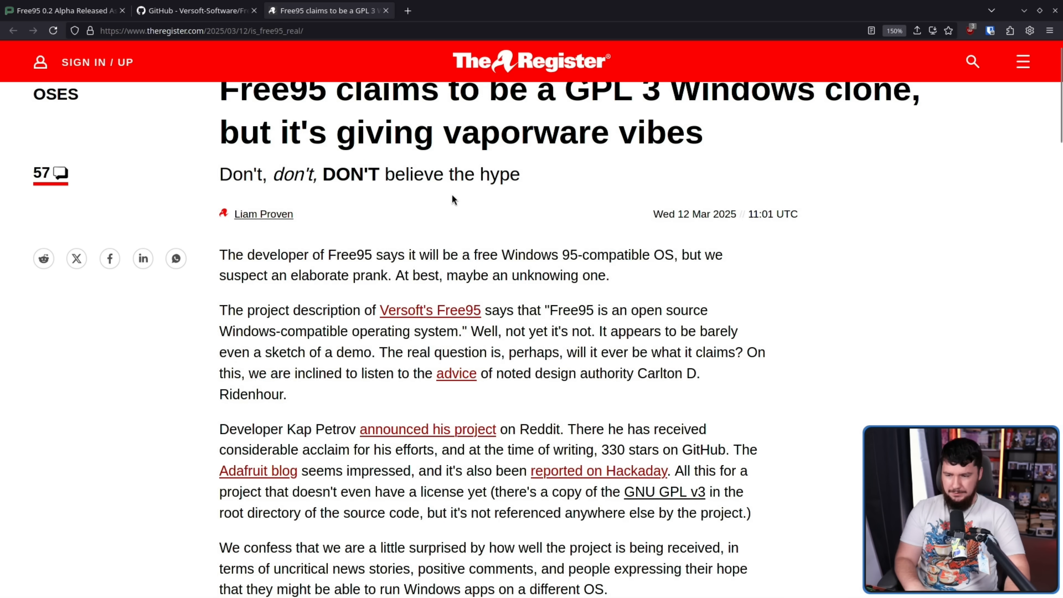
{"action": "scroll", "scroll_direction": "down", "scroll_amount": 3}
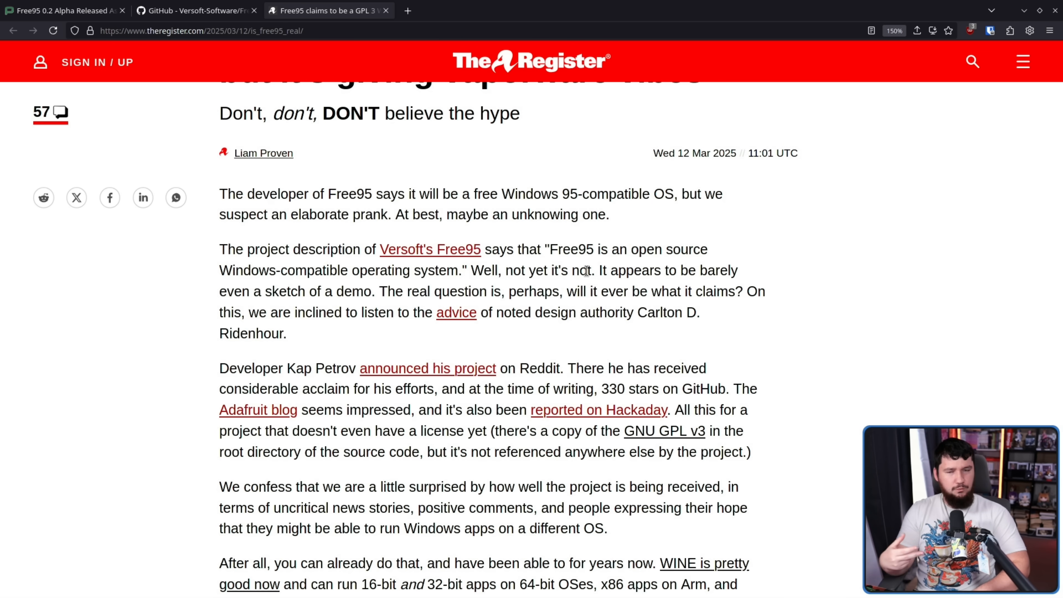
{"action": "scroll", "scroll_direction": "down", "scroll_amount": 3}
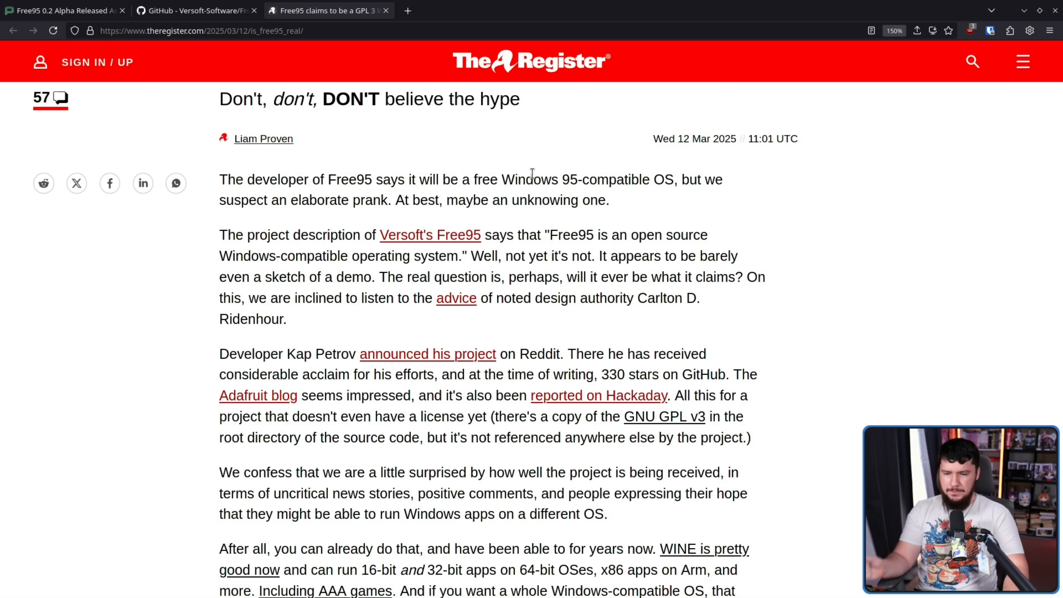
{"action": "mouse_move", "coordinate": [542, 183]}
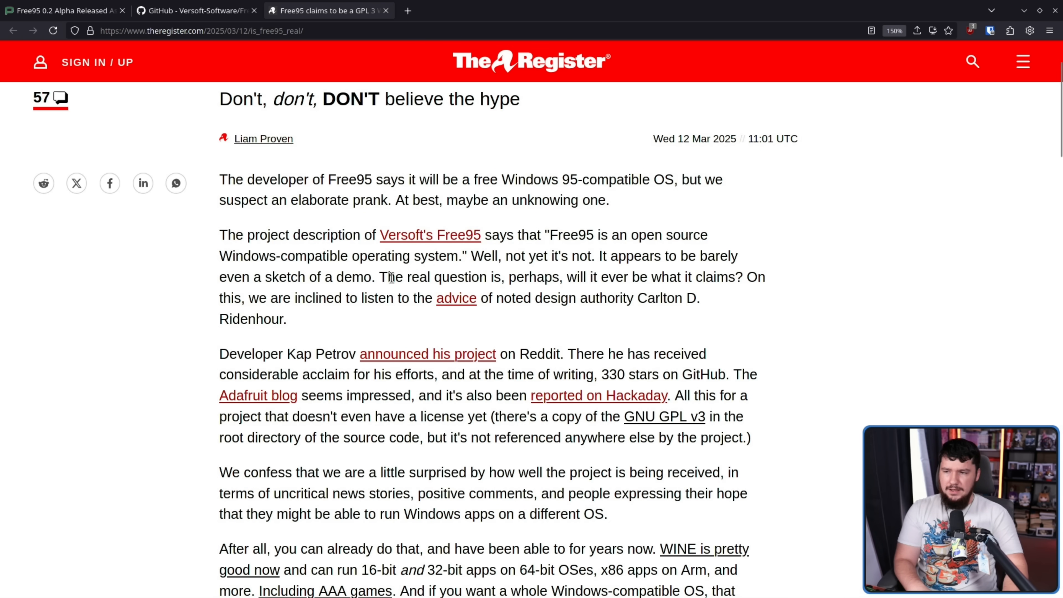
{"action": "left_click", "coordinate": [193, 10]}
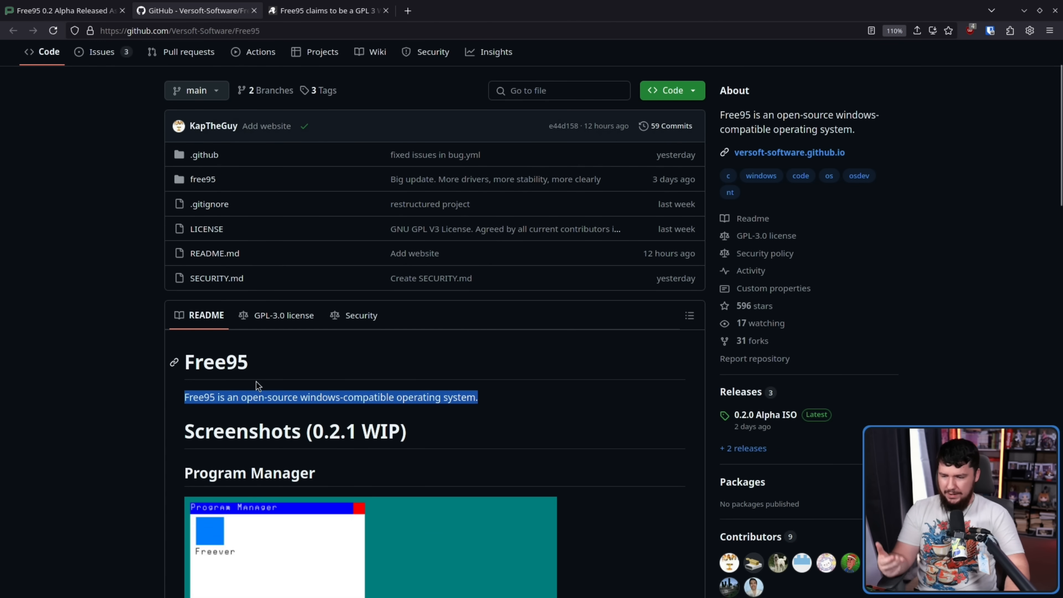
{"action": "mouse_move", "coordinate": [152, 407]}
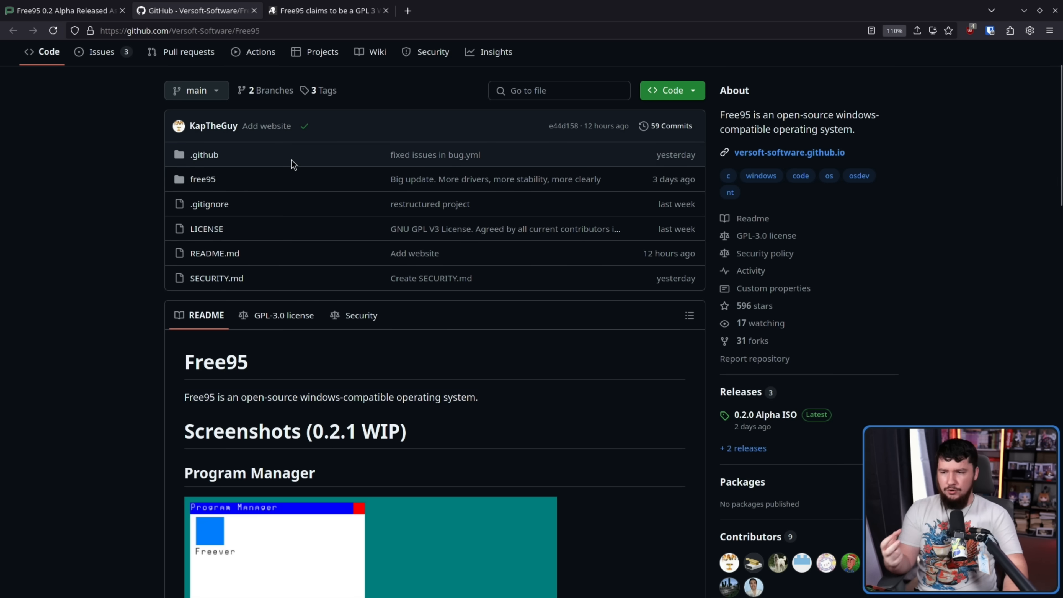
{"action": "left_click", "coordinate": [325, 10]}
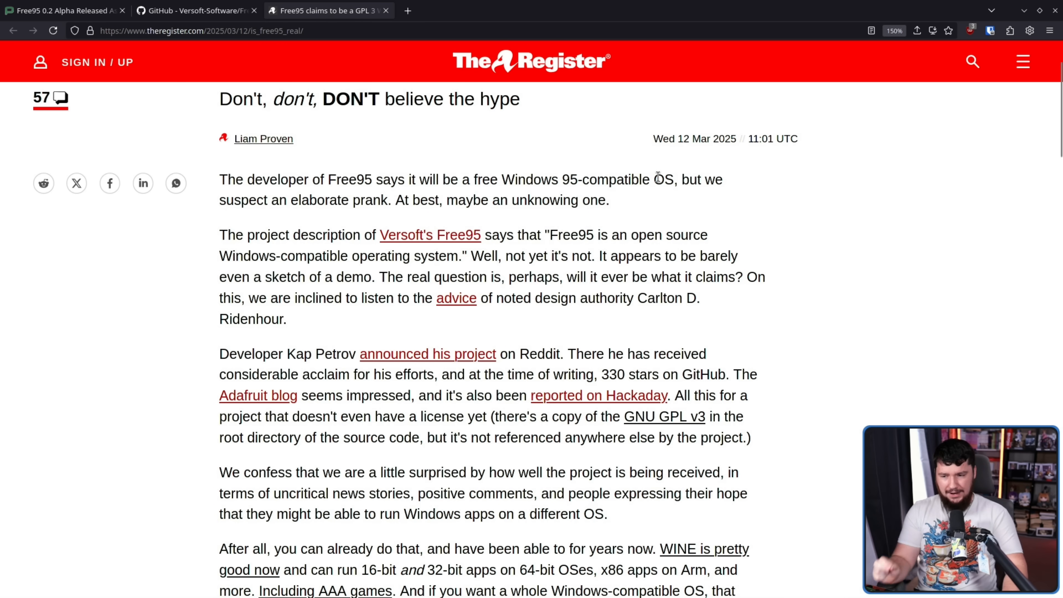
{"action": "mouse_move", "coordinate": [675, 197]}
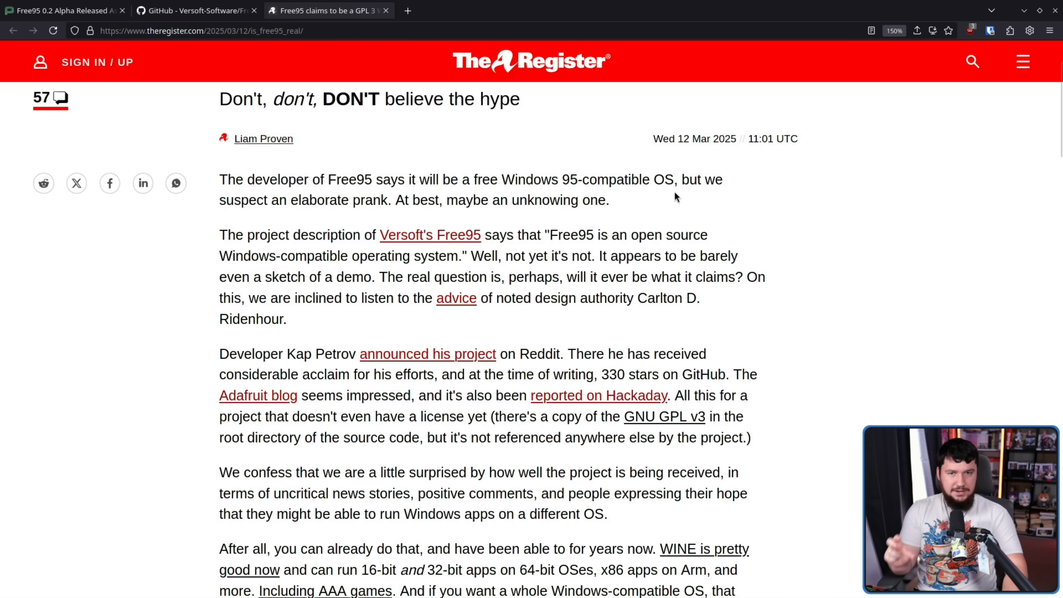
- Open the developer's r/osdev Free95 announcement post and read down through its comments
{"action": "left_click", "coordinate": [428, 354]}
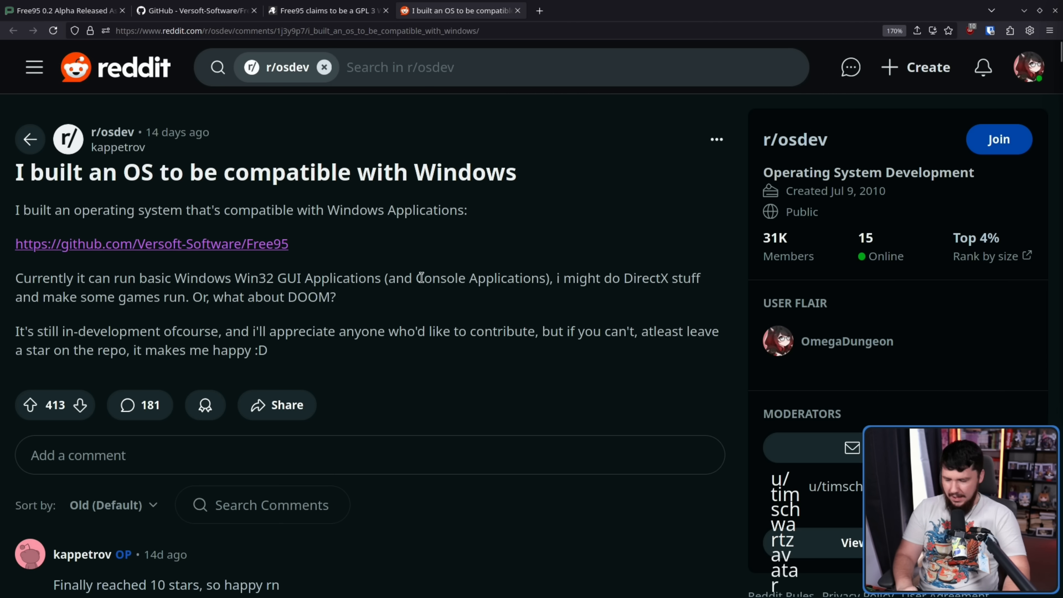
{"action": "scroll", "scroll_direction": "down", "scroll_amount": 3}
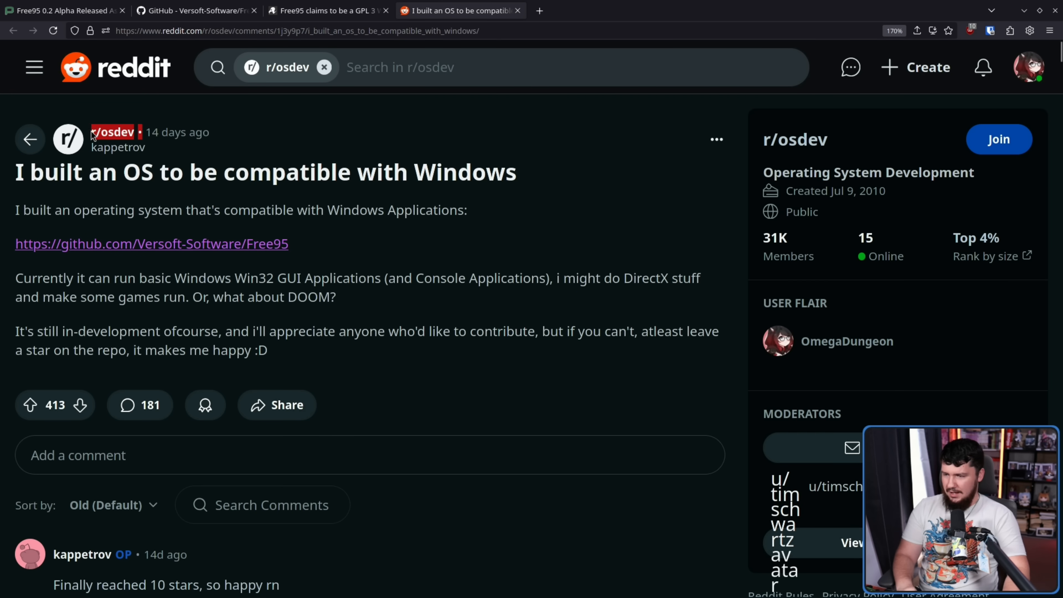
{"action": "mouse_move", "coordinate": [90, 134]}
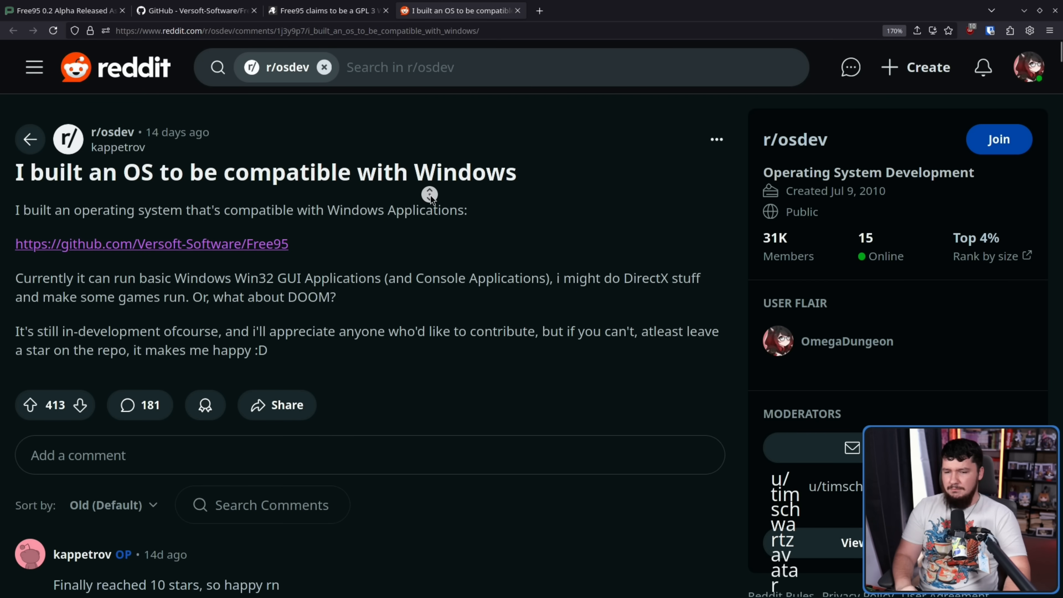
{"action": "scroll", "scroll_direction": "down", "scroll_amount": 3}
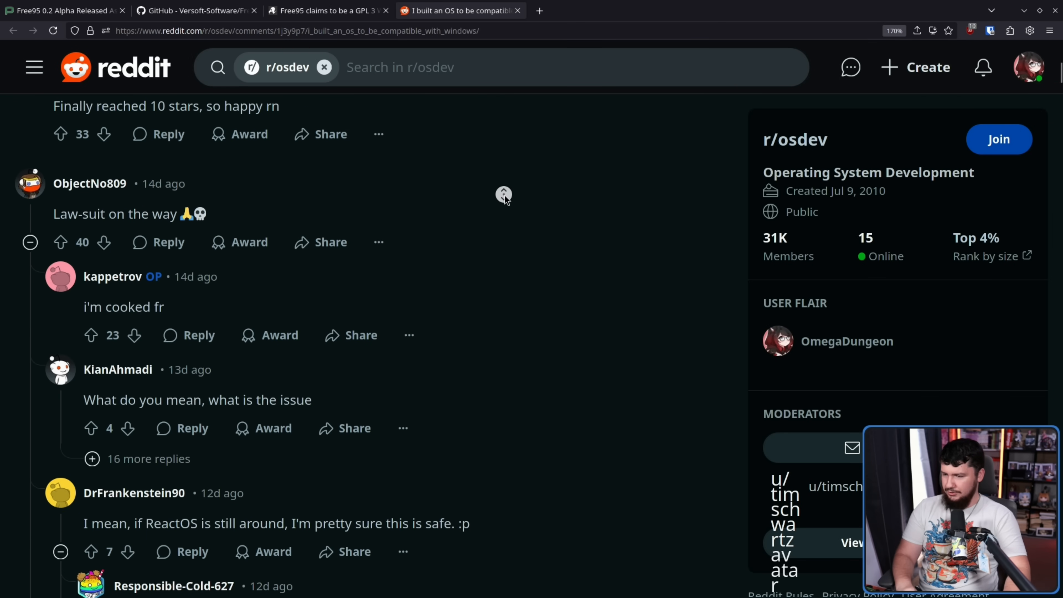
{"action": "scroll", "scroll_direction": "down", "scroll_amount": 3}
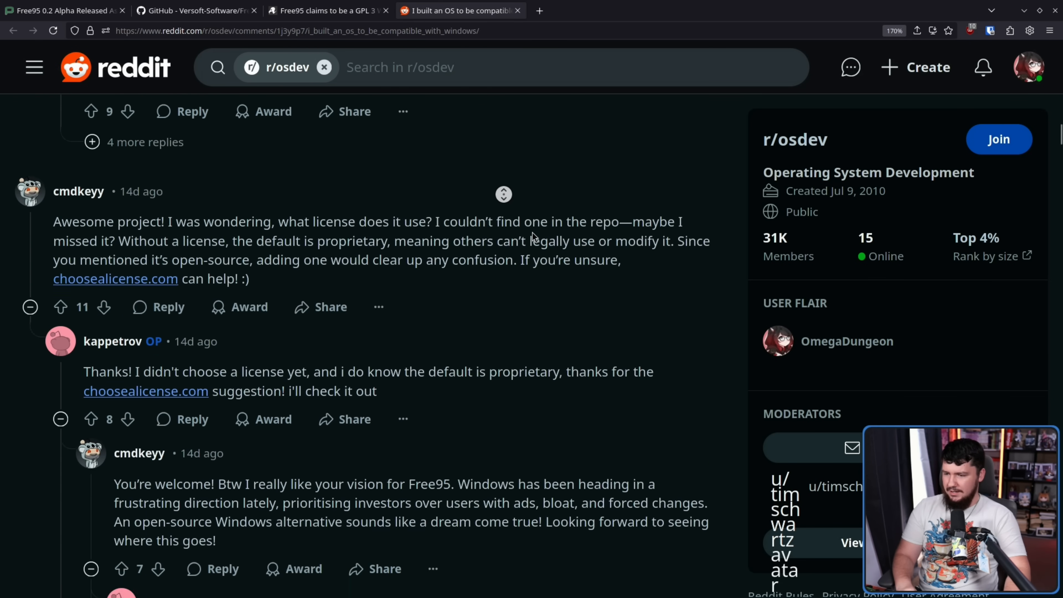
{"action": "scroll", "scroll_direction": "down", "scroll_amount": 3}
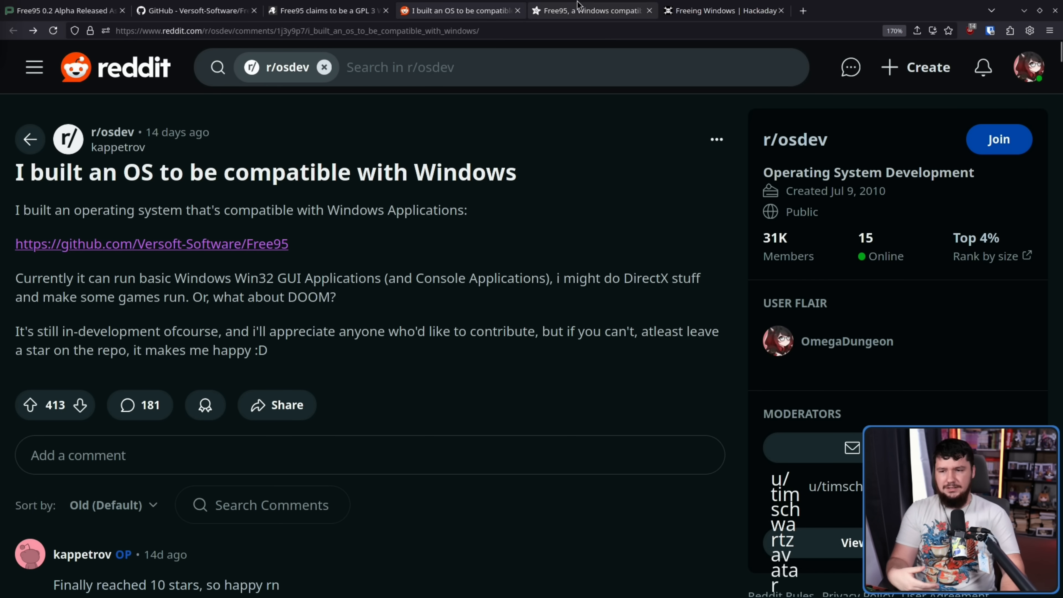
- Search Hackaday's Freeing Windows page for 'hobby' to reach Alexander Gräf's criticism
{"action": "left_click", "coordinate": [722, 10]}
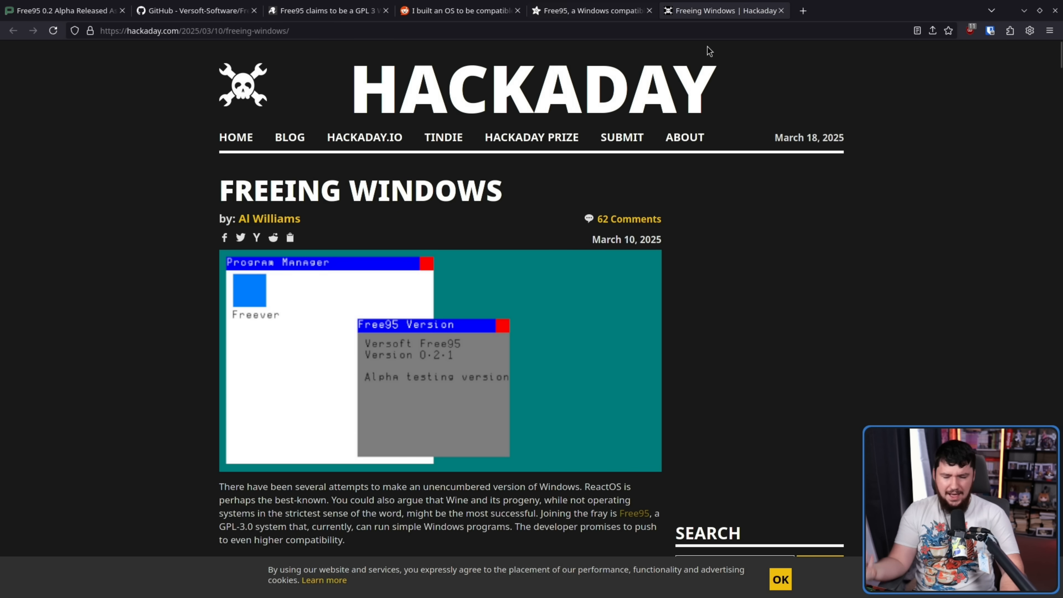
{"action": "mouse_move", "coordinate": [759, 113]}
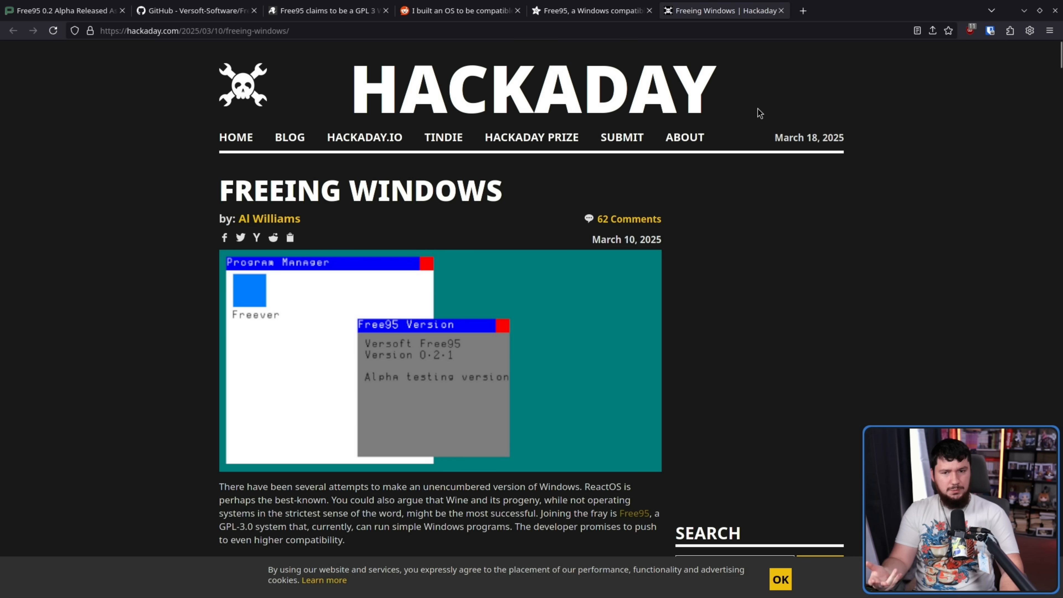
{"action": "mouse_move", "coordinate": [876, 161]}
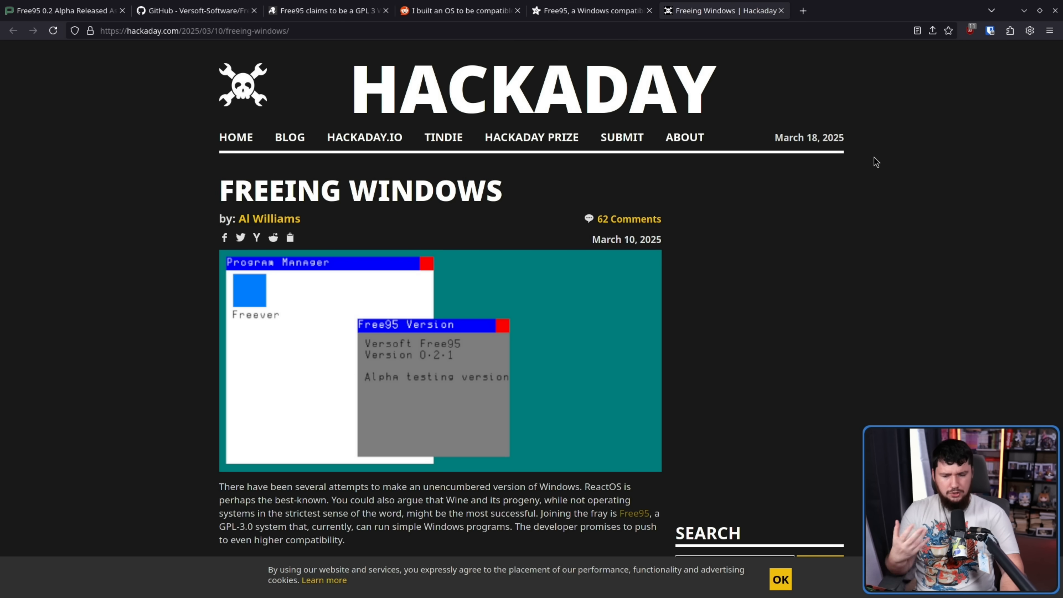
{"action": "mouse_move", "coordinate": [865, 188]}
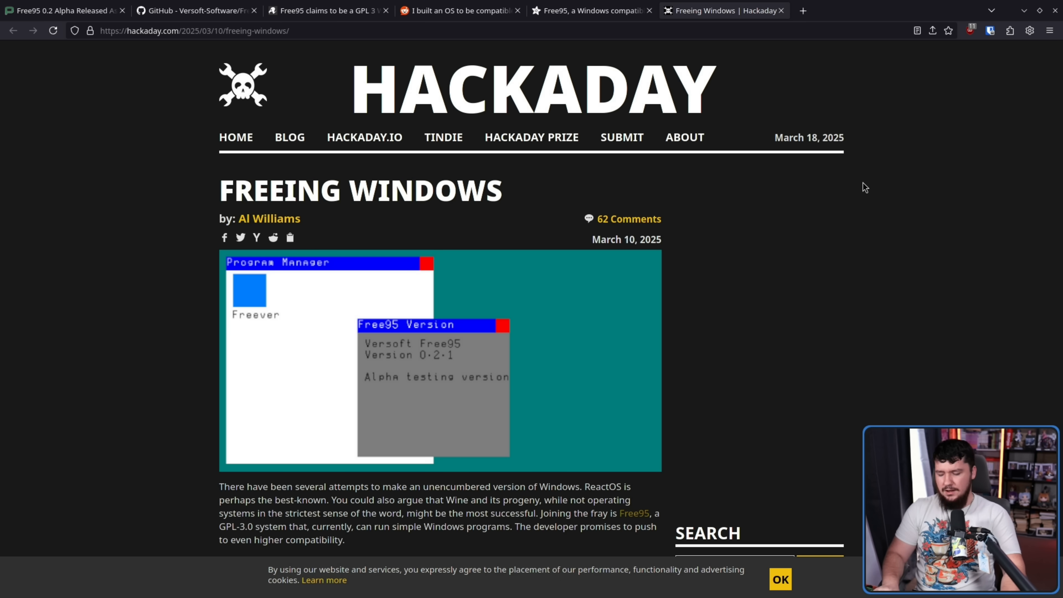
{"action": "type", "text": "hobby"}
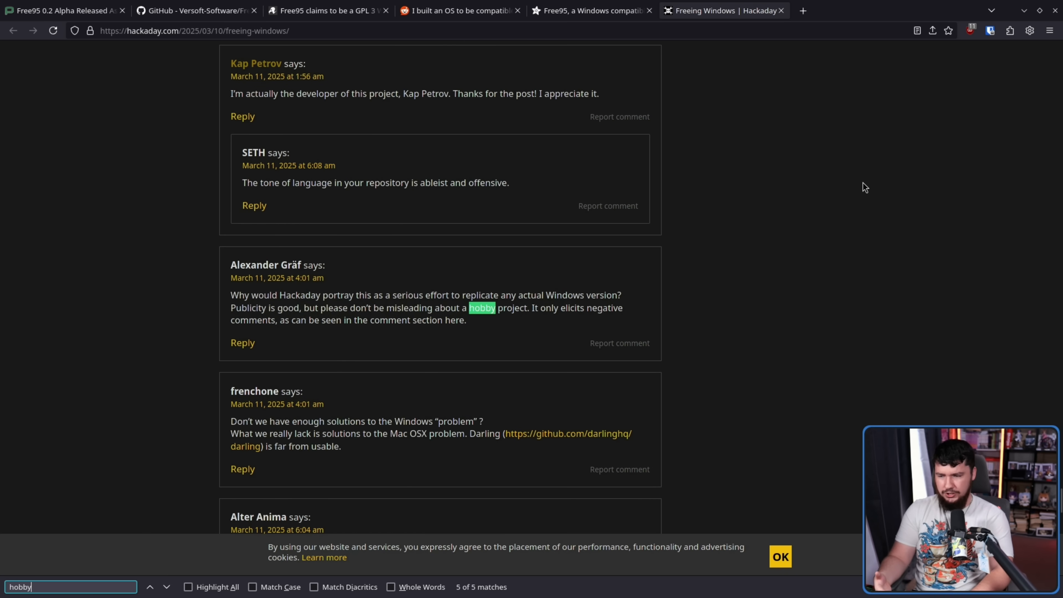
{"action": "mouse_move", "coordinate": [644, 237]}
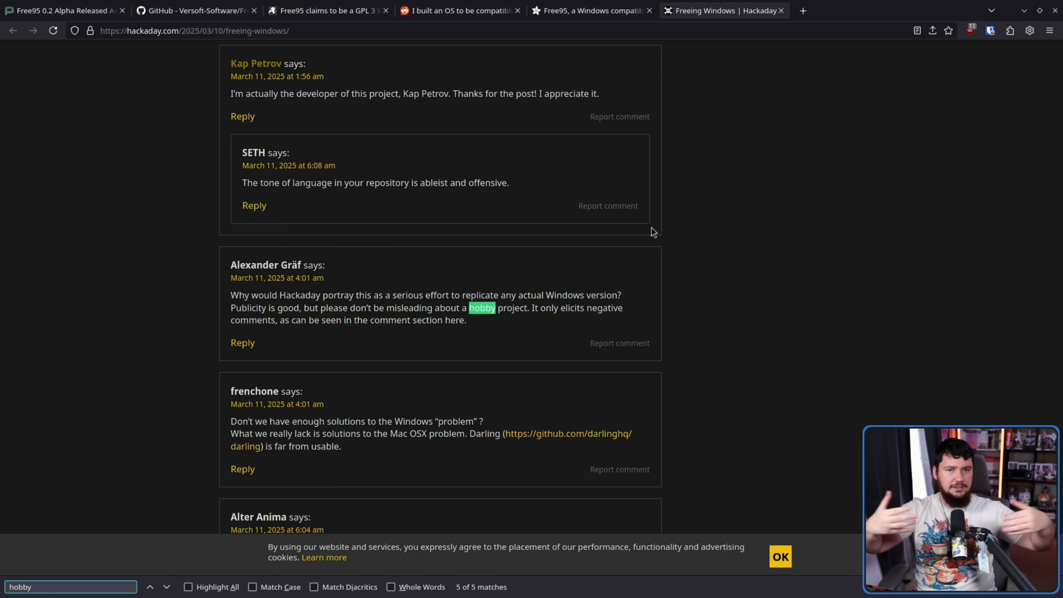
- Return to The Register article's paragraph on Reddit acclaim, GitHub stars and the GPL v3 copy
{"action": "left_click", "coordinate": [329, 10]}
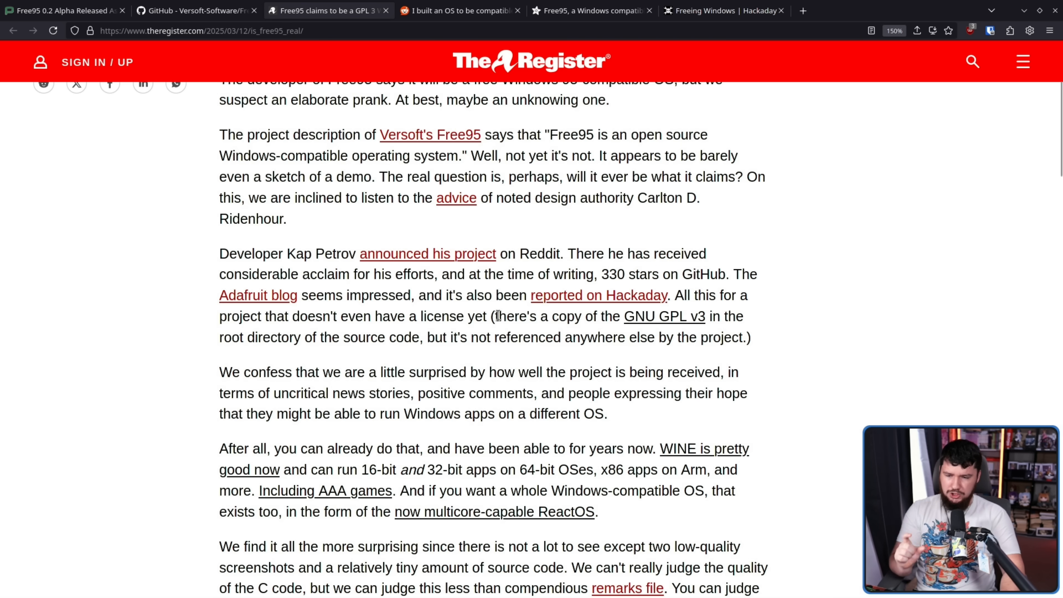
{"action": "mouse_move", "coordinate": [517, 320]}
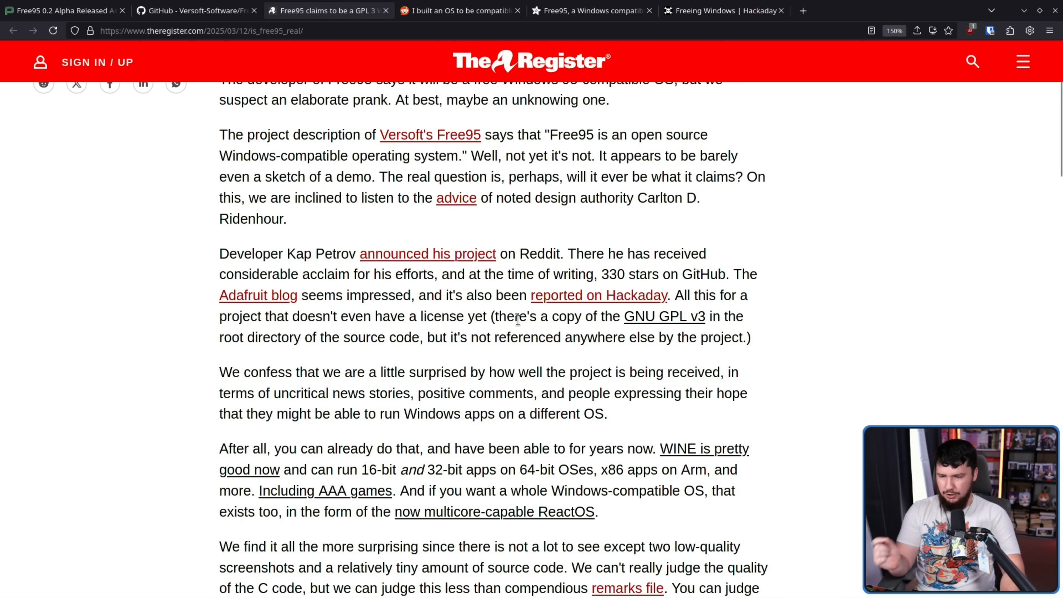
{"action": "mouse_move", "coordinate": [597, 278]}
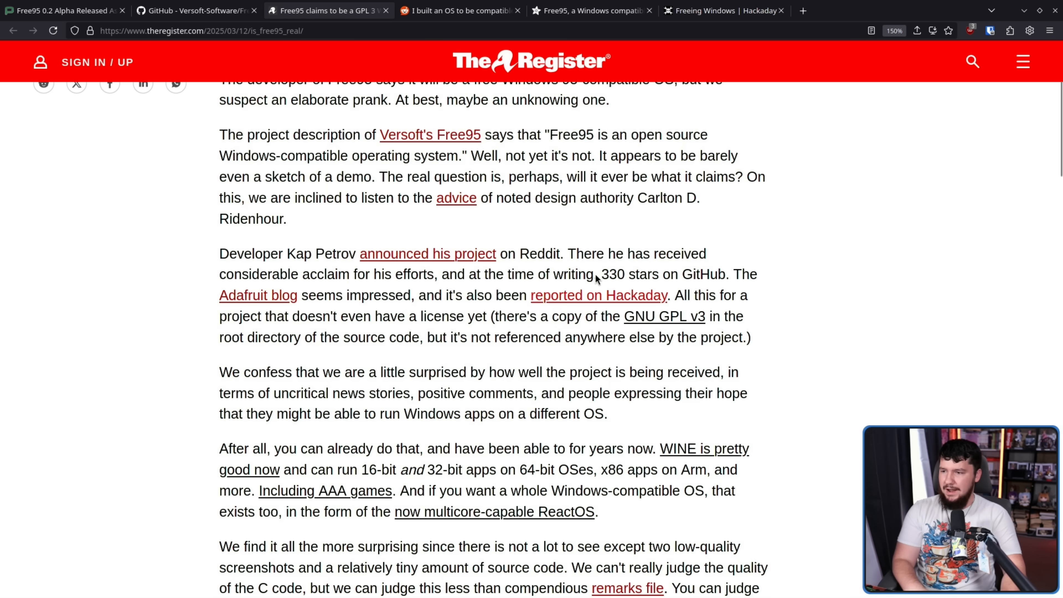
- Show the Free95 repository listing with its LICENSE file, zoomed in twice for readability
{"action": "left_click", "coordinate": [195, 10]}
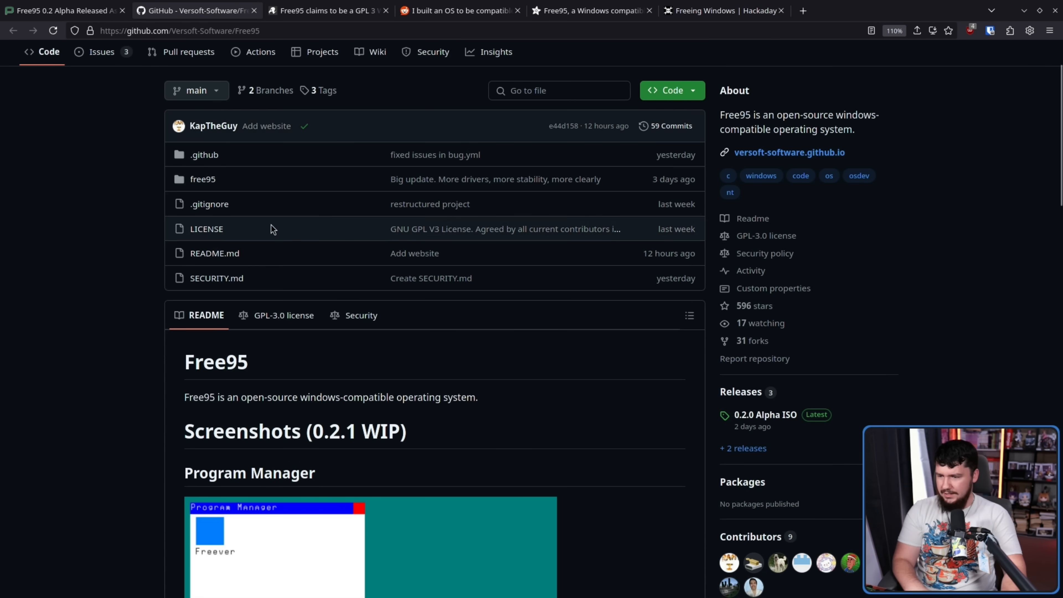
{"action": "left_click", "coordinate": [205, 229]}
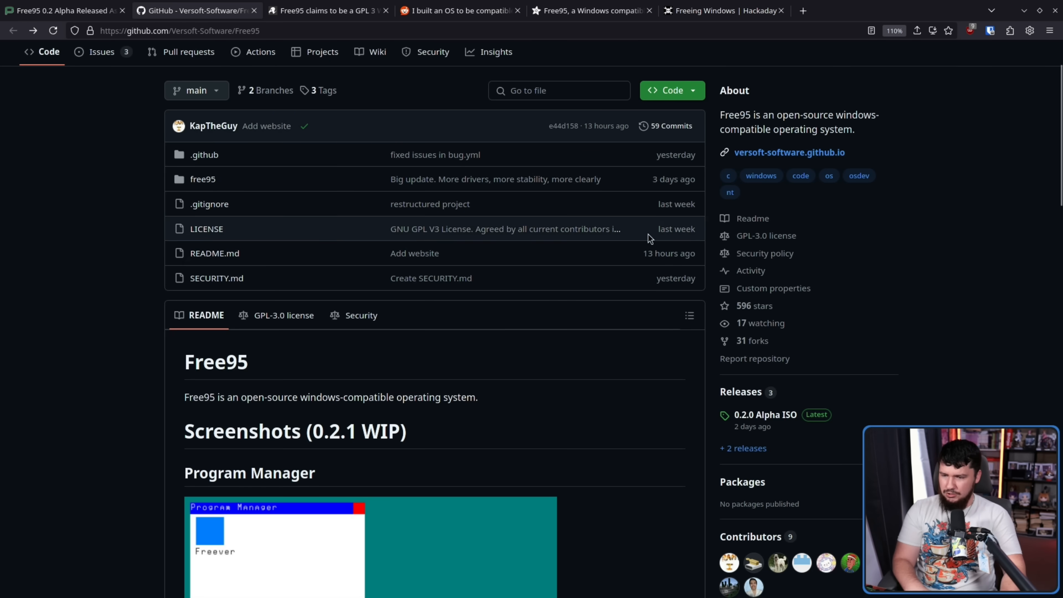
{"action": "key", "text": "ctrl+plus"}
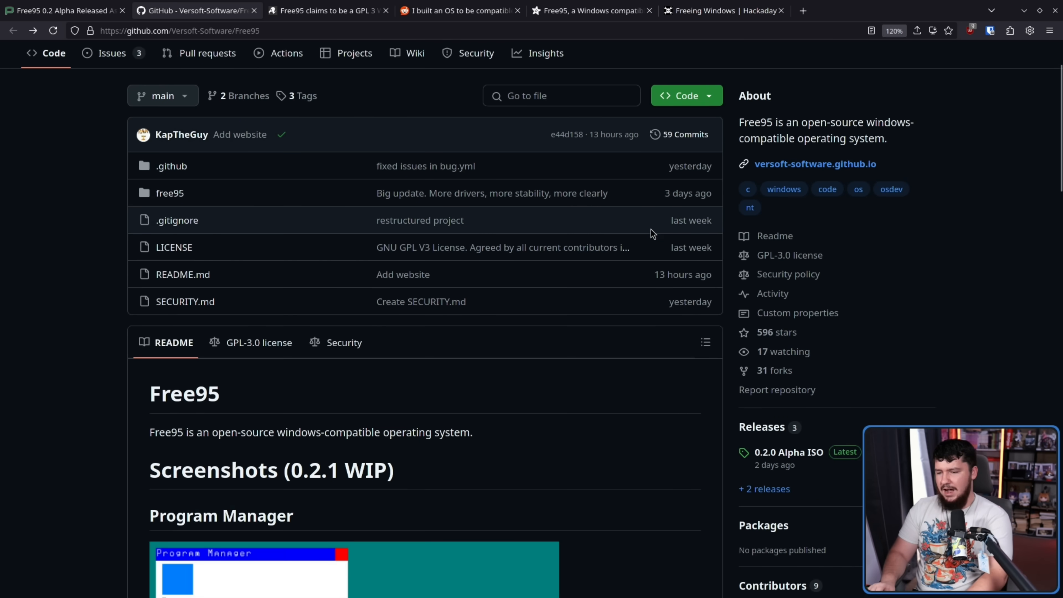
{"action": "key", "text": "ctrl+plus"}
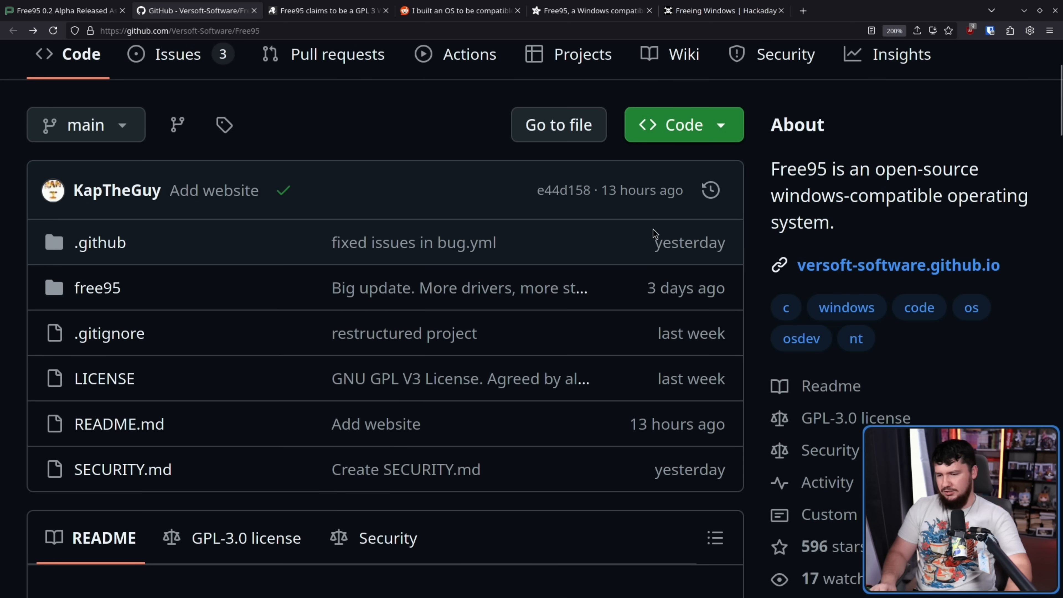
{"action": "mouse_move", "coordinate": [10, 387]}
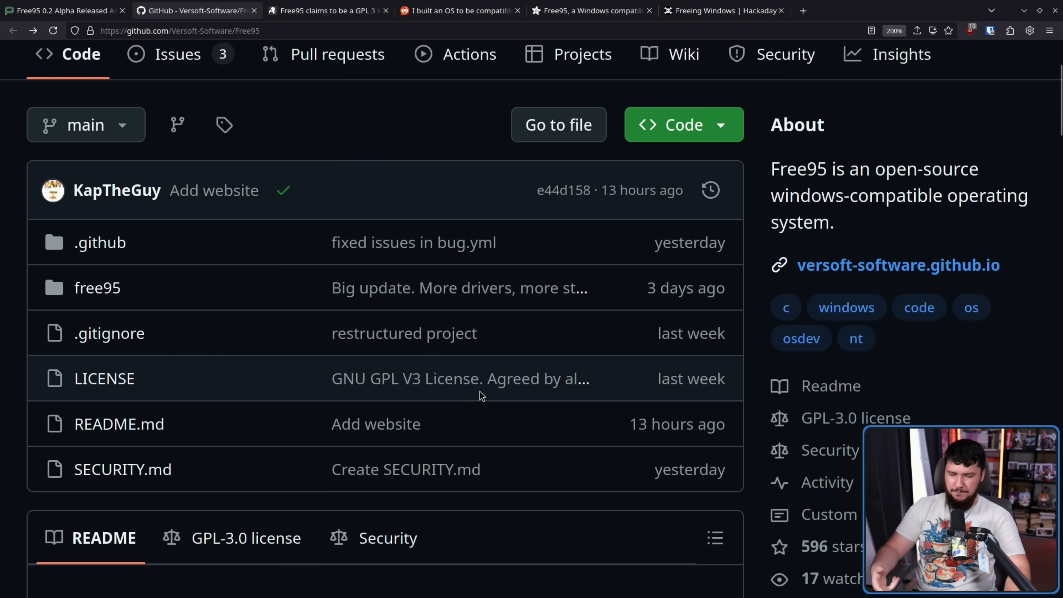
{"action": "mouse_move", "coordinate": [460, 378]}
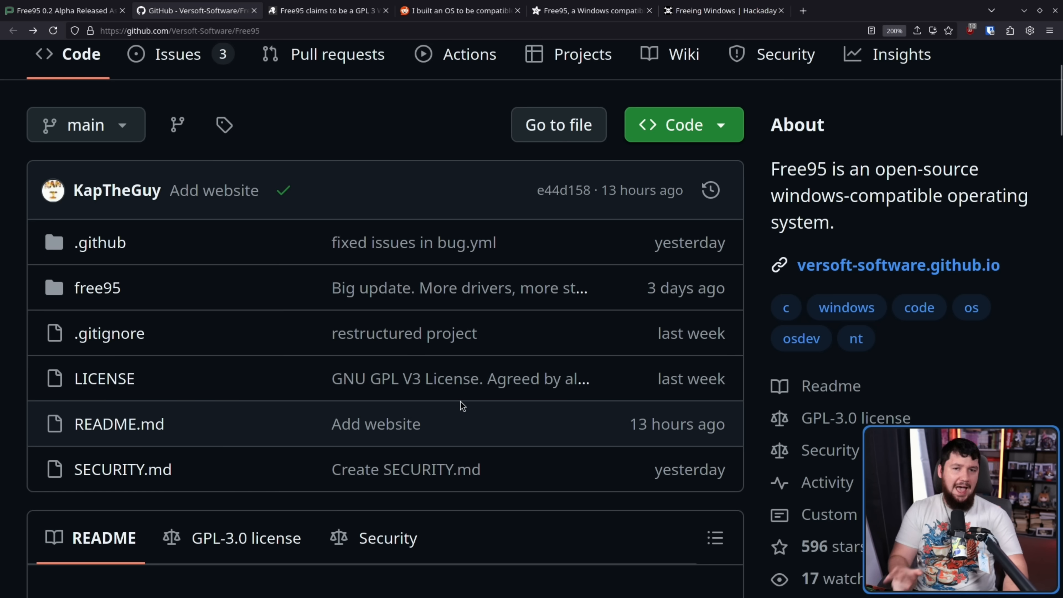
- Bring The Register article to its malware.c paragraph and Hacker News criticism quote
{"action": "left_click", "coordinate": [328, 10]}
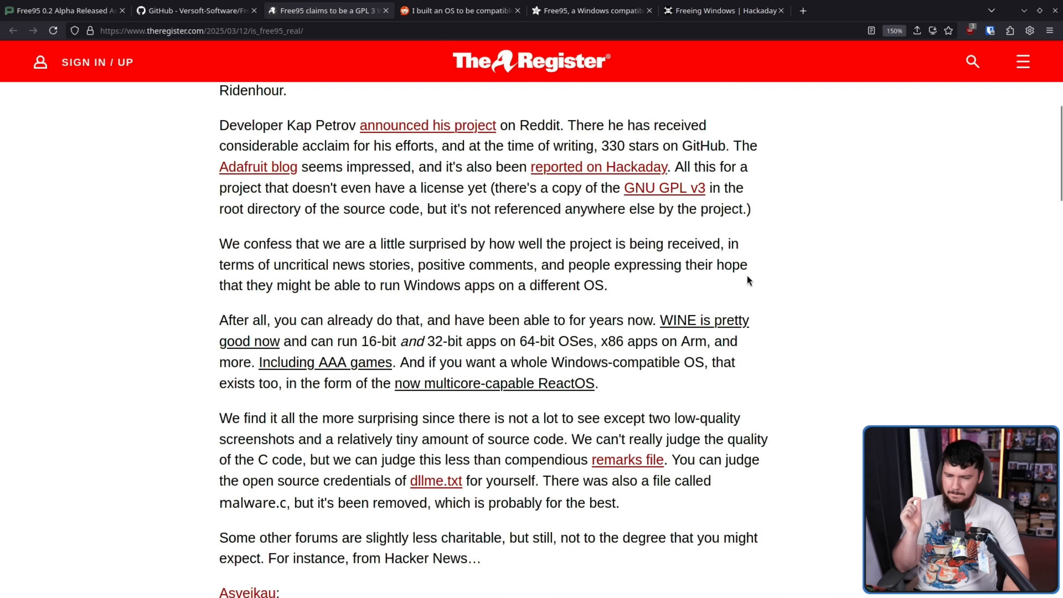
{"action": "mouse_move", "coordinate": [706, 294]}
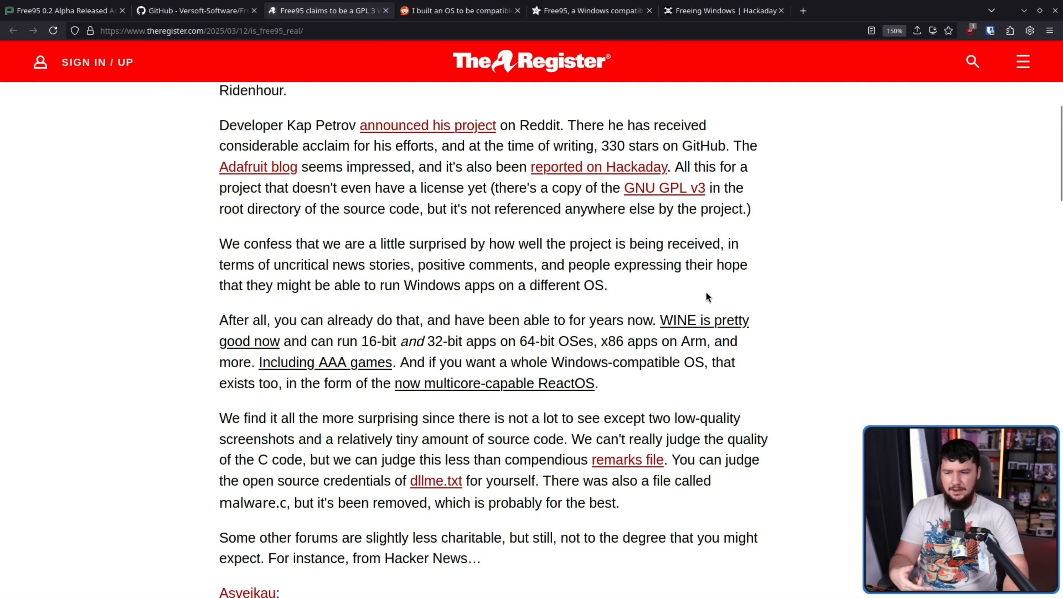
{"action": "mouse_move", "coordinate": [780, 319]}
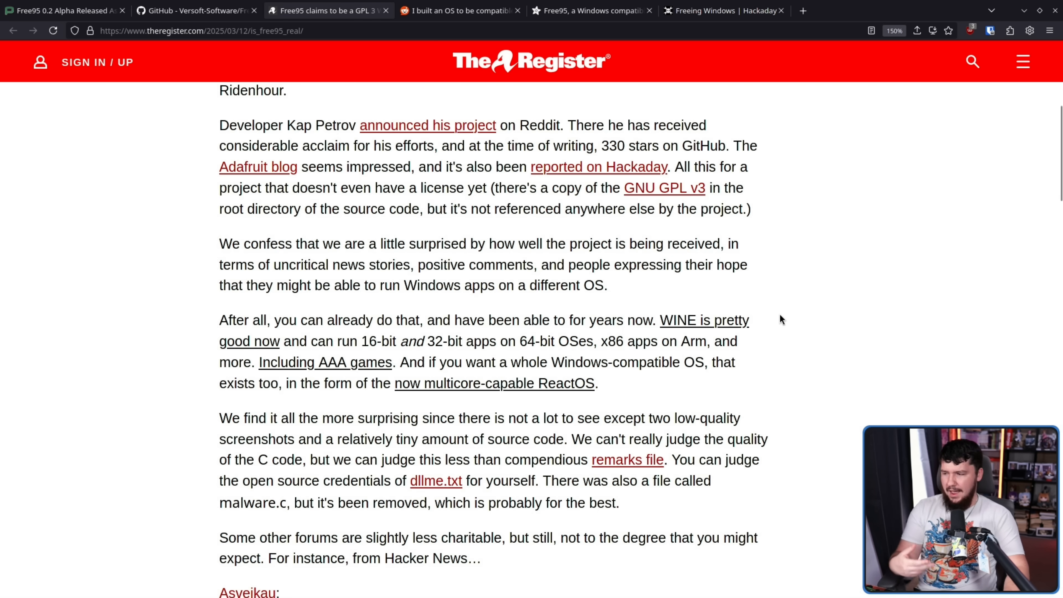
{"action": "mouse_move", "coordinate": [774, 304]}
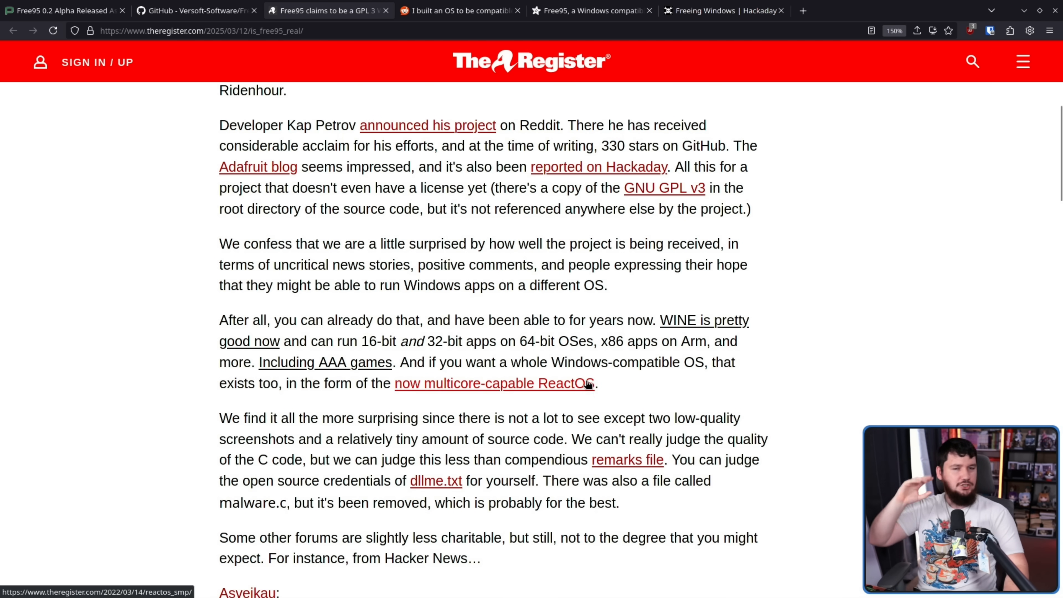
{"action": "scroll", "scroll_direction": "down", "scroll_amount": 3}
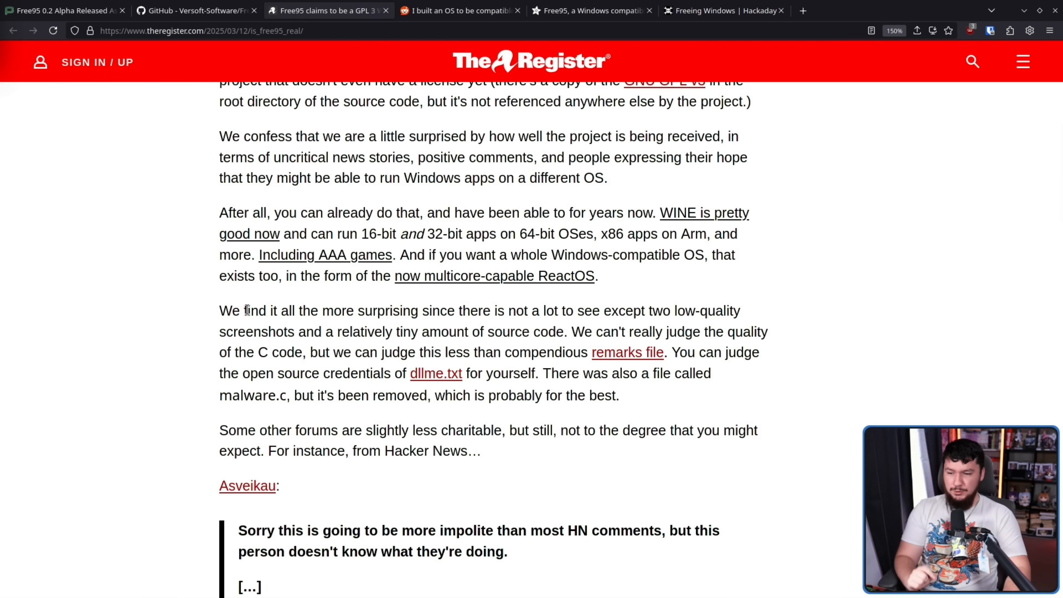
{"action": "mouse_move", "coordinate": [303, 311]}
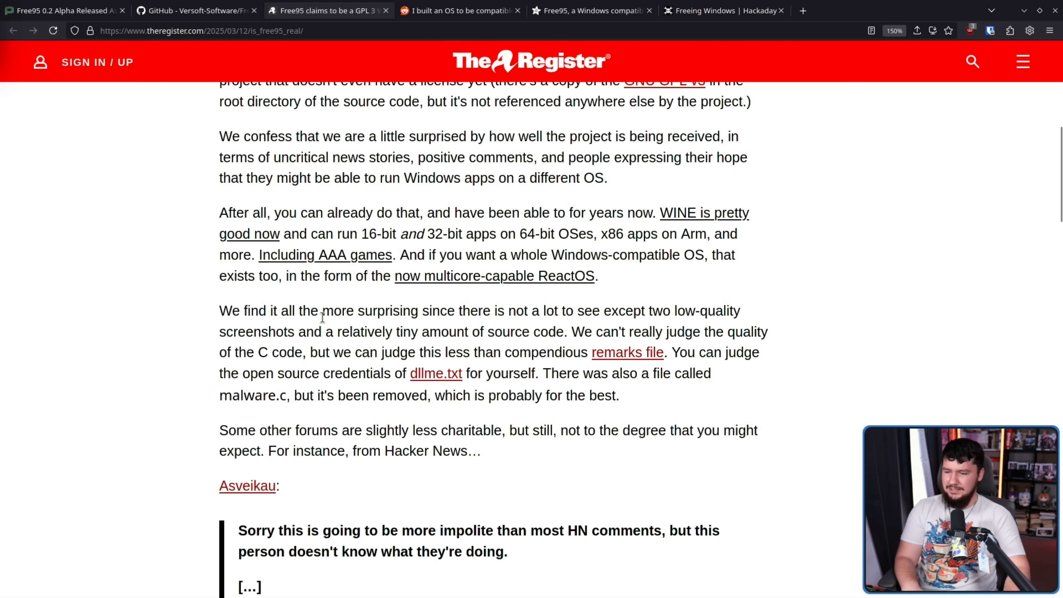
- Browse the README's Program Manager and Freever screenshots down to the free95 folder
{"action": "left_click", "coordinate": [196, 10]}
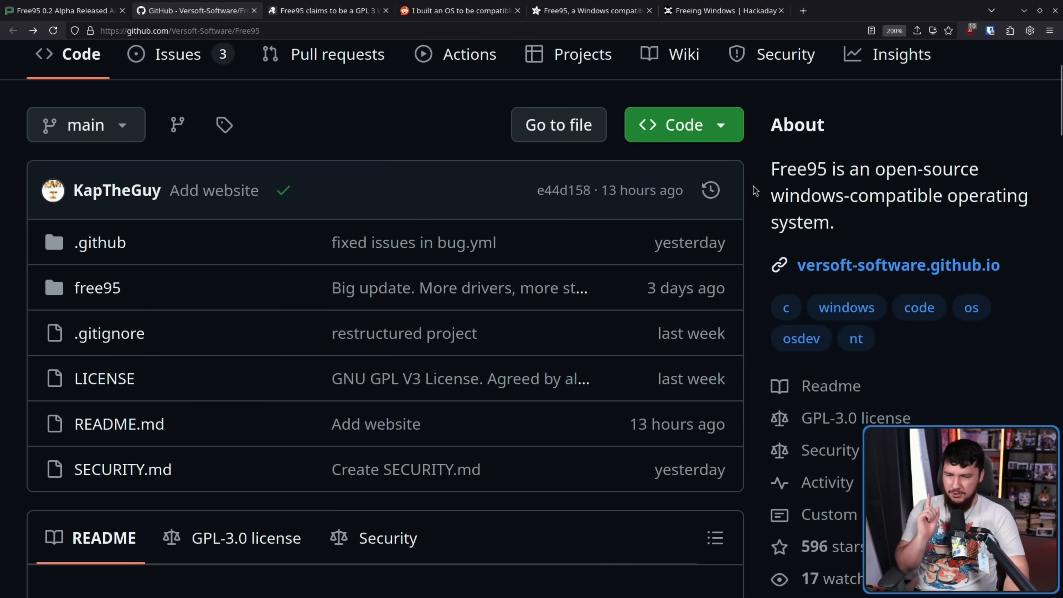
{"action": "scroll", "scroll_direction": "down", "scroll_amount": 3}
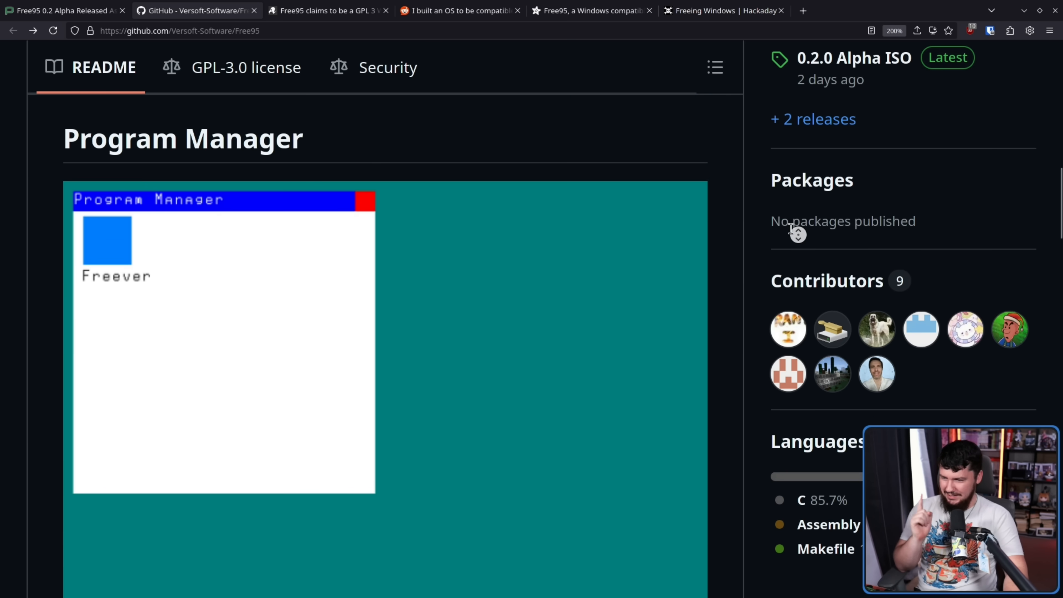
{"action": "scroll", "scroll_direction": "down", "scroll_amount": 3}
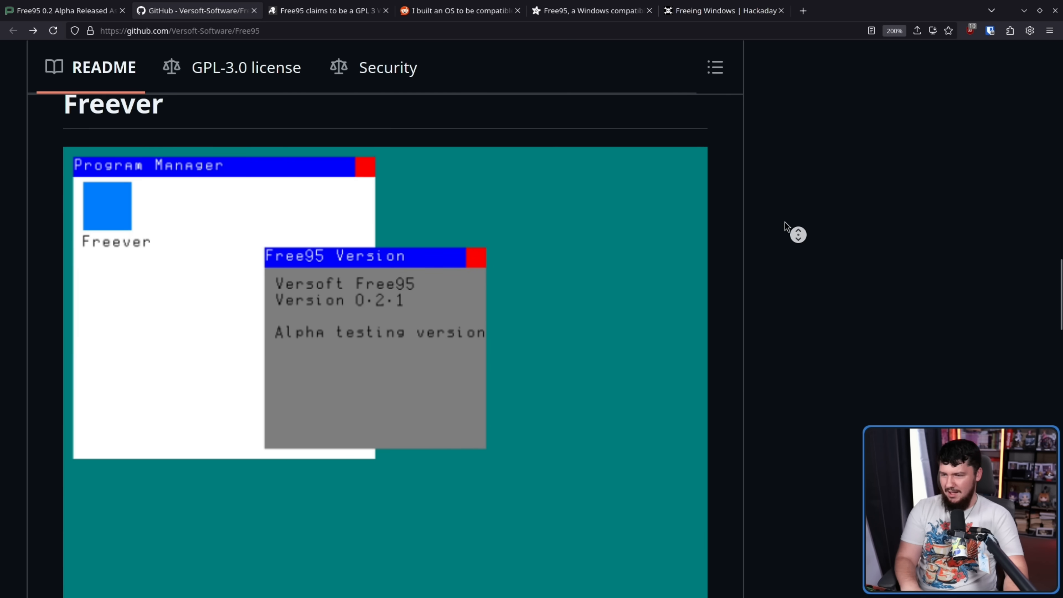
{"action": "scroll", "scroll_direction": "down", "scroll_amount": 3}
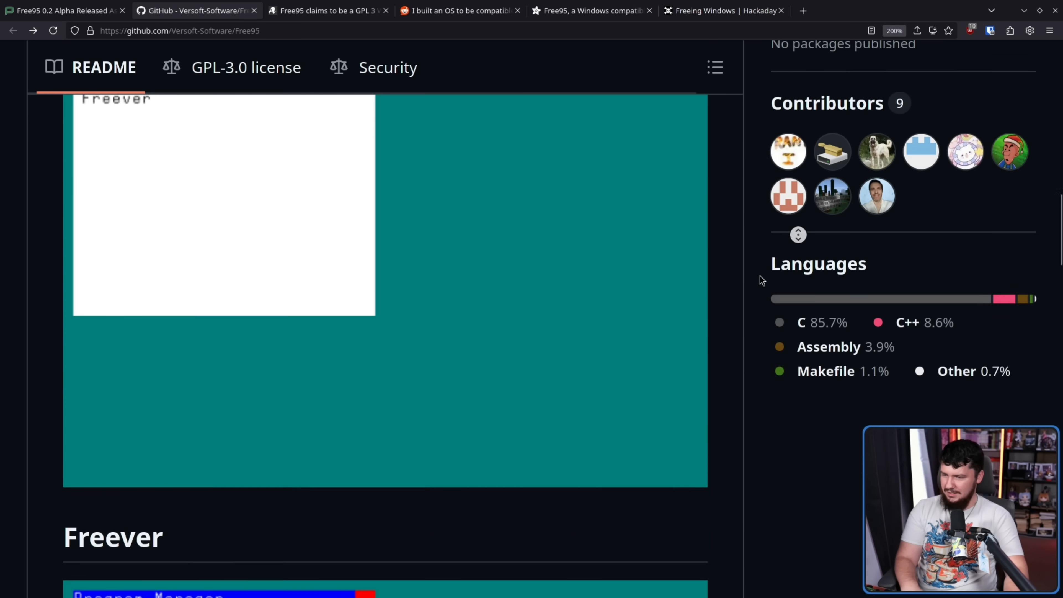
{"action": "scroll", "scroll_direction": "down", "scroll_amount": 3}
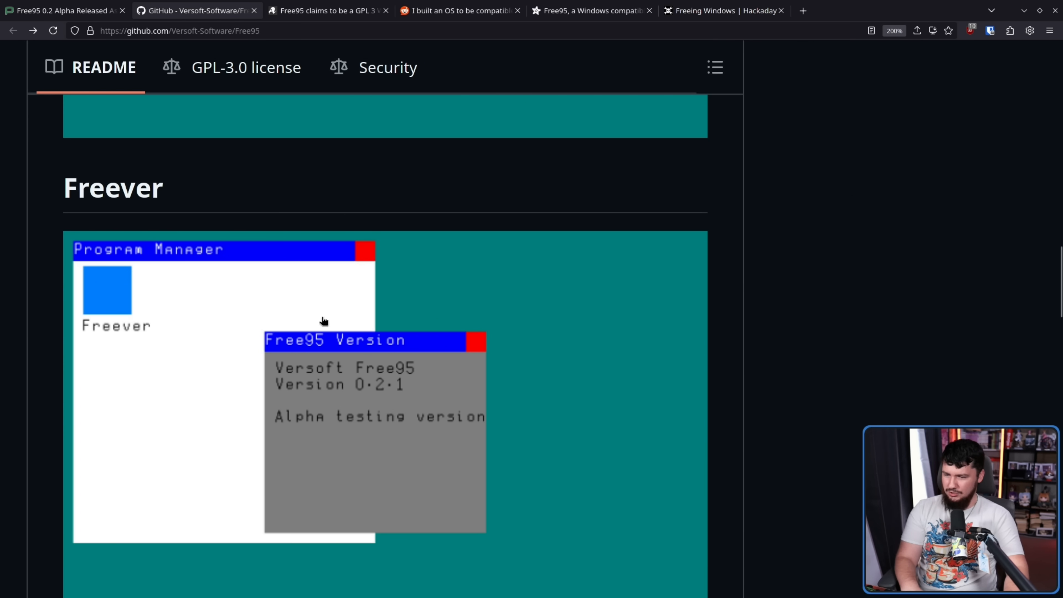
{"action": "mouse_move", "coordinate": [746, 368]}
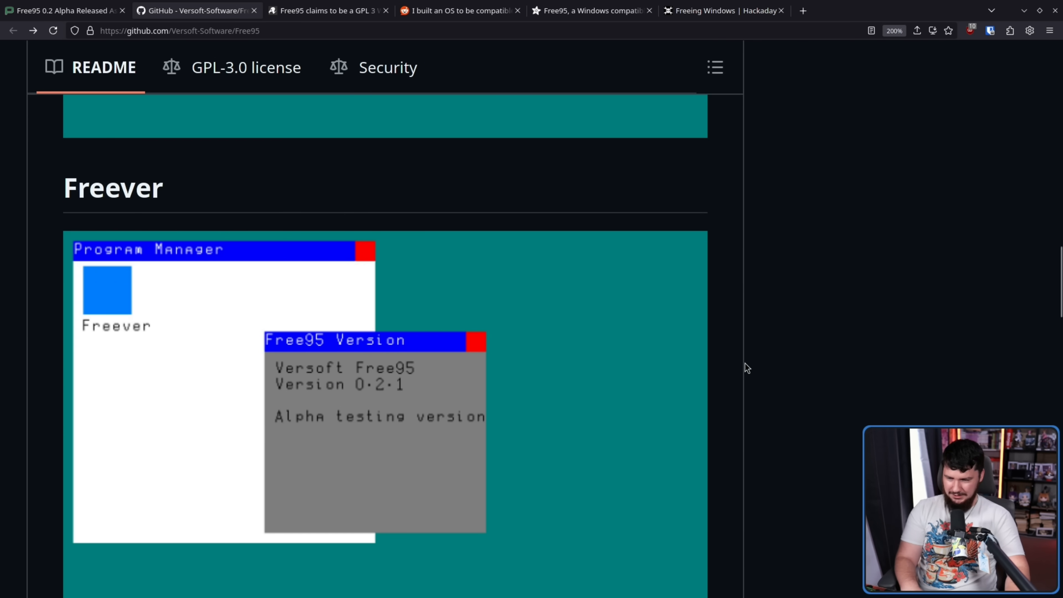
{"action": "scroll", "scroll_direction": "down", "scroll_amount": 3}
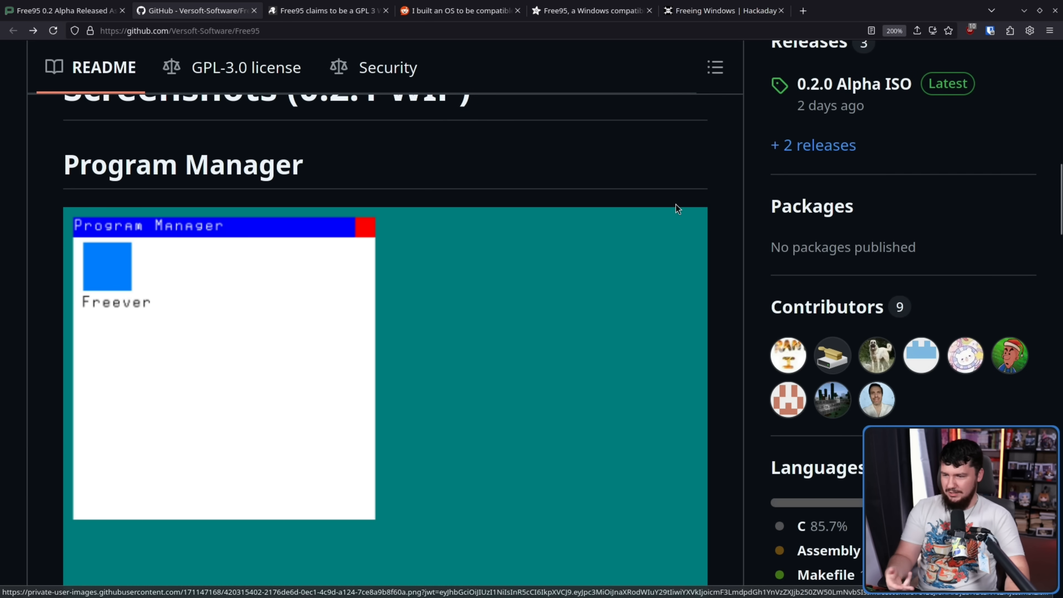
{"action": "scroll", "scroll_direction": "down", "scroll_amount": 3}
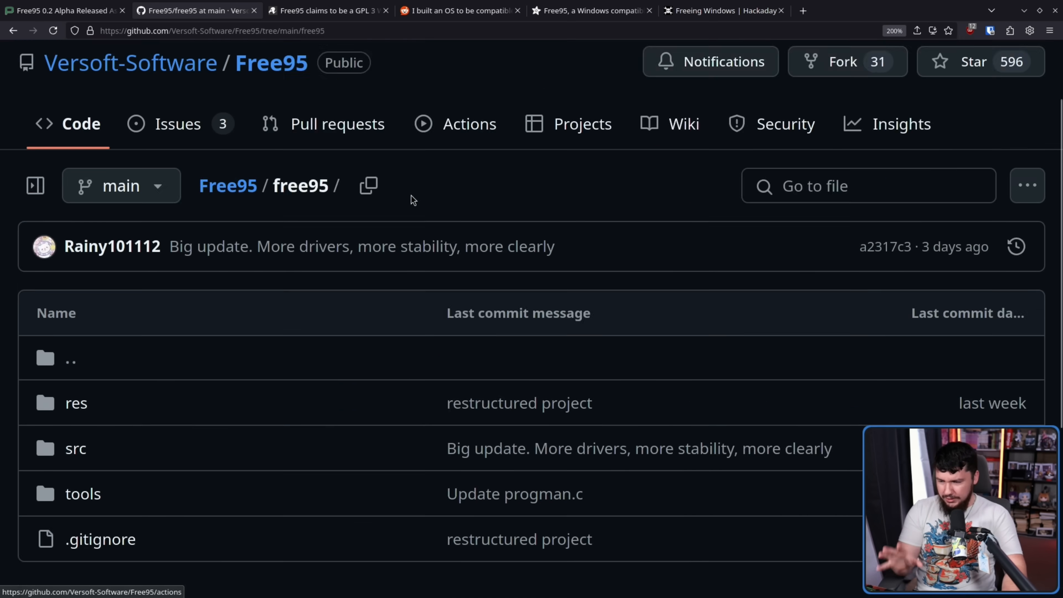
- View src/include/base.h's Windows-style typedefs, then return to the src folder listing
{"action": "left_click", "coordinate": [75, 448]}
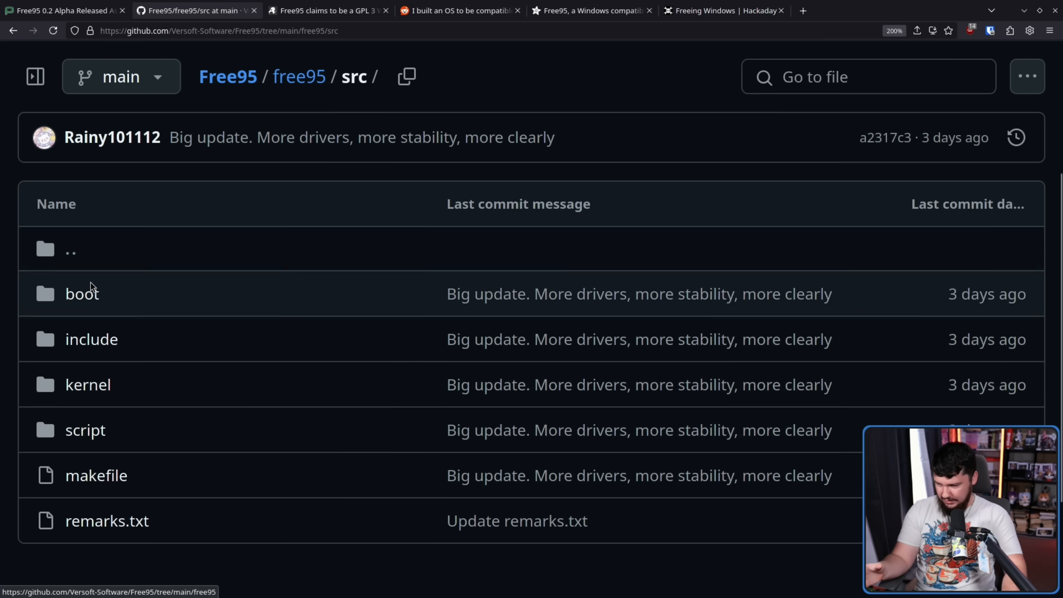
{"action": "left_click", "coordinate": [81, 292]}
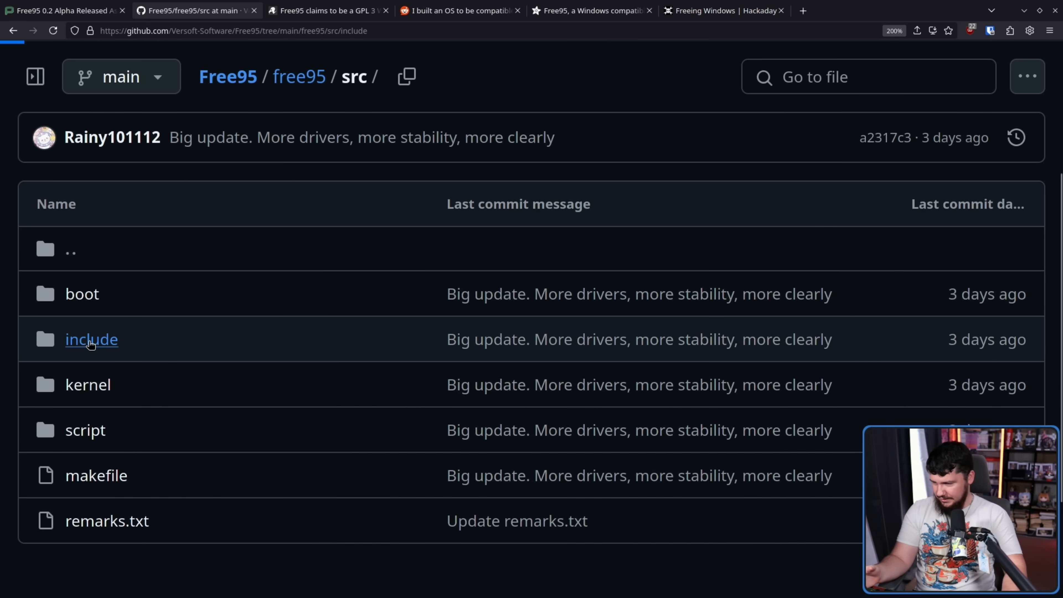
{"action": "left_click", "coordinate": [91, 339]}
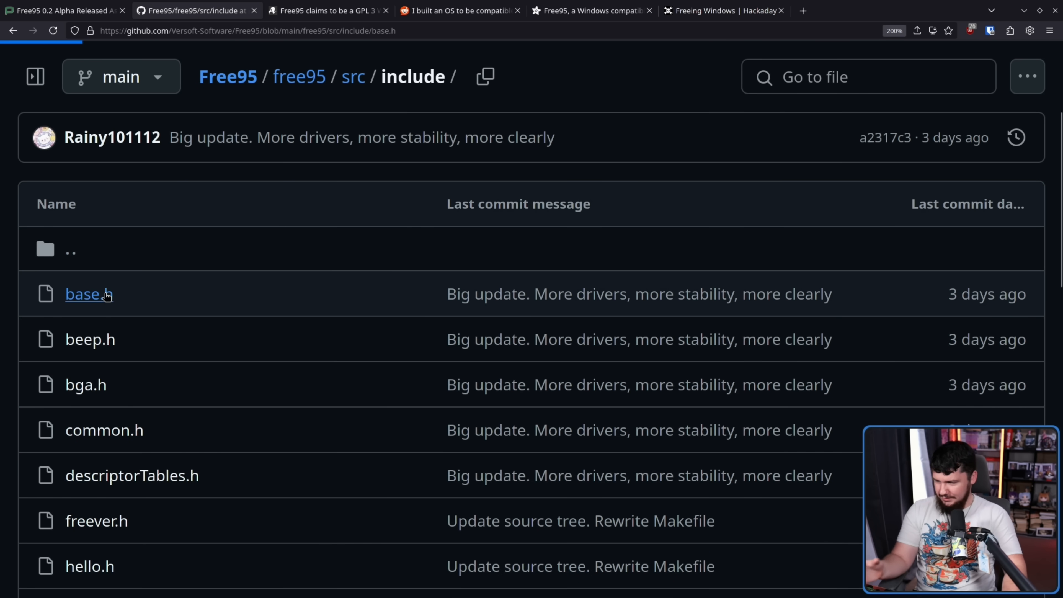
{"action": "left_click", "coordinate": [84, 294]}
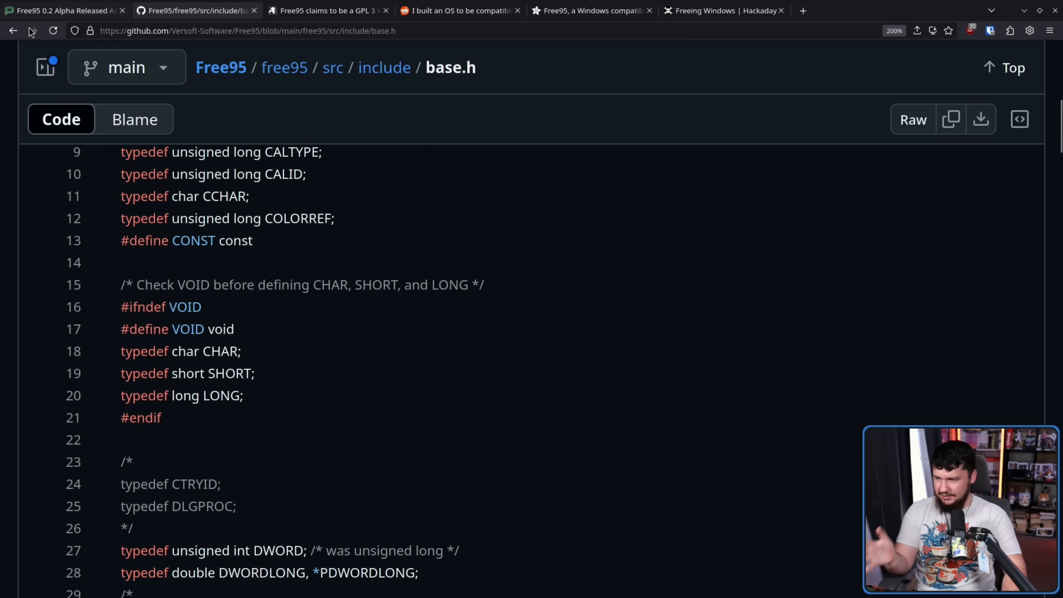
{"action": "left_click", "coordinate": [12, 30]}
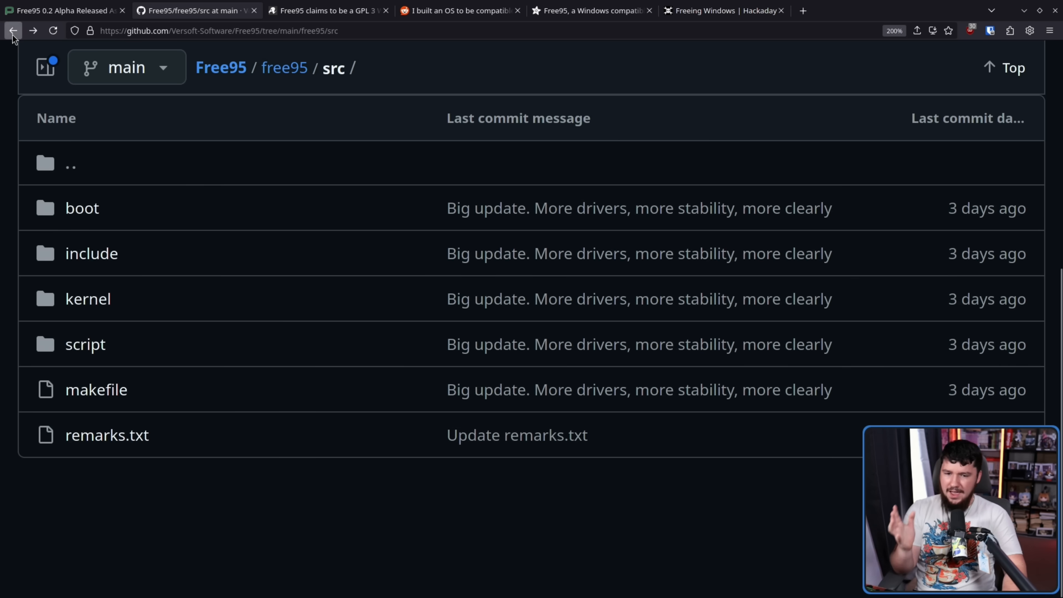
{"action": "left_click", "coordinate": [12, 30]}
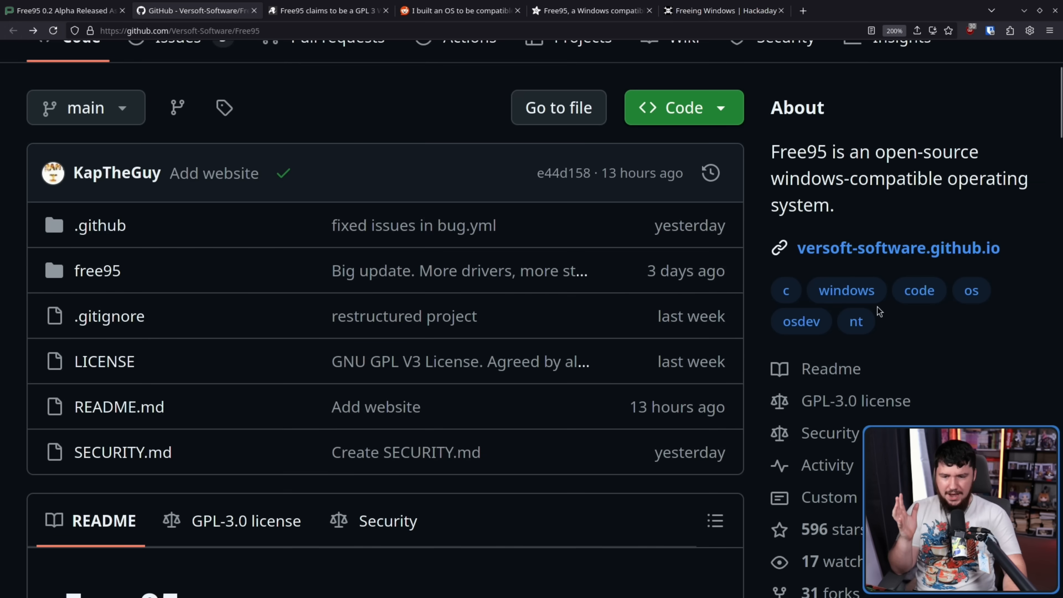
{"action": "scroll", "scroll_direction": "down", "scroll_amount": 3}
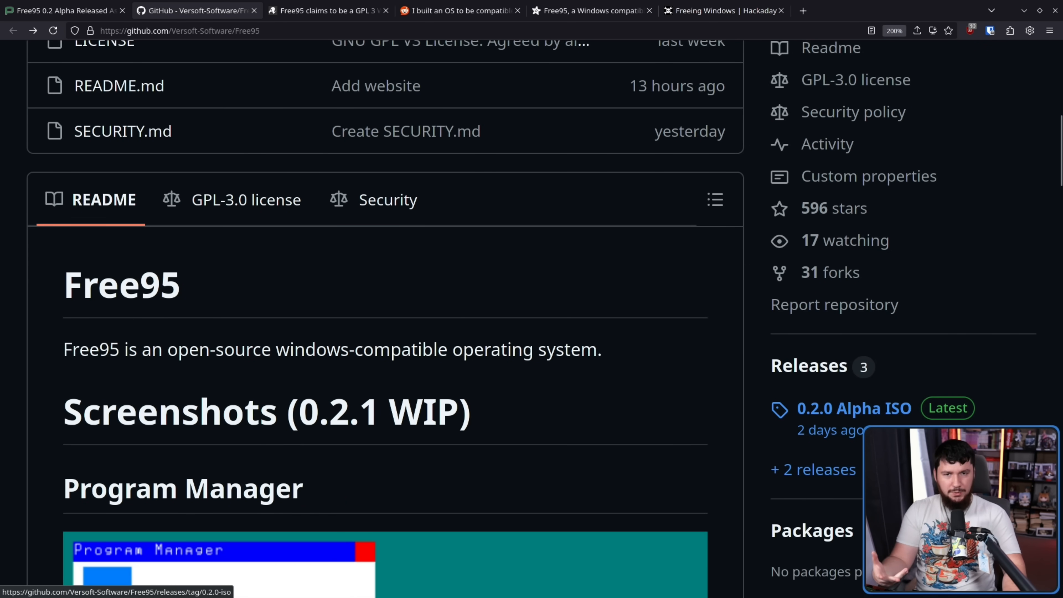
{"action": "scroll", "scroll_direction": "down", "scroll_amount": 3}
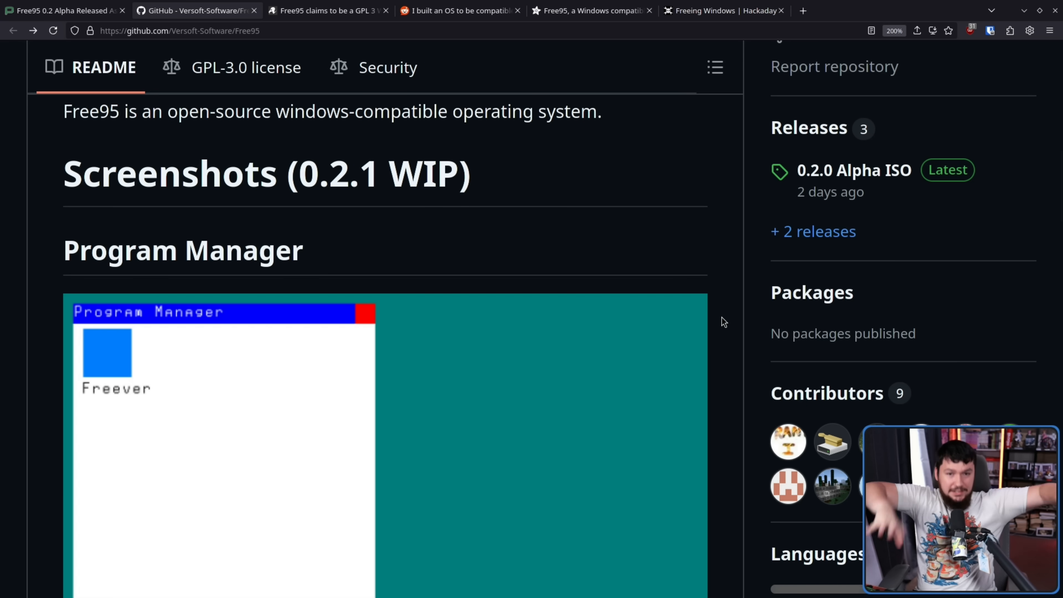
{"action": "mouse_move", "coordinate": [712, 266]}
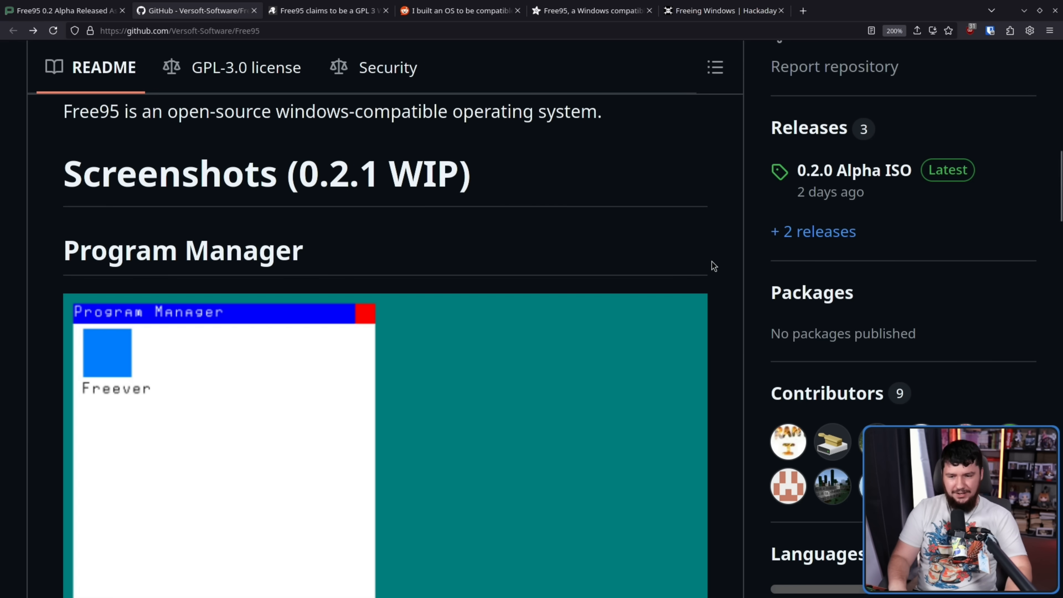
{"action": "scroll", "scroll_direction": "down", "scroll_amount": 3}
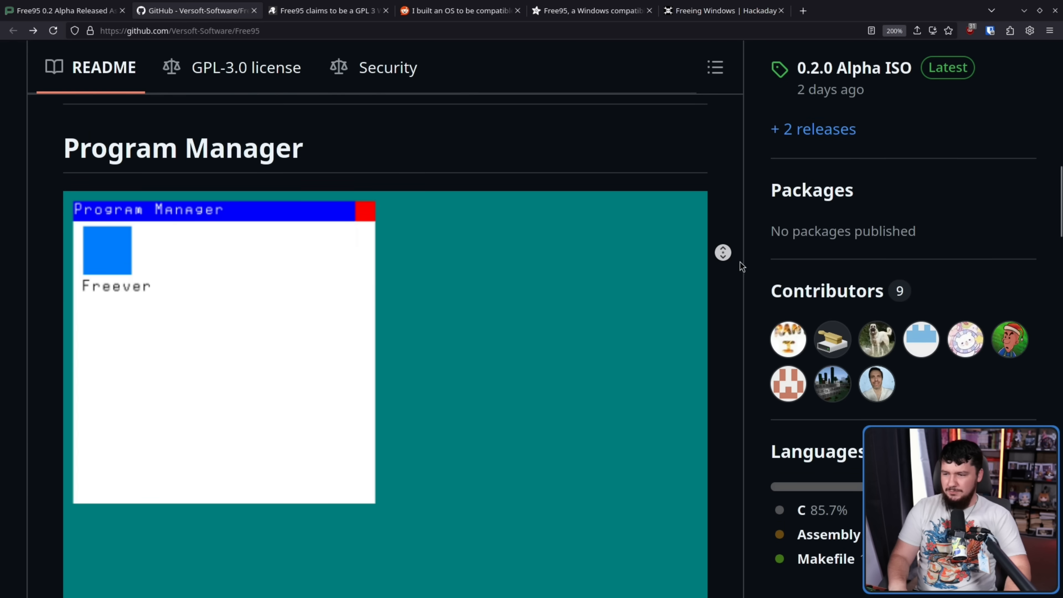
{"action": "scroll", "scroll_direction": "down", "scroll_amount": 3}
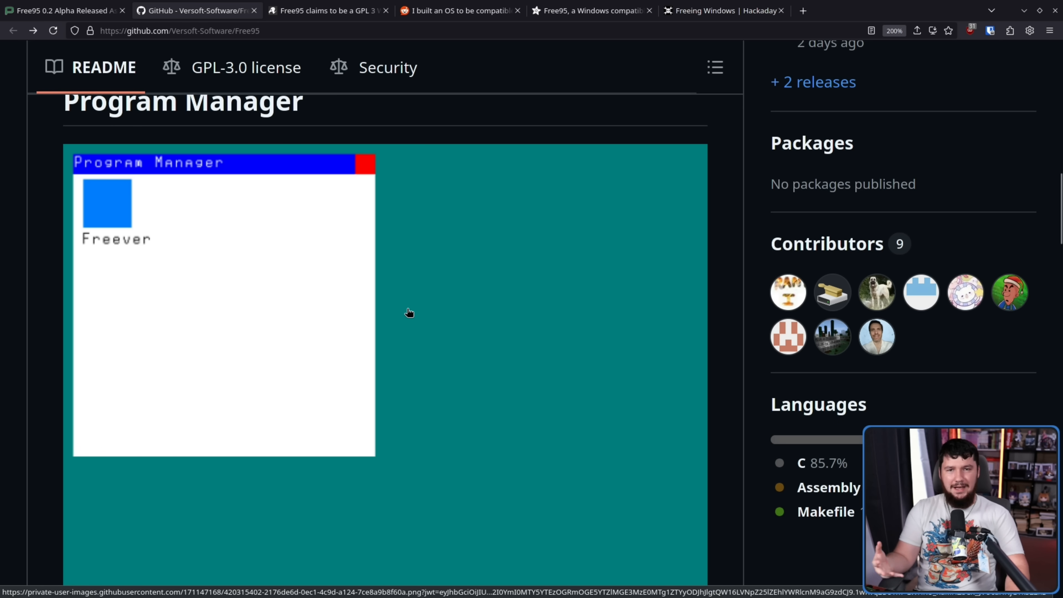
{"action": "mouse_move", "coordinate": [629, 269]}
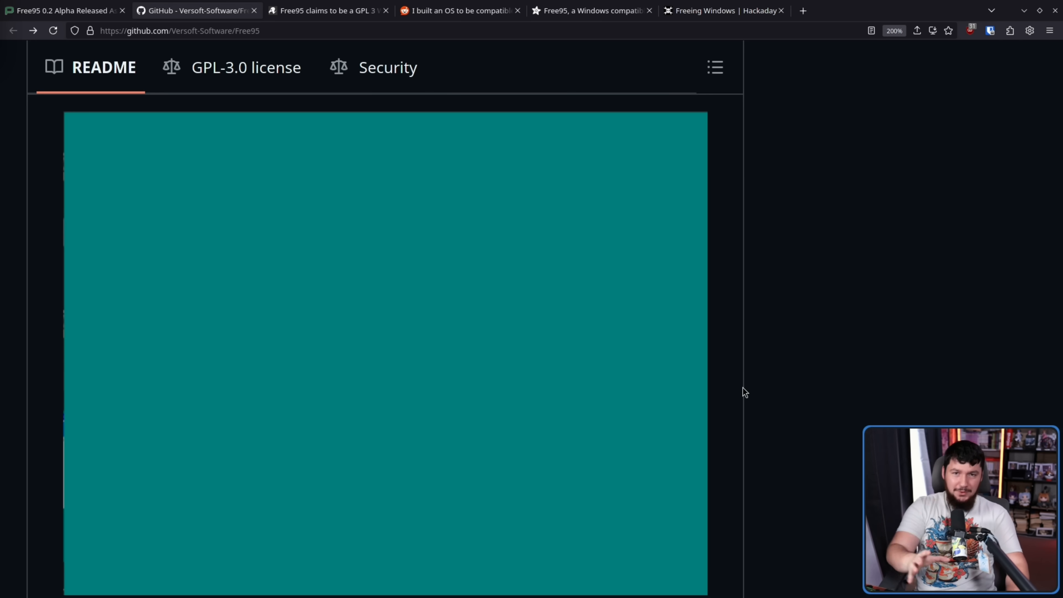
{"action": "mouse_move", "coordinate": [786, 364]}
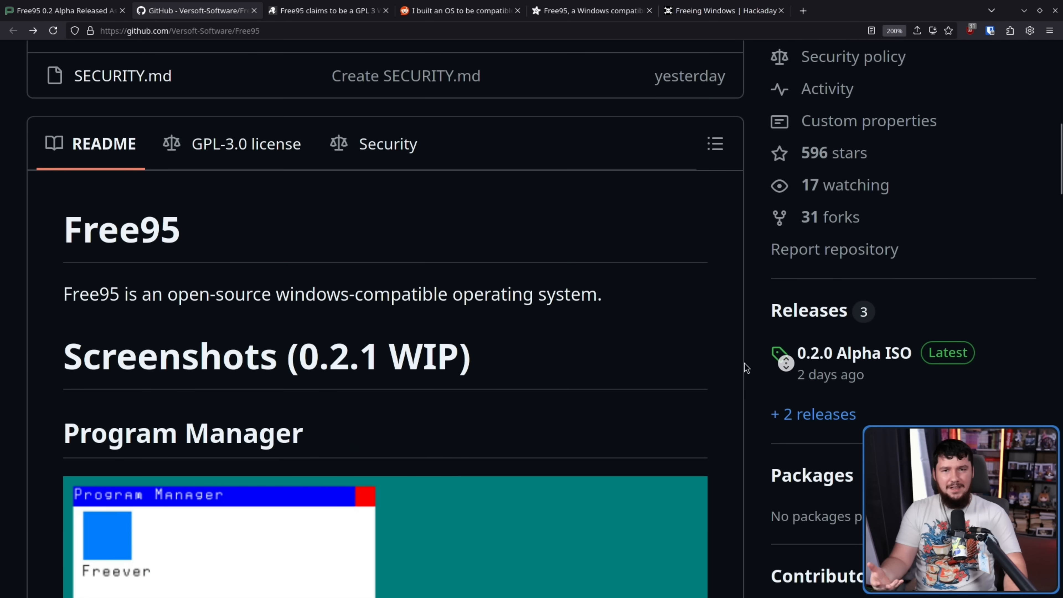
{"action": "scroll", "scroll_direction": "down", "scroll_amount": 3}
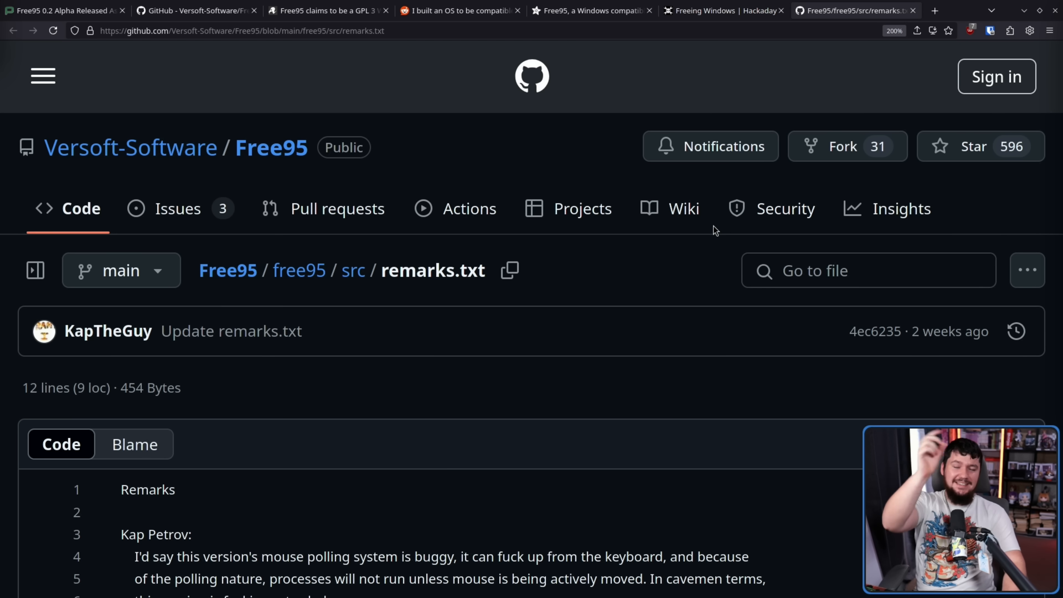
{"action": "mouse_move", "coordinate": [667, 178]}
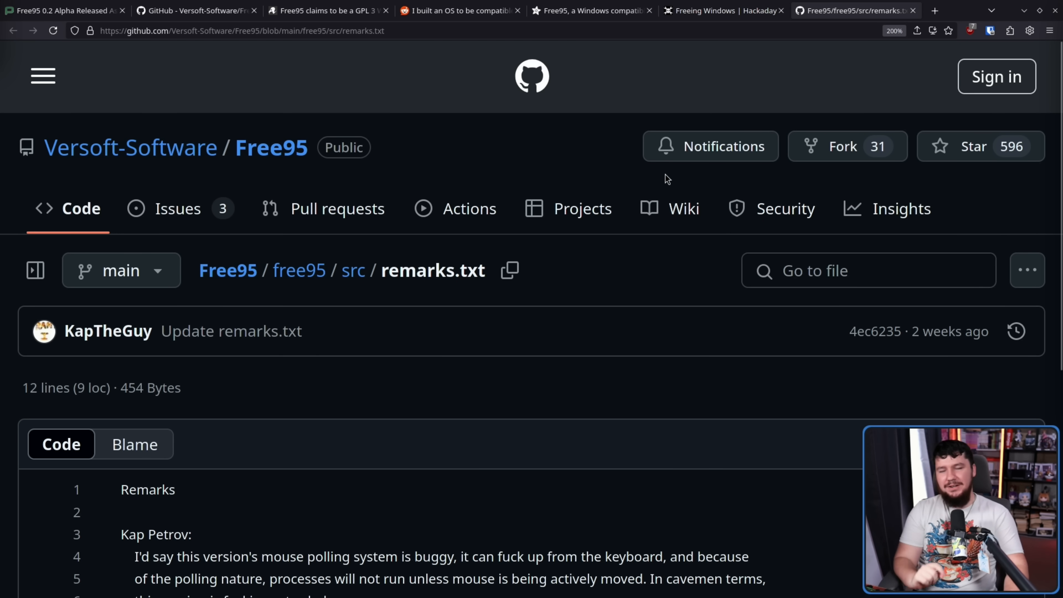
- Read remarks.txt and highlight lines 3–12, the developers' exchange about buggy mouse polling
{"action": "scroll", "scroll_direction": "down", "scroll_amount": 3}
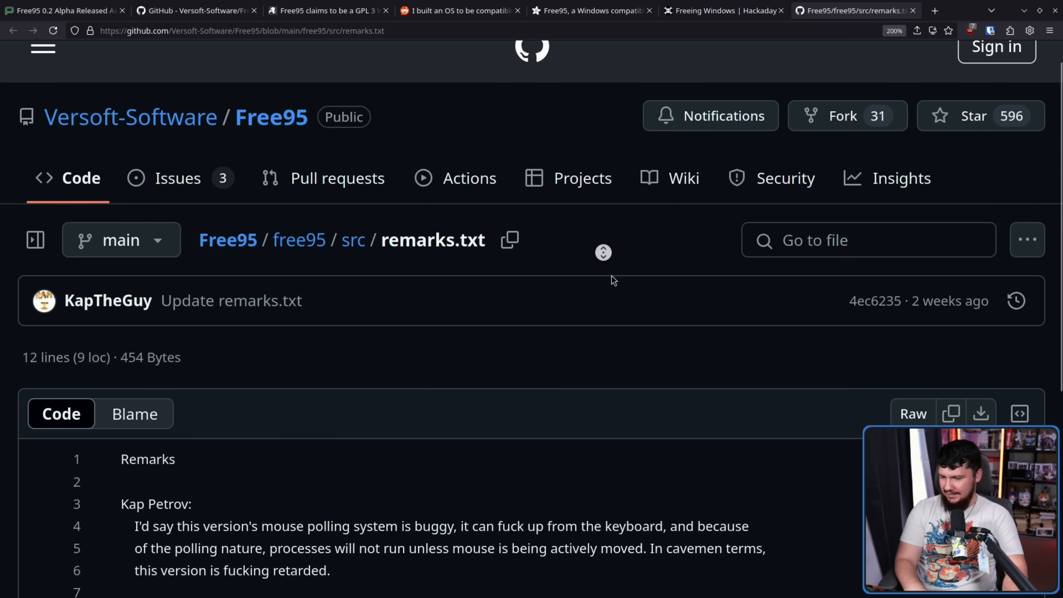
{"action": "scroll", "scroll_direction": "down", "scroll_amount": 3}
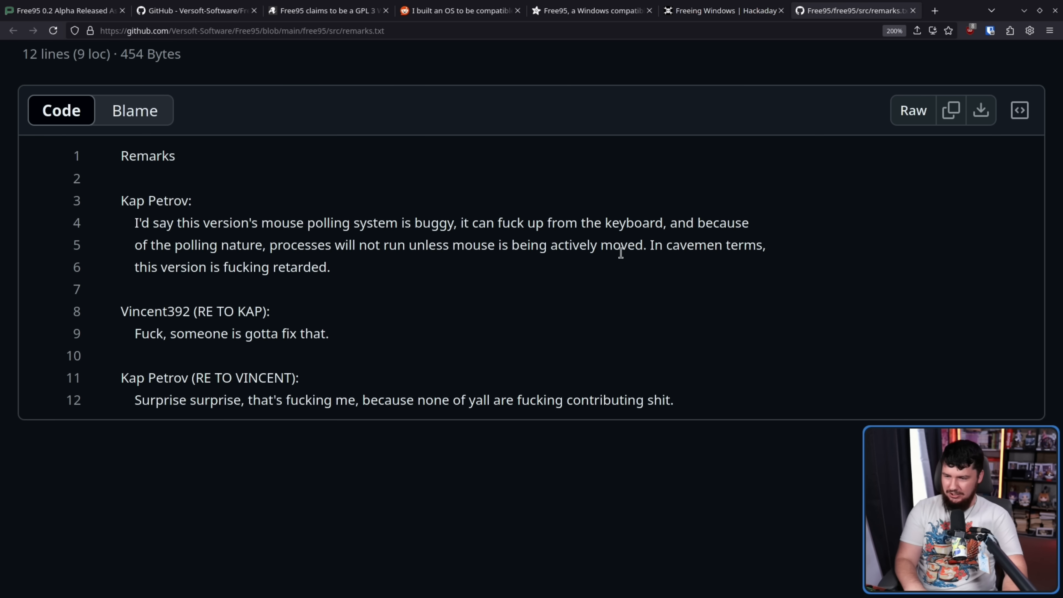
{"action": "double_click", "coordinate": [275, 266]}
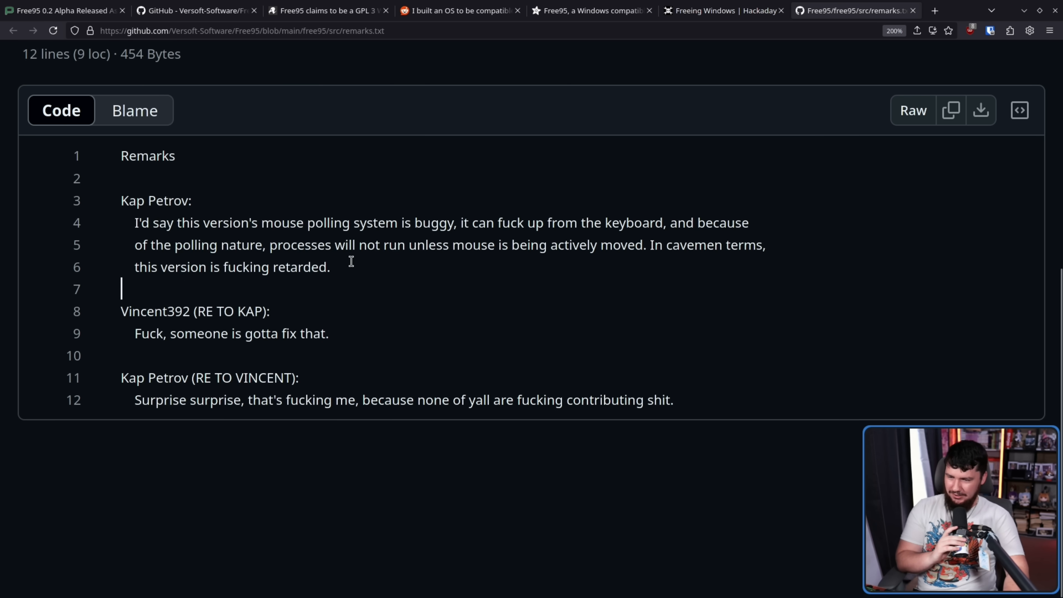
{"action": "left_click_drag", "start_coordinate": [120, 200], "coordinate": [673, 399]}
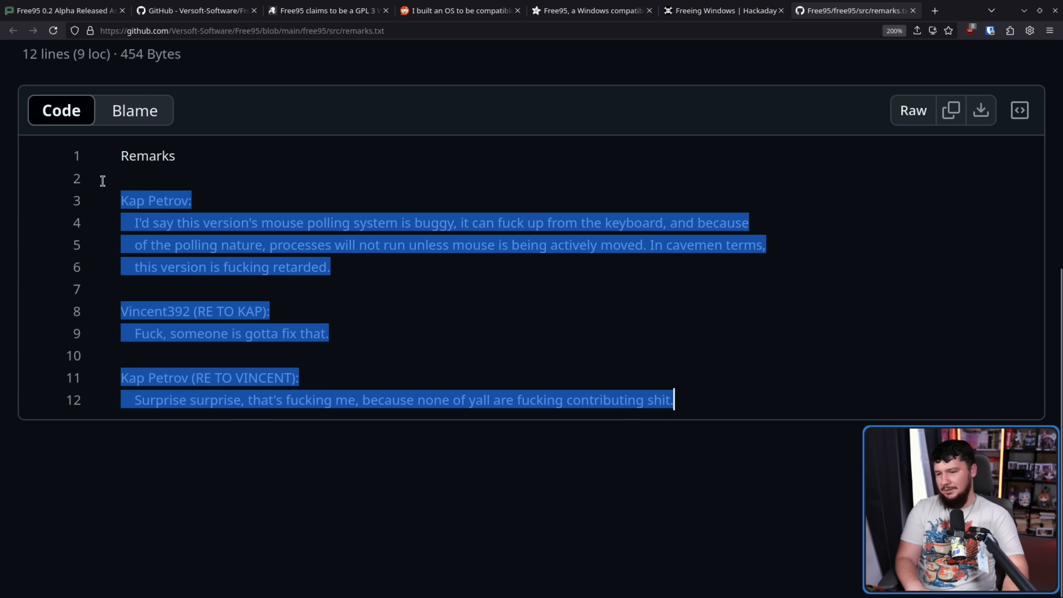
{"action": "mouse_move", "coordinate": [715, 338]}
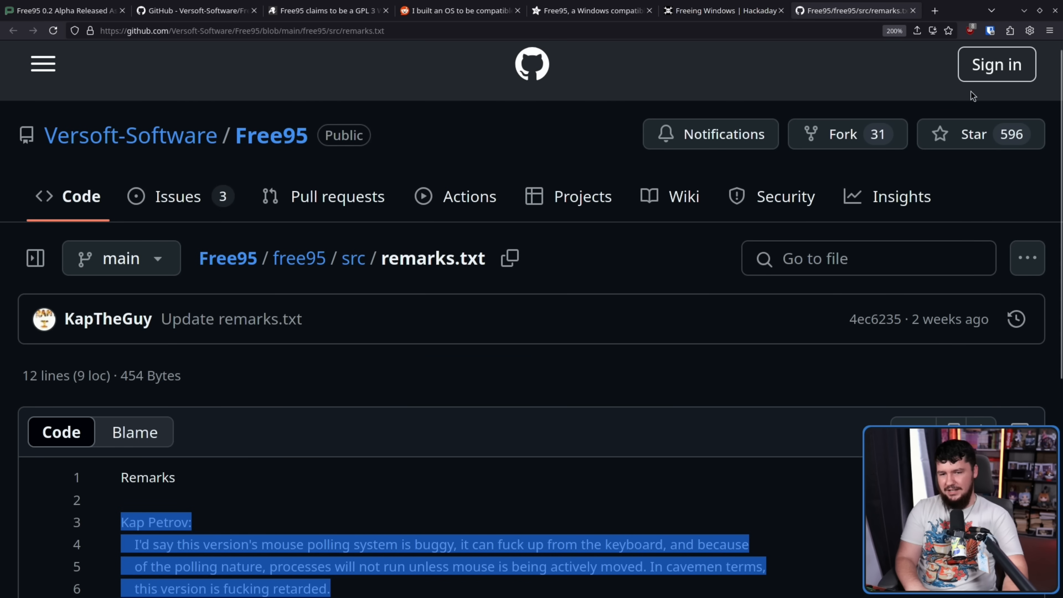
{"action": "mouse_move", "coordinate": [577, 278]}
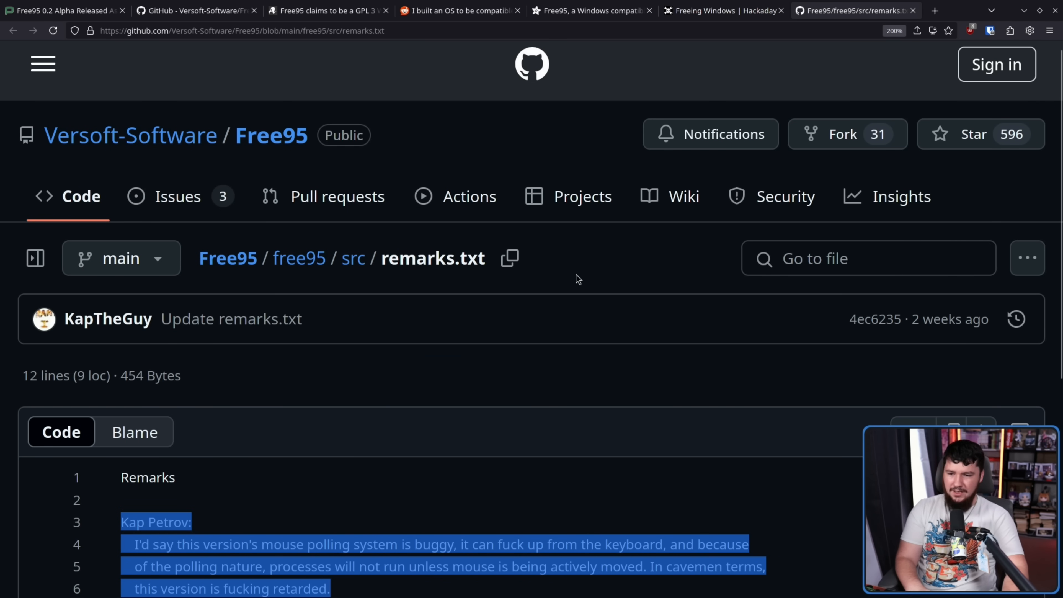
{"action": "scroll", "scroll_direction": "down", "scroll_amount": 3}
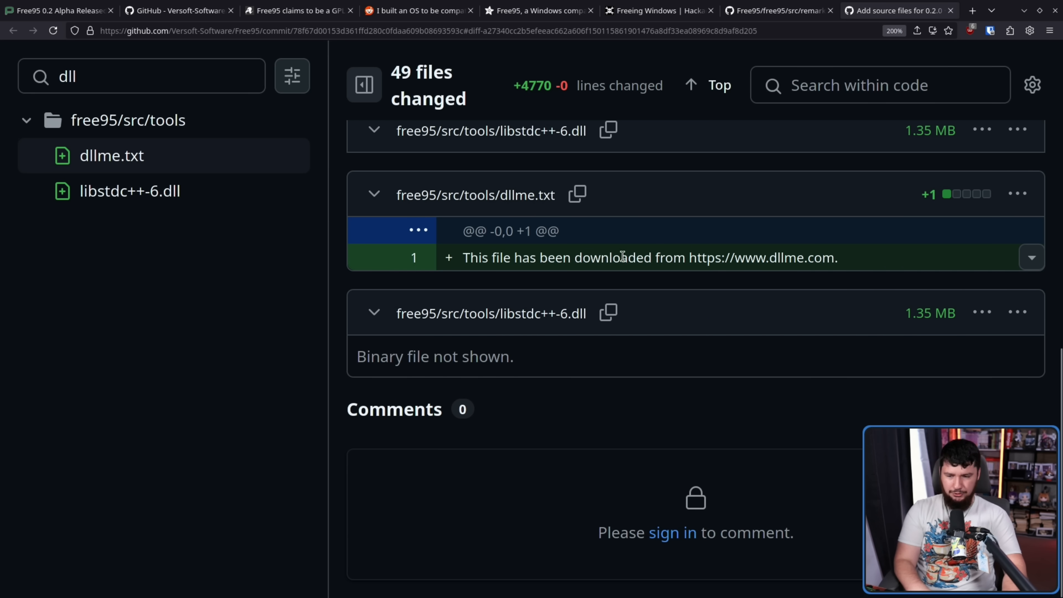
{"action": "mouse_move", "coordinate": [741, 259]}
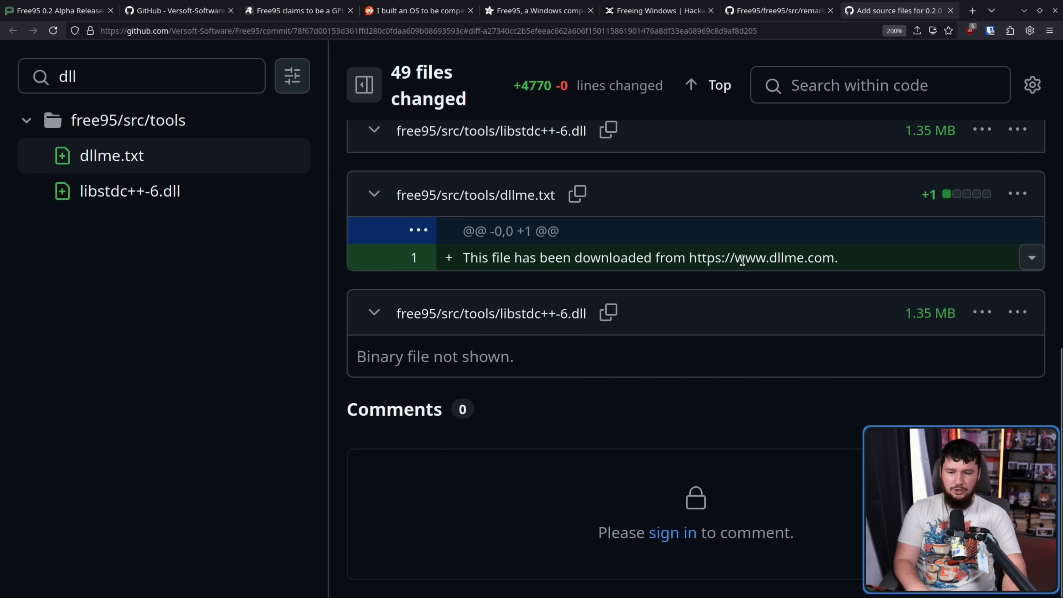
{"action": "mouse_move", "coordinate": [737, 277]}
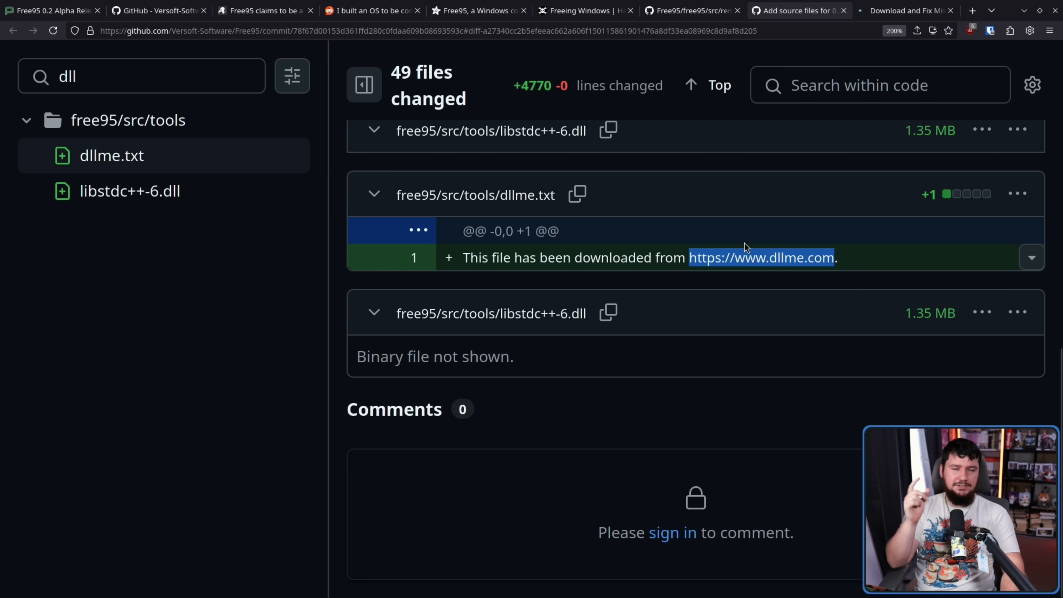
- Open the dllme.com link credited for libstdc++-6.dll in a new tab
{"action": "left_click", "coordinate": [906, 10]}
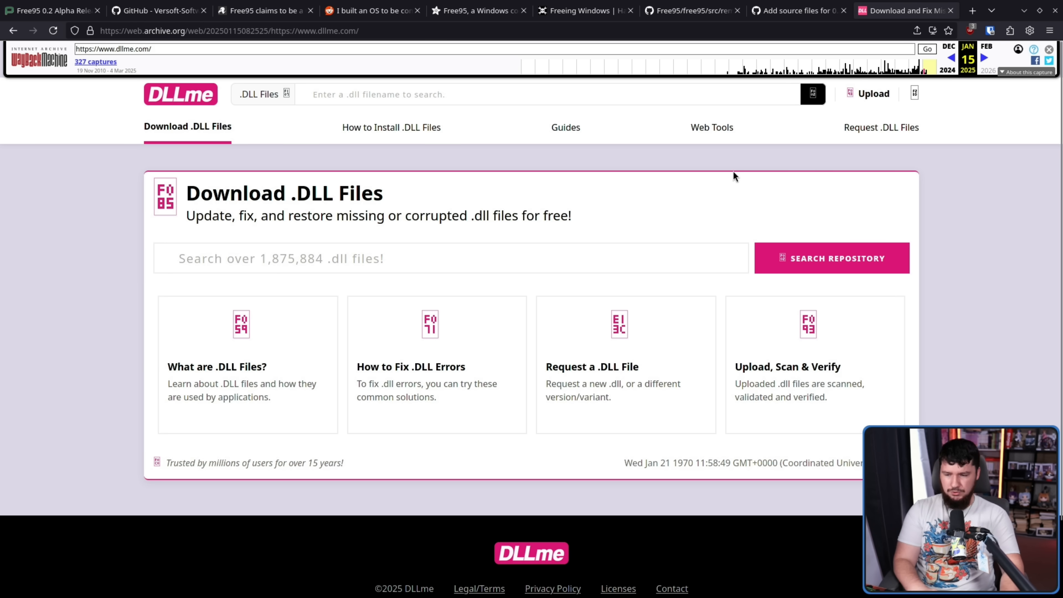
- Switch to the Wayback Machine tab showing the archived dllme.com homepage
{"action": "left_click", "coordinate": [798, 10]}
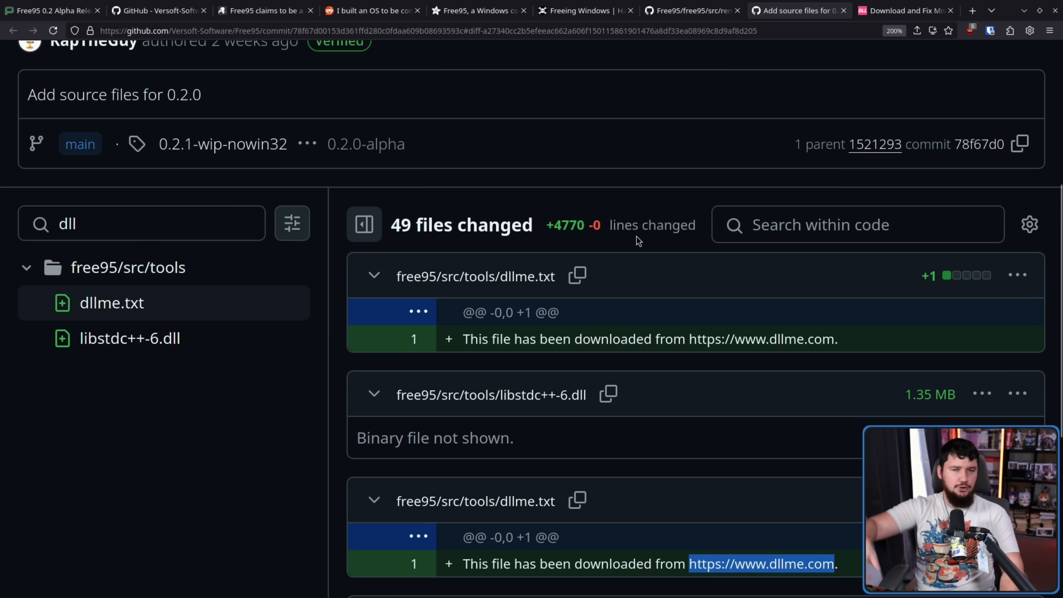
{"action": "mouse_move", "coordinate": [629, 263]}
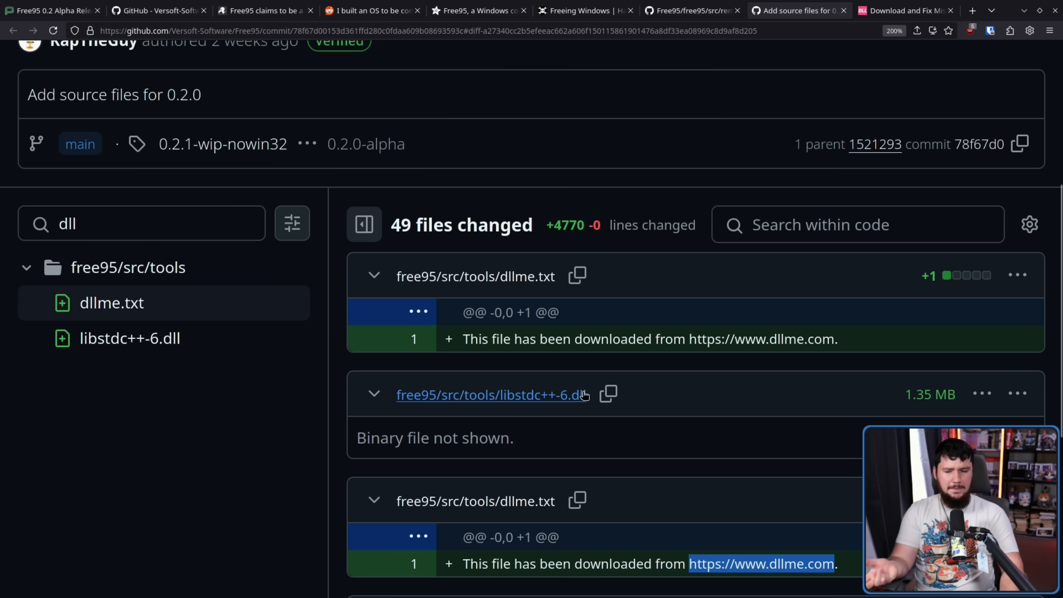
{"action": "mouse_move", "coordinate": [607, 372]}
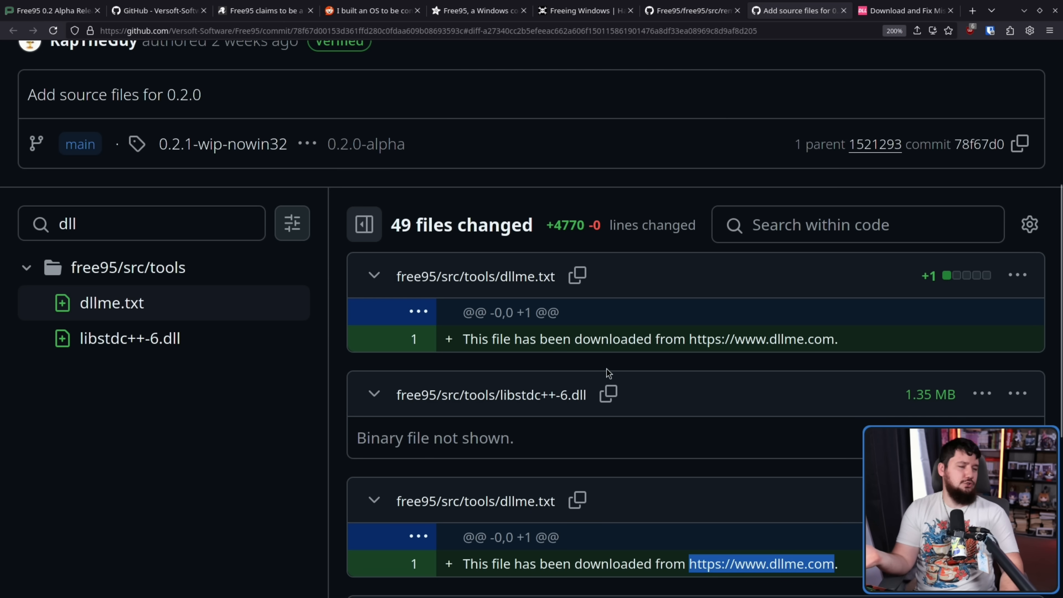
{"action": "mouse_move", "coordinate": [622, 377]}
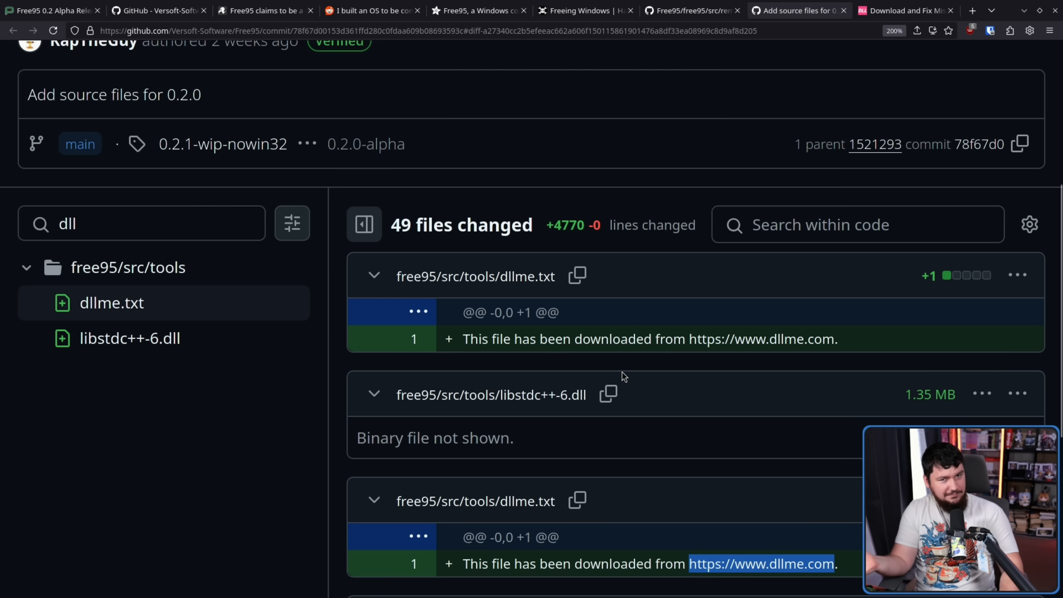
{"action": "mouse_move", "coordinate": [635, 381]}
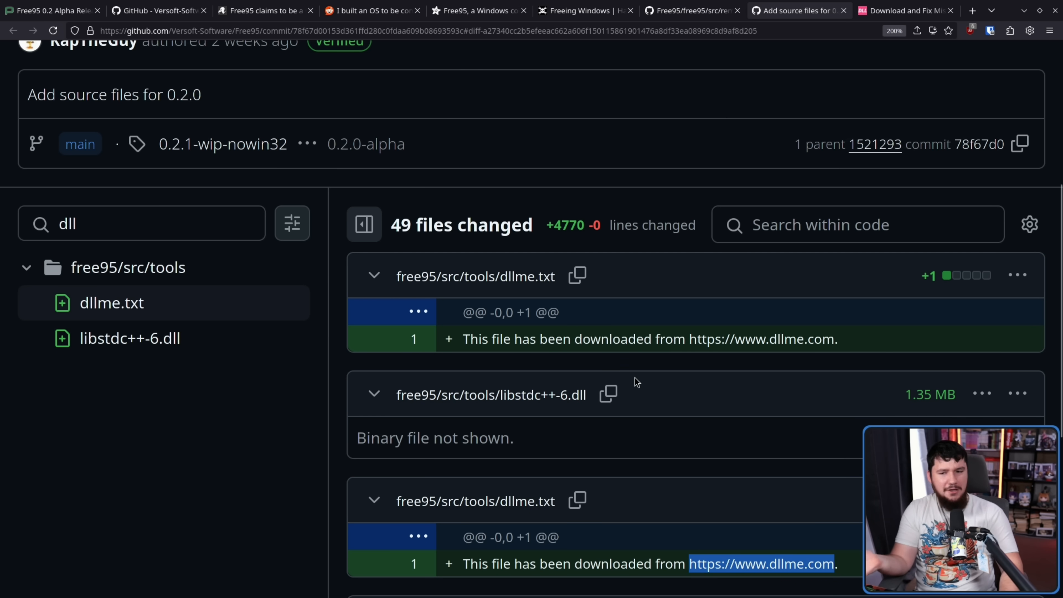
- Filter the commit's changed files to 'malware', revealing skunkworks/malware.h declaring MalwareMain
{"action": "double_click", "coordinate": [491, 394]}
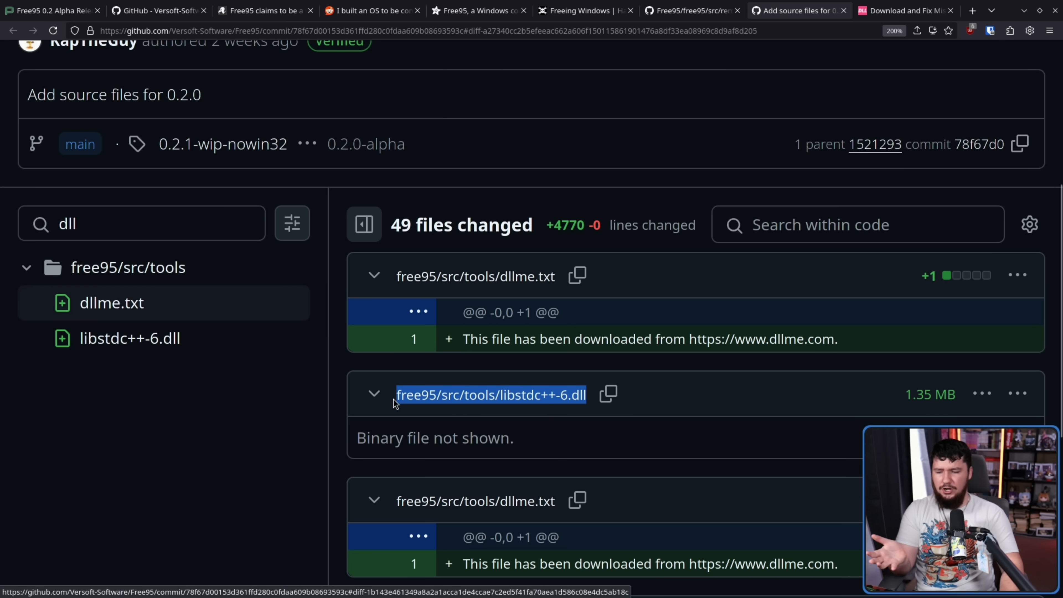
{"action": "type", "text": "malware"}
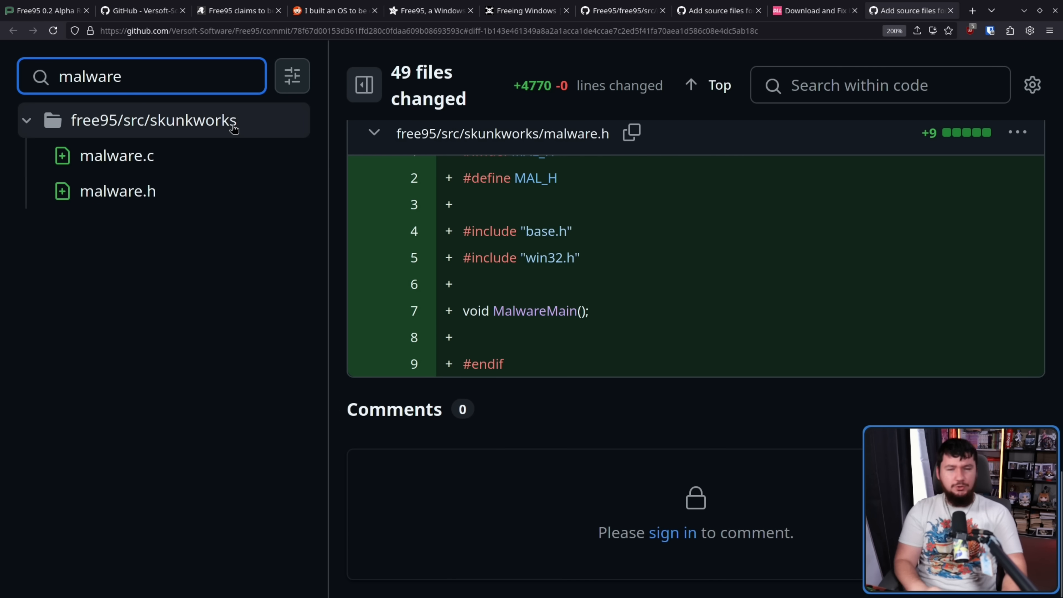
- Read the skunkworks/malware.c diff where MalwareMain kills threads and shows 'HACKED YOUR PC'
{"action": "left_click", "coordinate": [117, 155]}
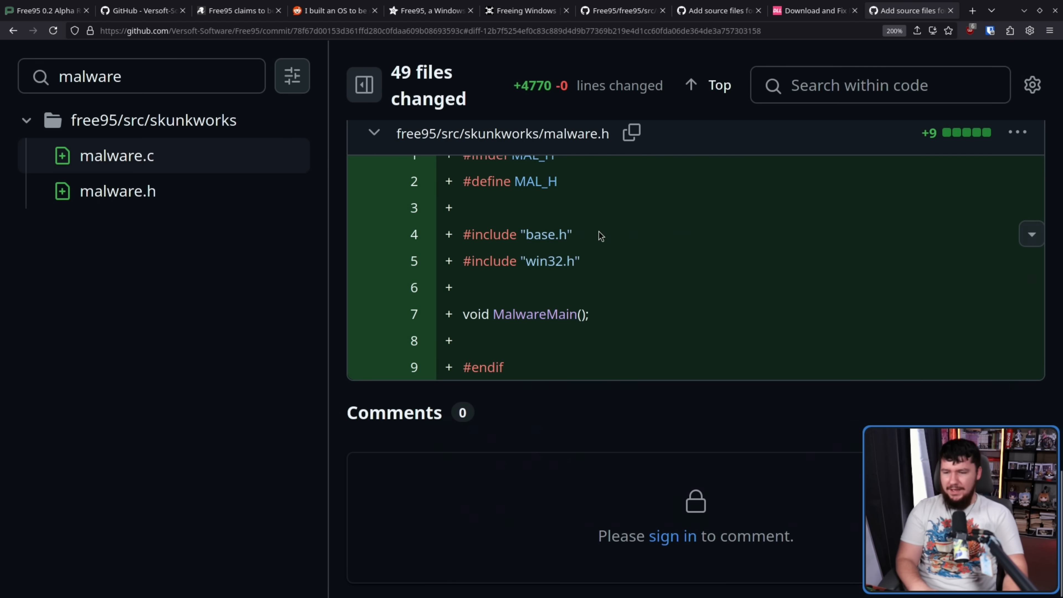
{"action": "scroll", "scroll_direction": "down", "scroll_amount": 3}
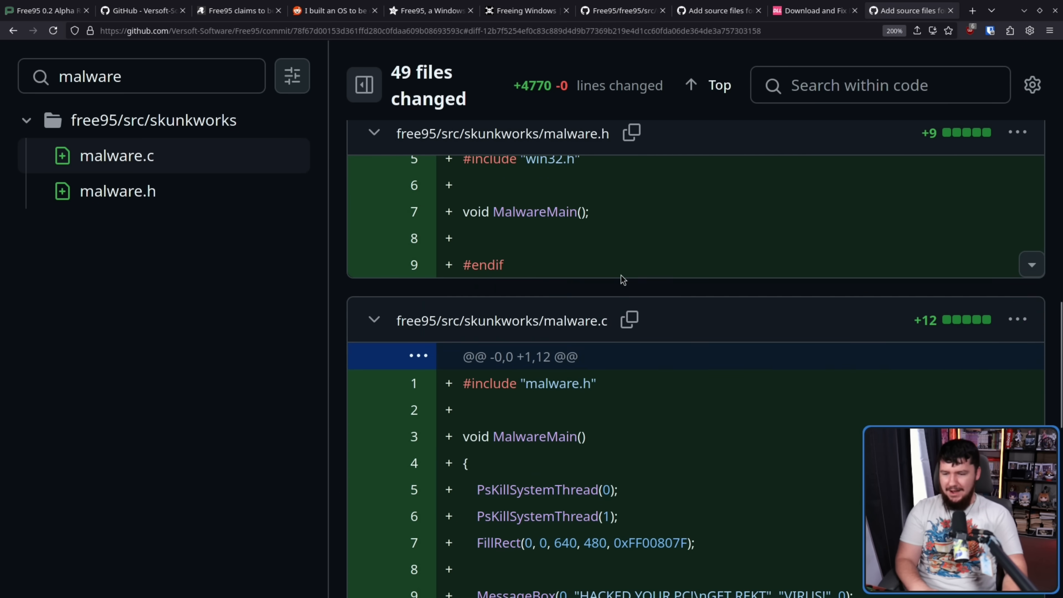
{"action": "scroll", "scroll_direction": "down", "scroll_amount": 3}
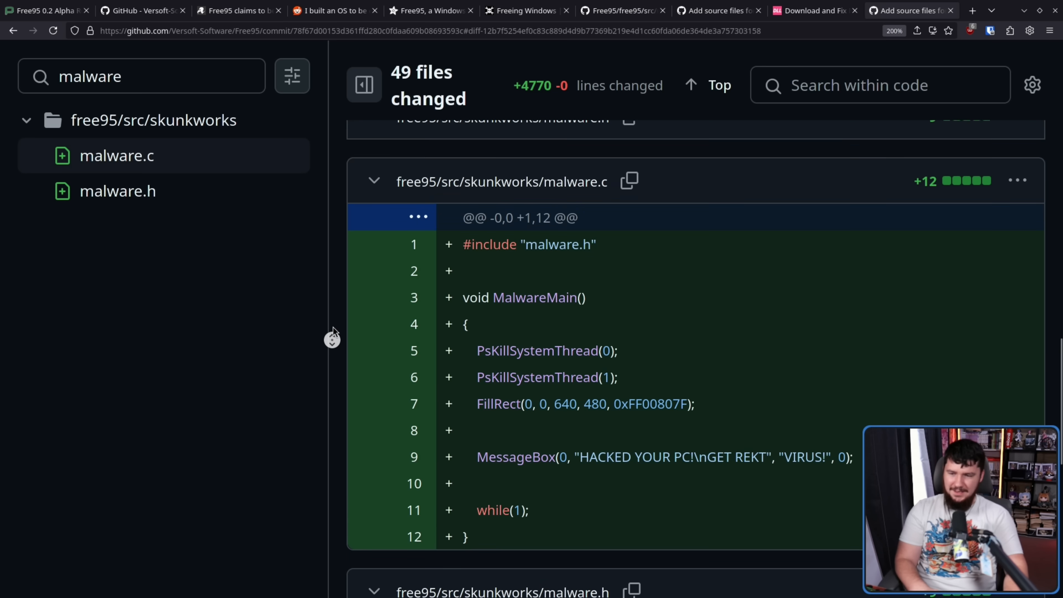
{"action": "scroll", "scroll_direction": "down", "scroll_amount": 3}
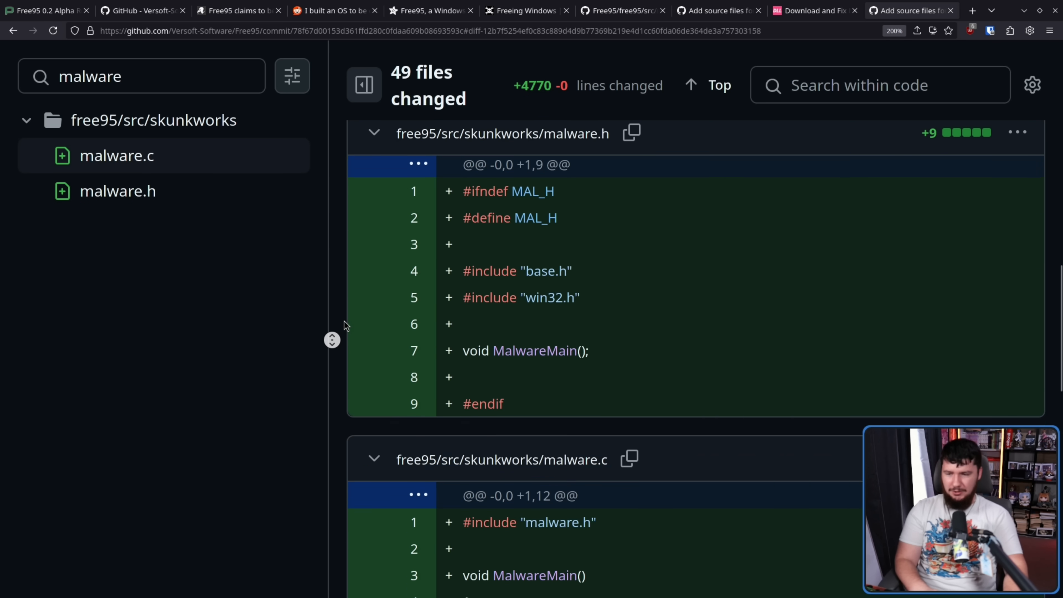
{"action": "scroll", "scroll_direction": "down", "scroll_amount": 3}
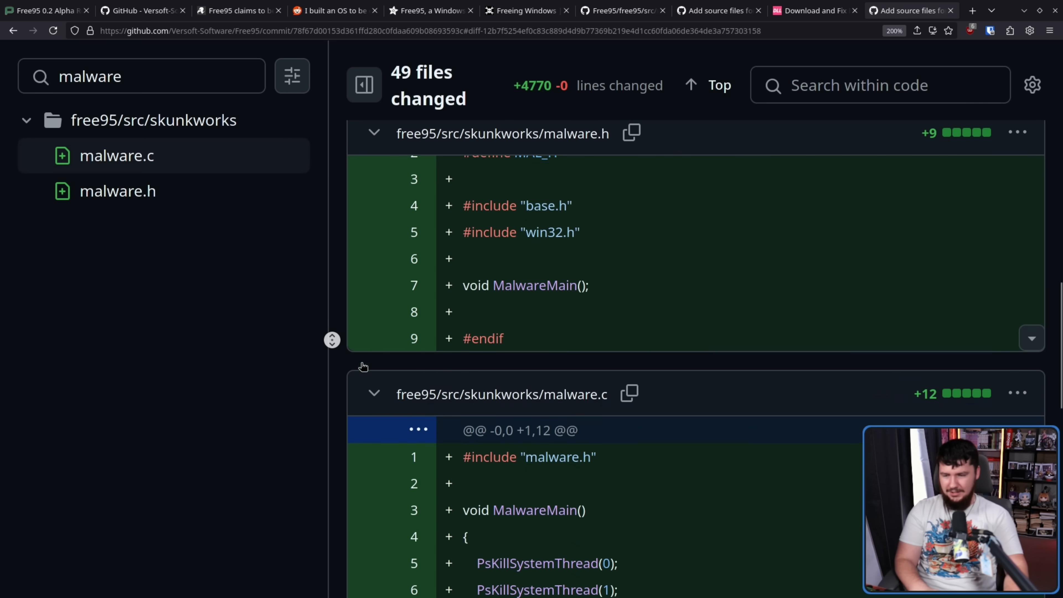
{"action": "scroll", "scroll_direction": "down", "scroll_amount": 3}
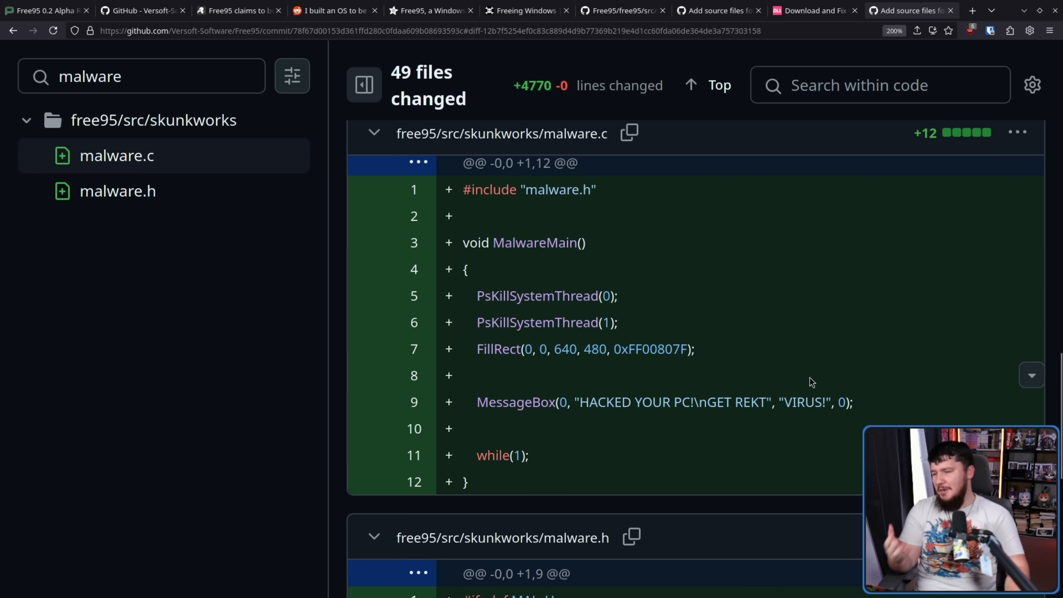
{"action": "mouse_move", "coordinate": [778, 386]}
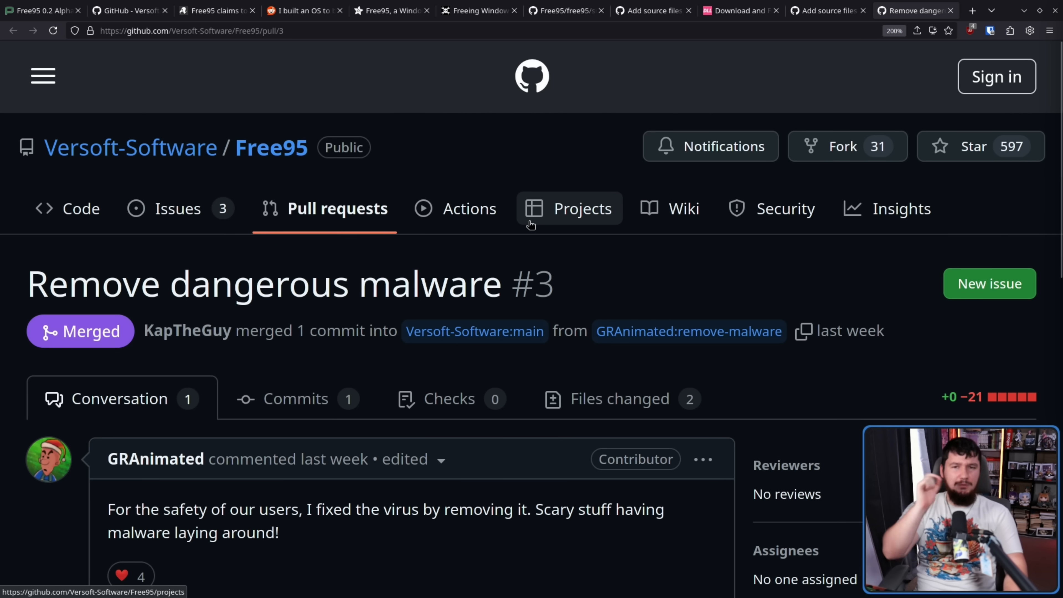
{"action": "mouse_move", "coordinate": [542, 154]}
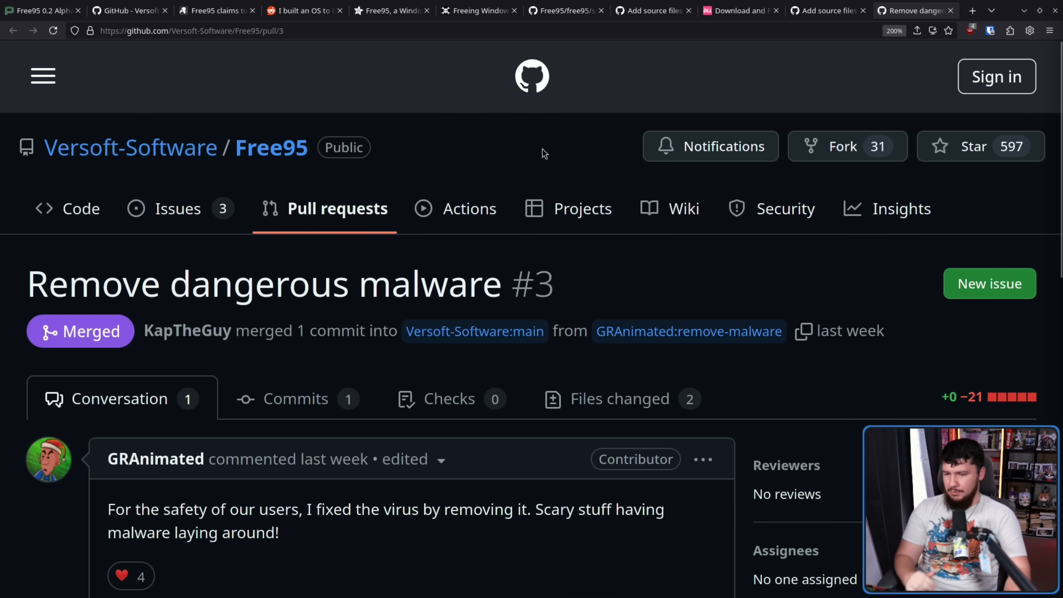
- Read through the merged 'Remove dangerous malware' PR #3, then switch to the Hacker News Free95 thread
{"action": "scroll", "scroll_direction": "down", "scroll_amount": 3}
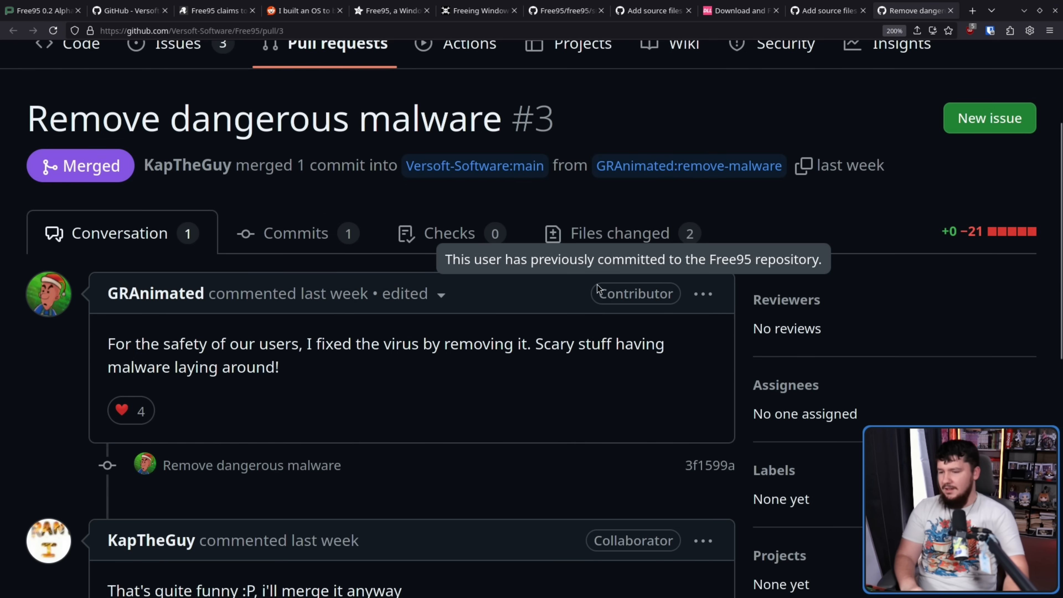
{"action": "mouse_move", "coordinate": [612, 294]}
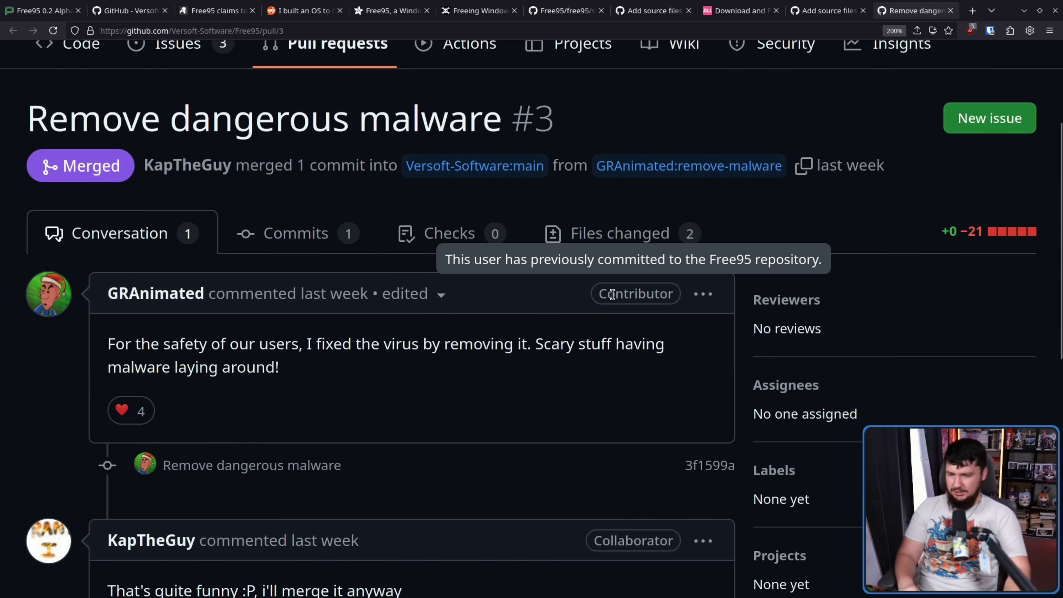
{"action": "mouse_move", "coordinate": [553, 330]}
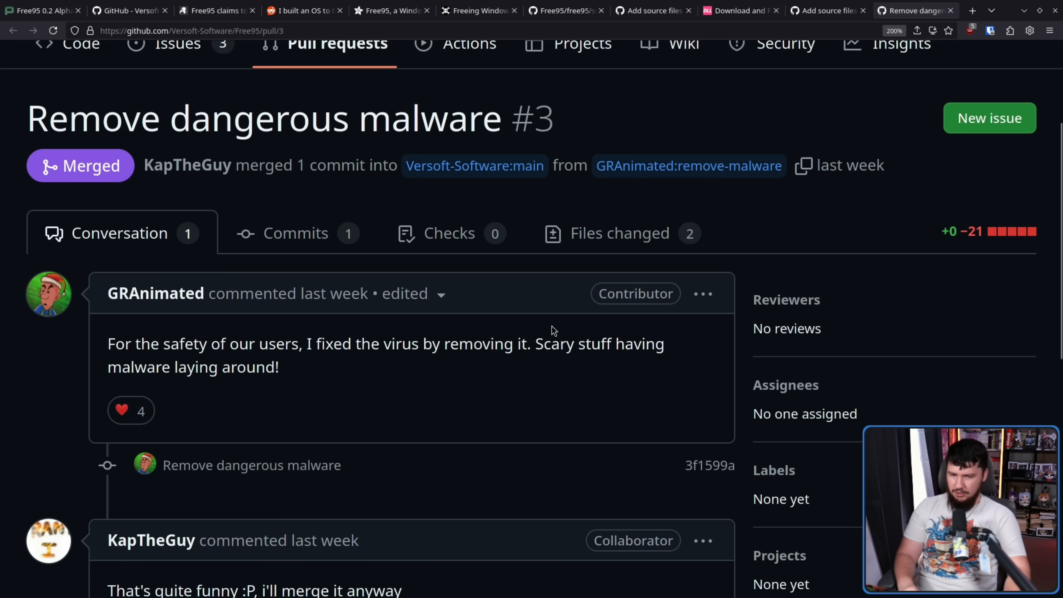
{"action": "scroll", "scroll_direction": "down", "scroll_amount": 3}
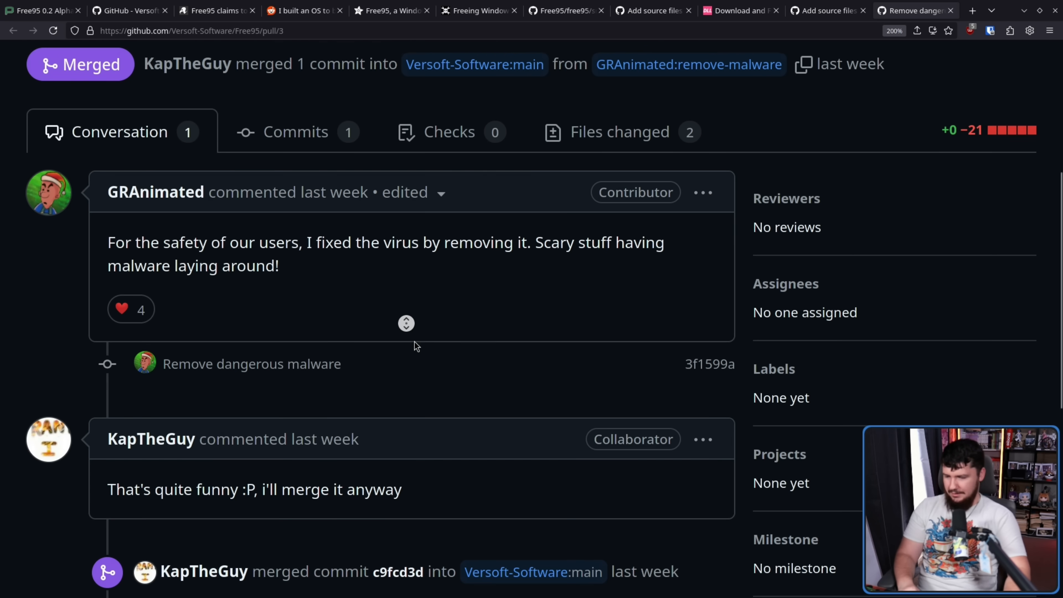
{"action": "scroll", "scroll_direction": "down", "scroll_amount": 3}
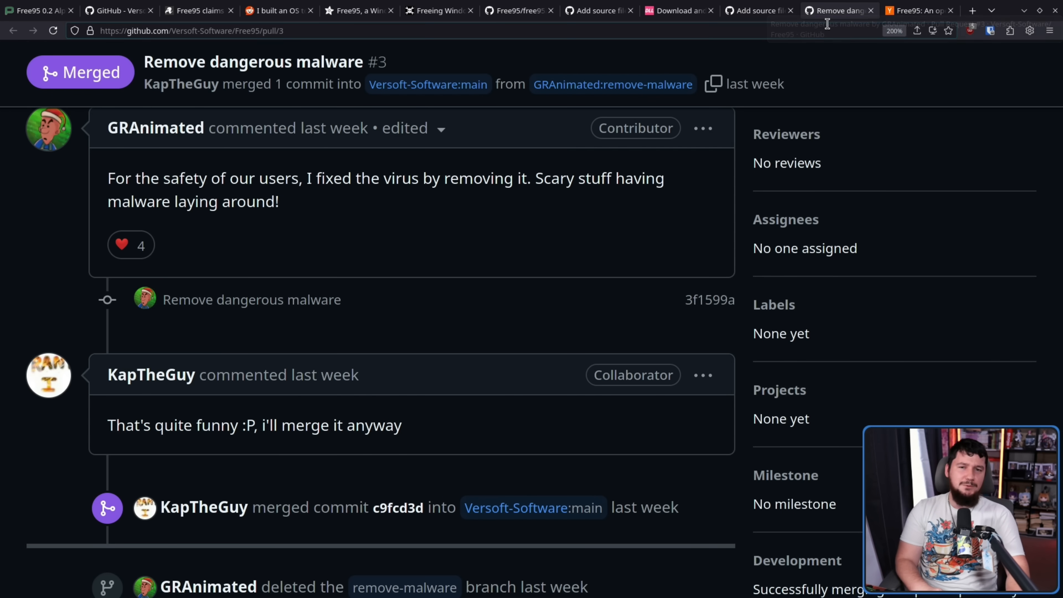
{"action": "left_click", "coordinate": [918, 10]}
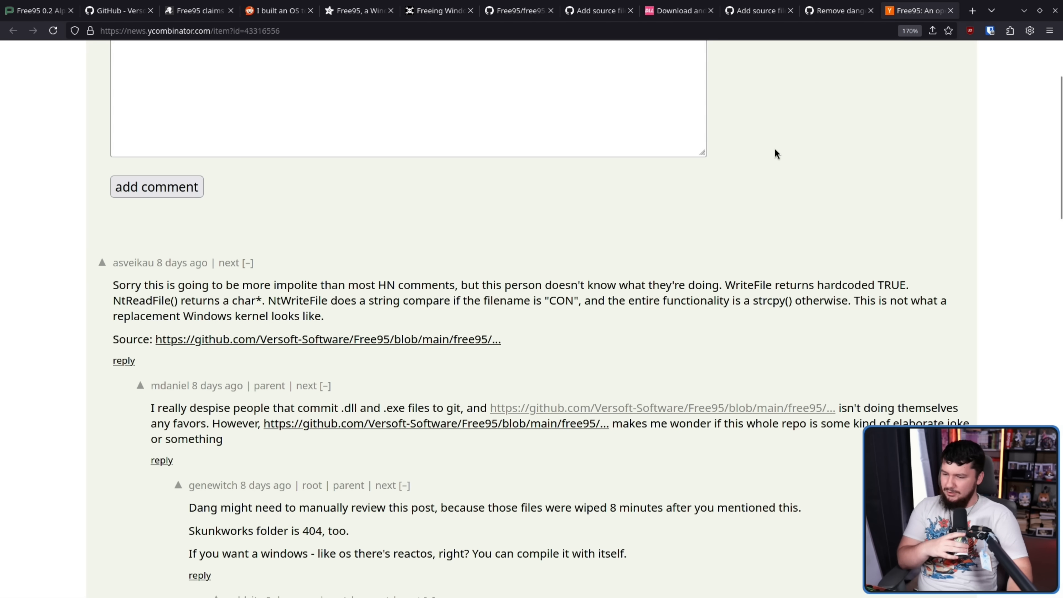
{"action": "mouse_move", "coordinate": [674, 217]}
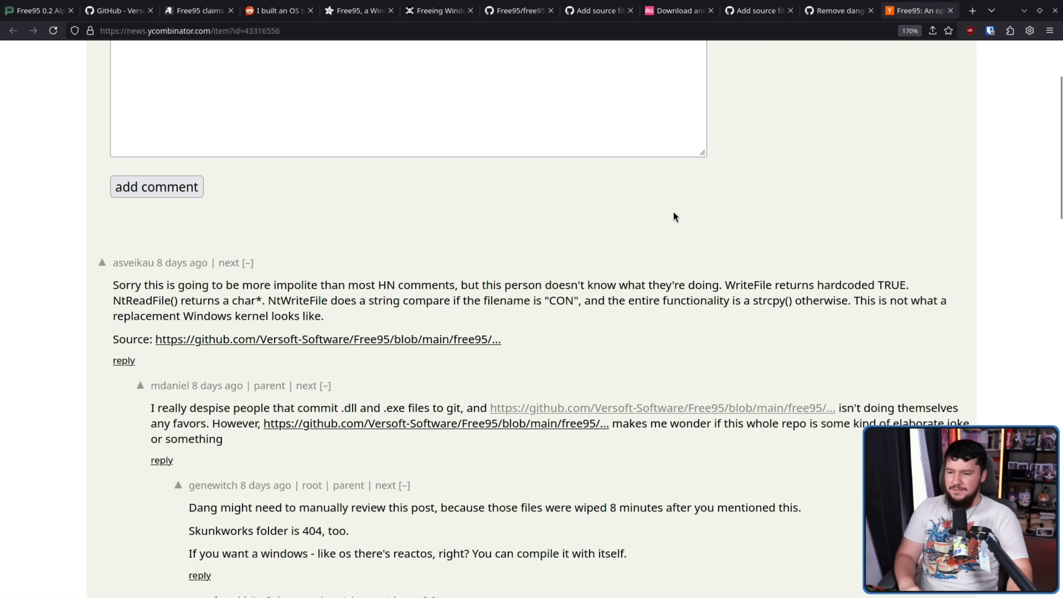
{"action": "mouse_move", "coordinate": [455, 283]}
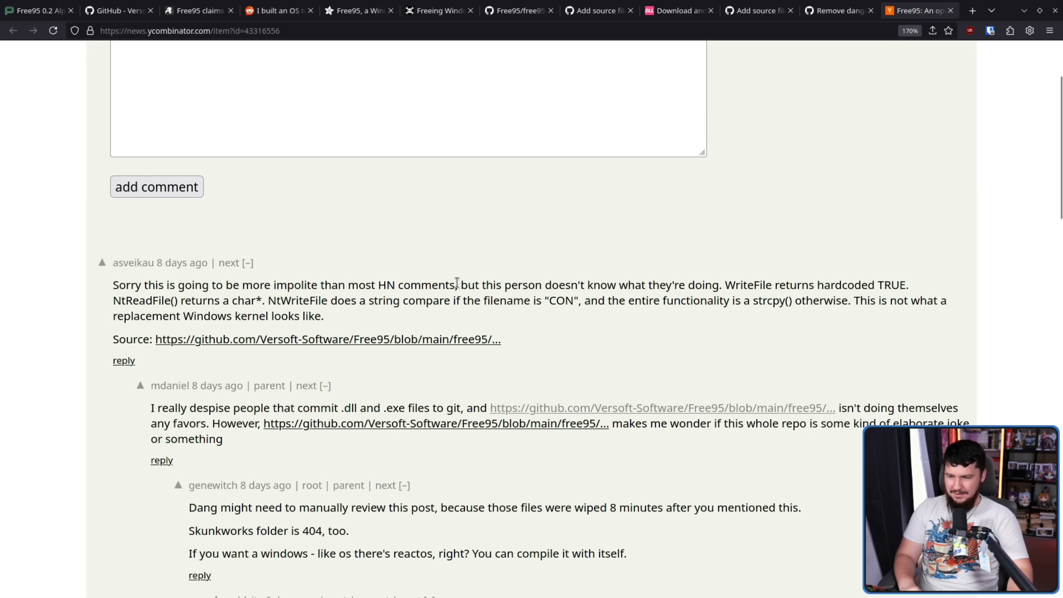
{"action": "left_click_drag", "start_coordinate": [113, 284], "coordinate": [458, 285]}
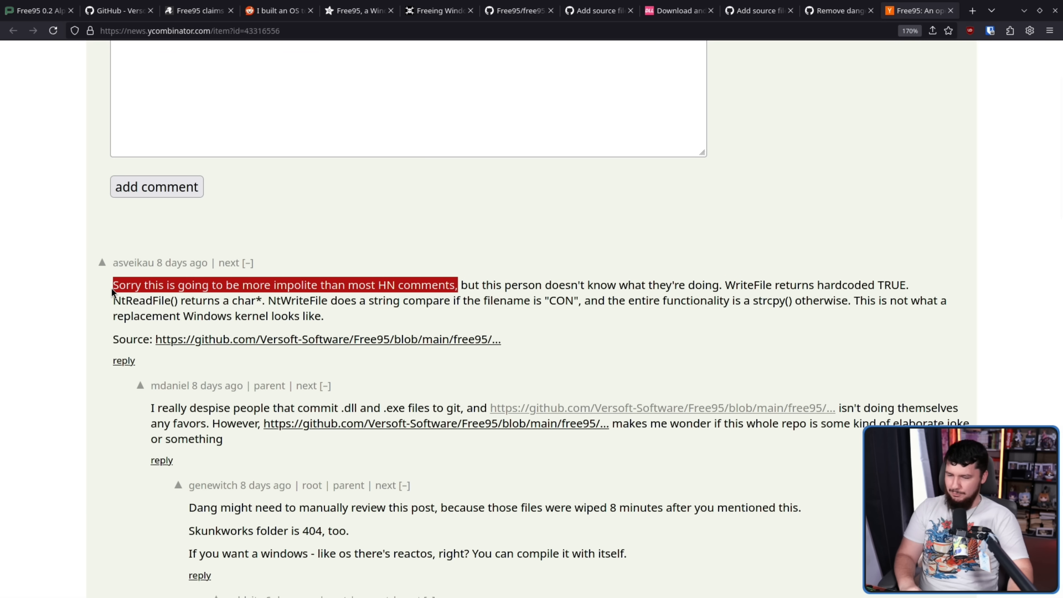
{"action": "left_click", "coordinate": [604, 292]}
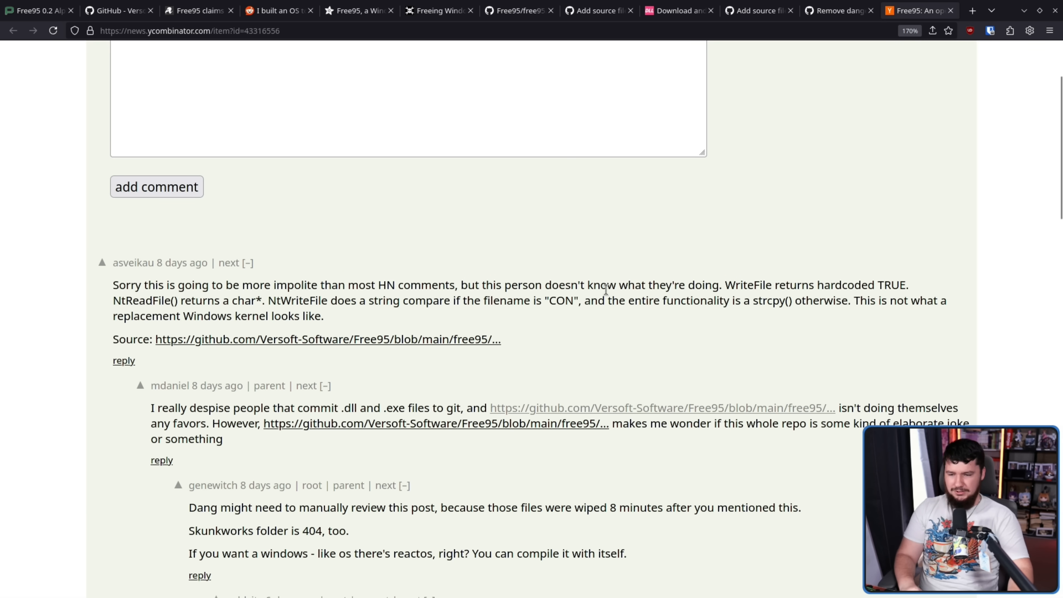
{"action": "mouse_move", "coordinate": [779, 281]}
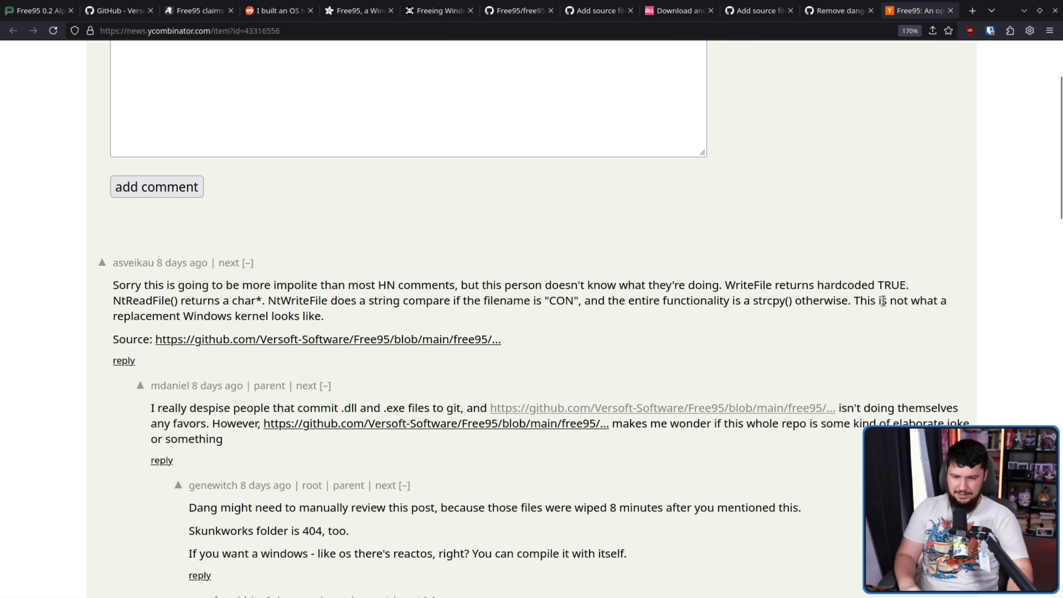
{"action": "mouse_move", "coordinate": [555, 328]}
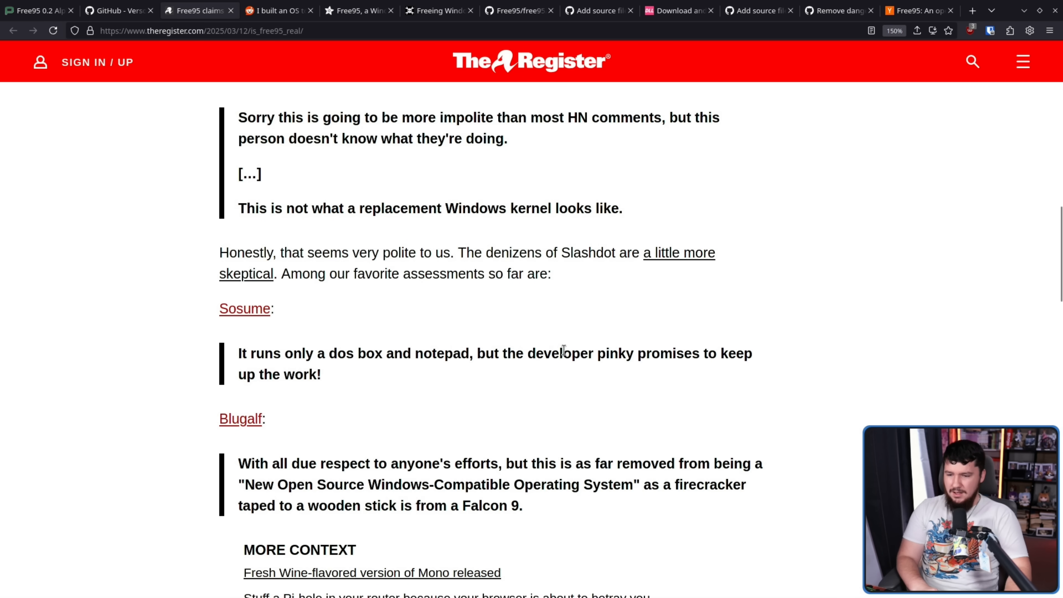
{"action": "mouse_move", "coordinate": [360, 371]}
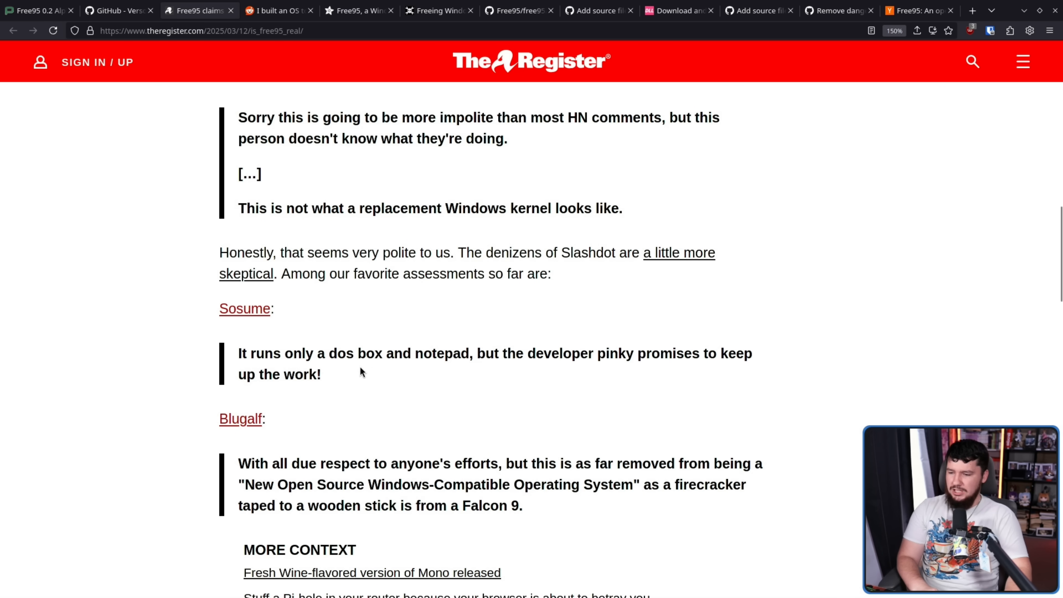
{"action": "scroll", "scroll_direction": "down", "scroll_amount": 3}
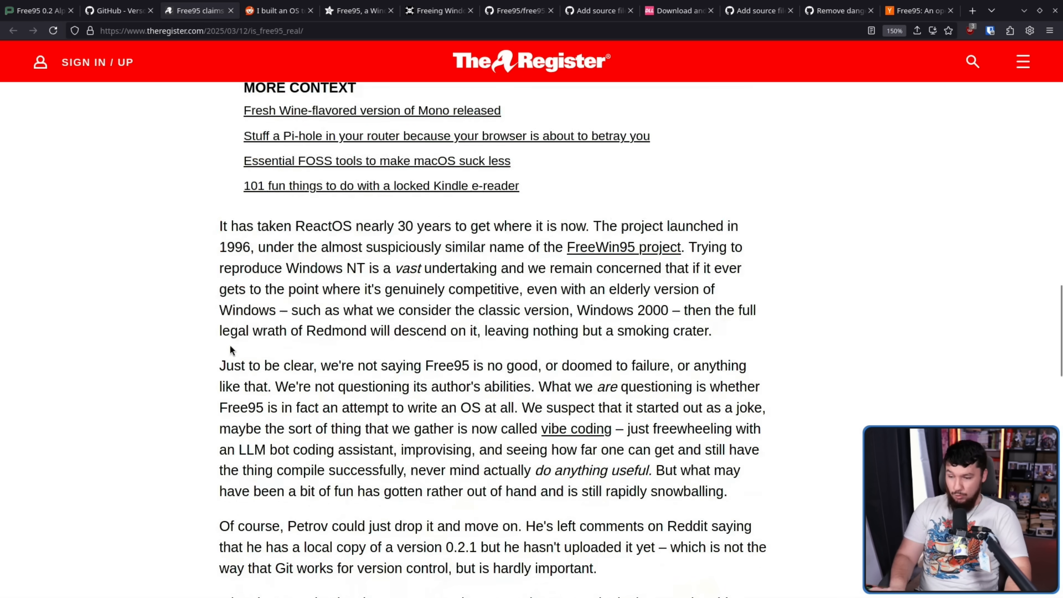
{"action": "scroll", "scroll_direction": "up", "scroll_amount": 3}
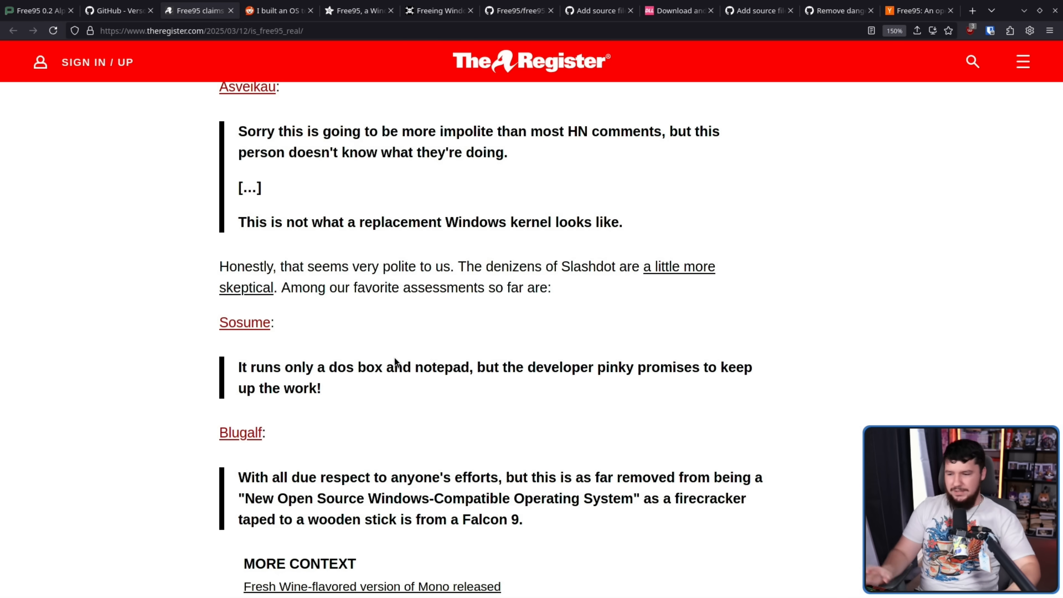
{"action": "scroll", "scroll_direction": "down", "scroll_amount": 3}
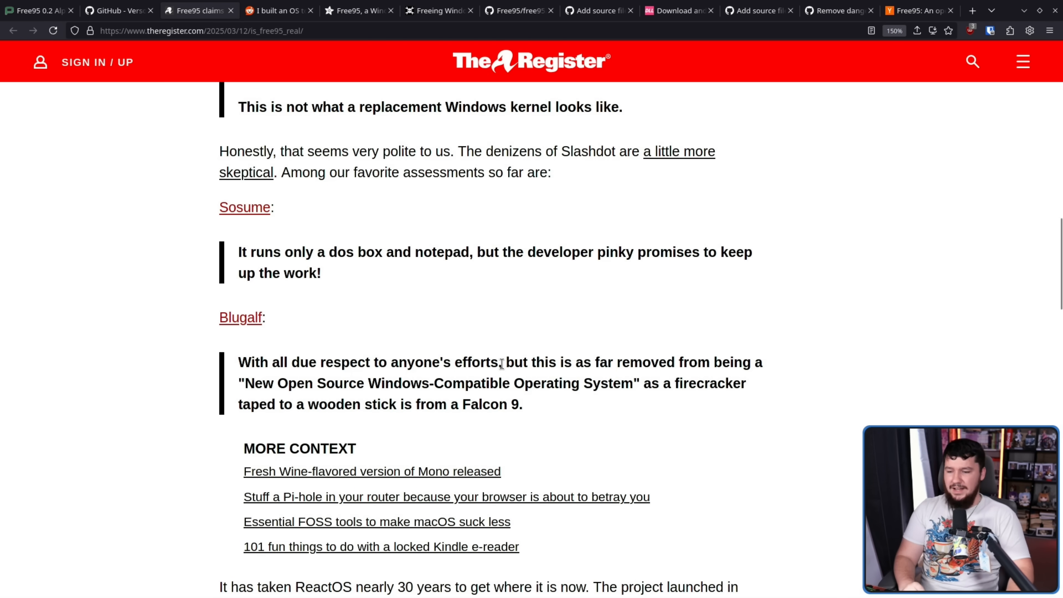
{"action": "mouse_move", "coordinate": [539, 362]}
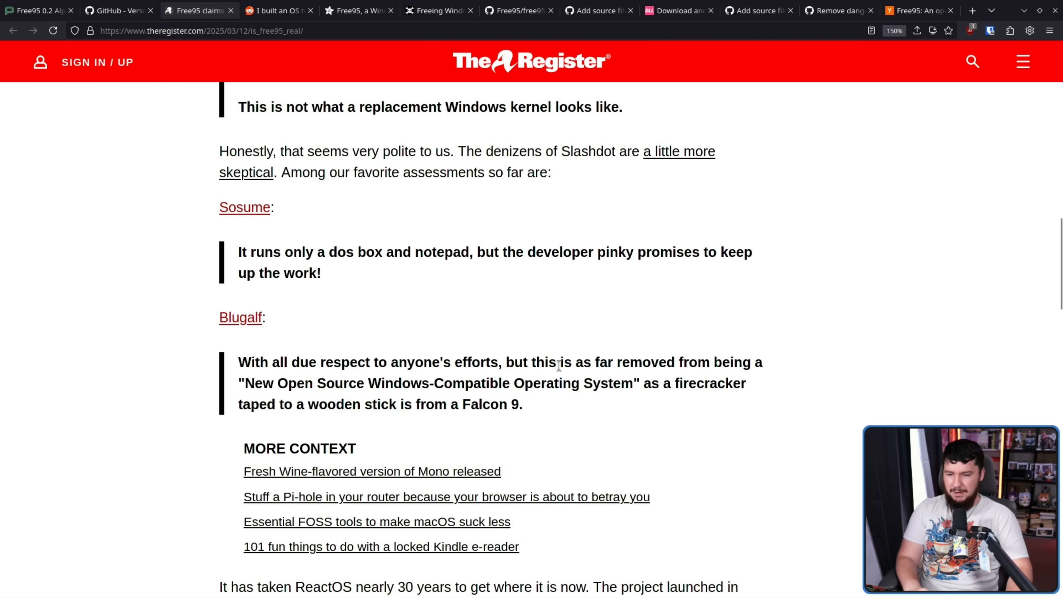
{"action": "mouse_move", "coordinate": [713, 380]}
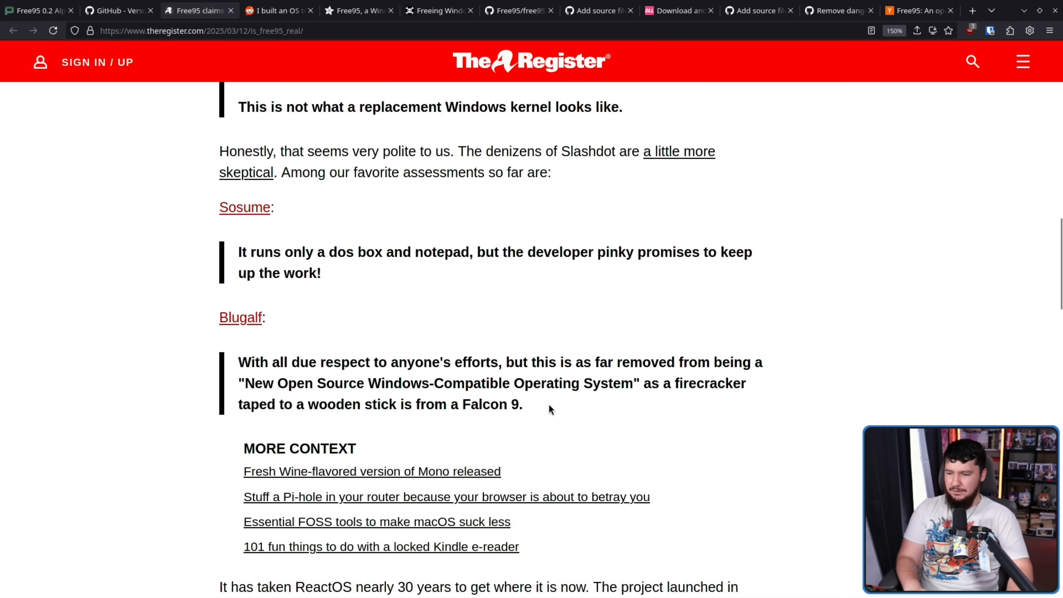
{"action": "scroll", "scroll_direction": "down", "scroll_amount": 3}
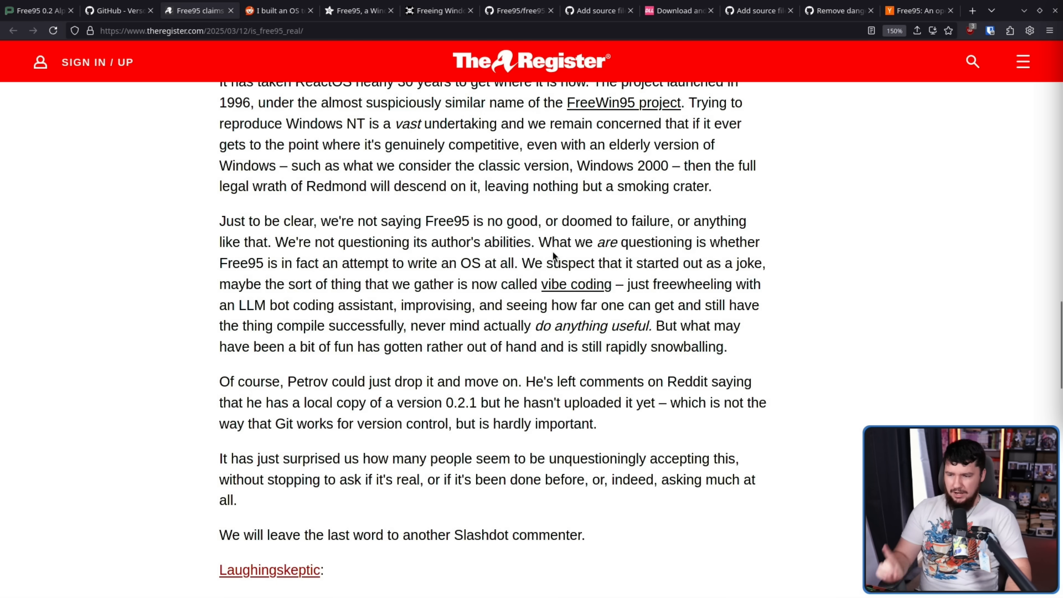
{"action": "mouse_move", "coordinate": [345, 268]}
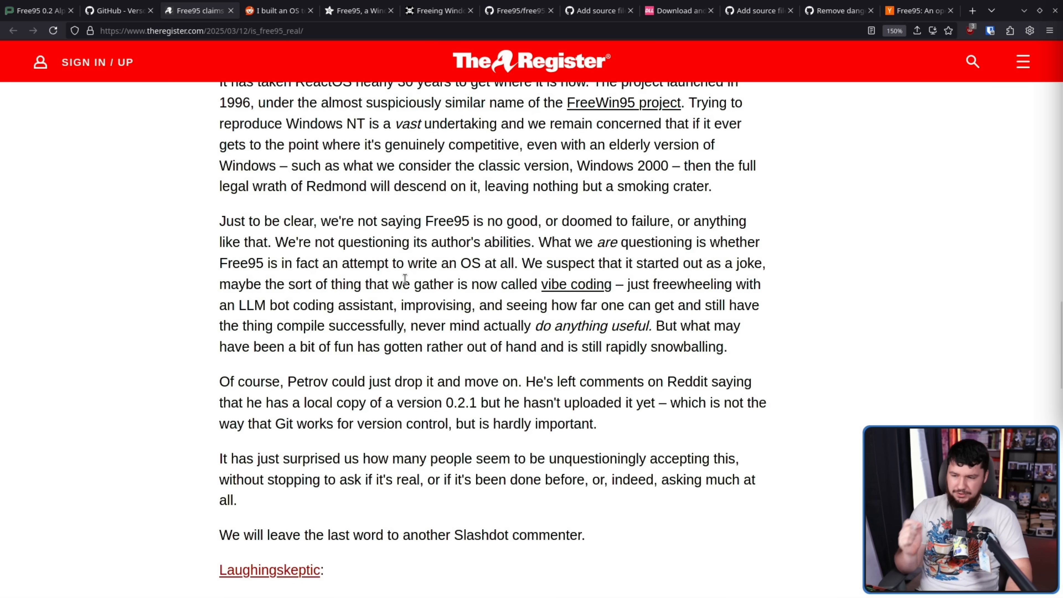
{"action": "left_click_drag", "start_coordinate": [498, 284], "coordinate": [611, 284]}
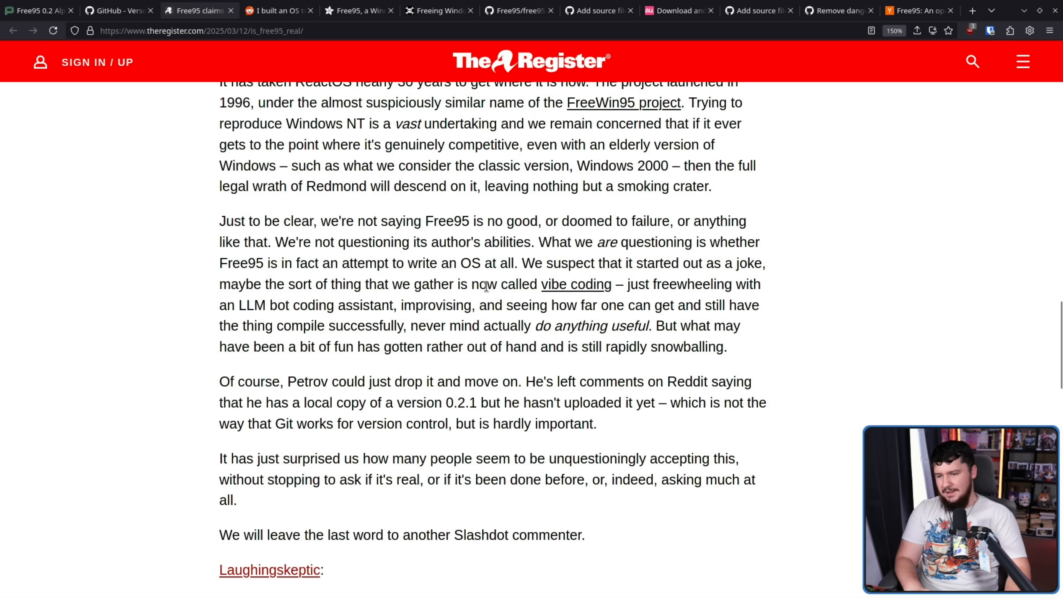
{"action": "left_click_drag", "start_coordinate": [470, 284], "coordinate": [610, 284]}
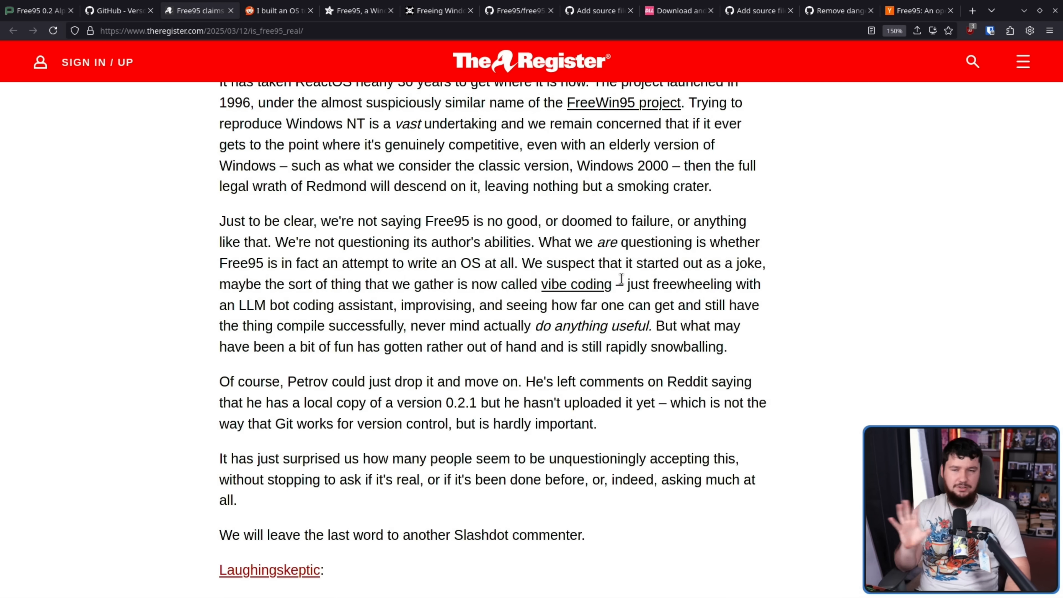
{"action": "scroll", "scroll_direction": "down", "scroll_amount": 3}
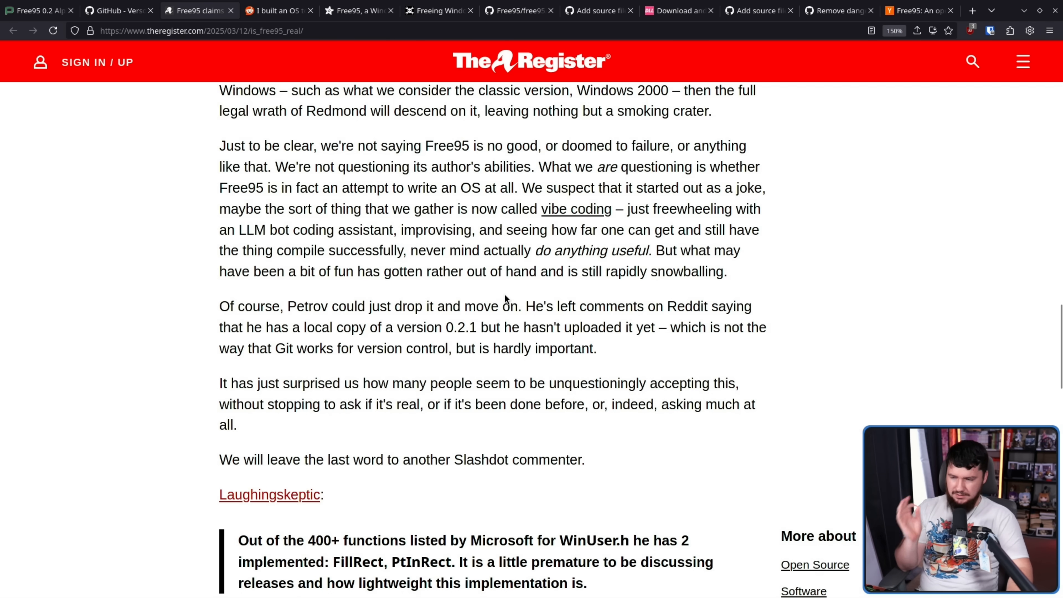
{"action": "mouse_move", "coordinate": [495, 290]}
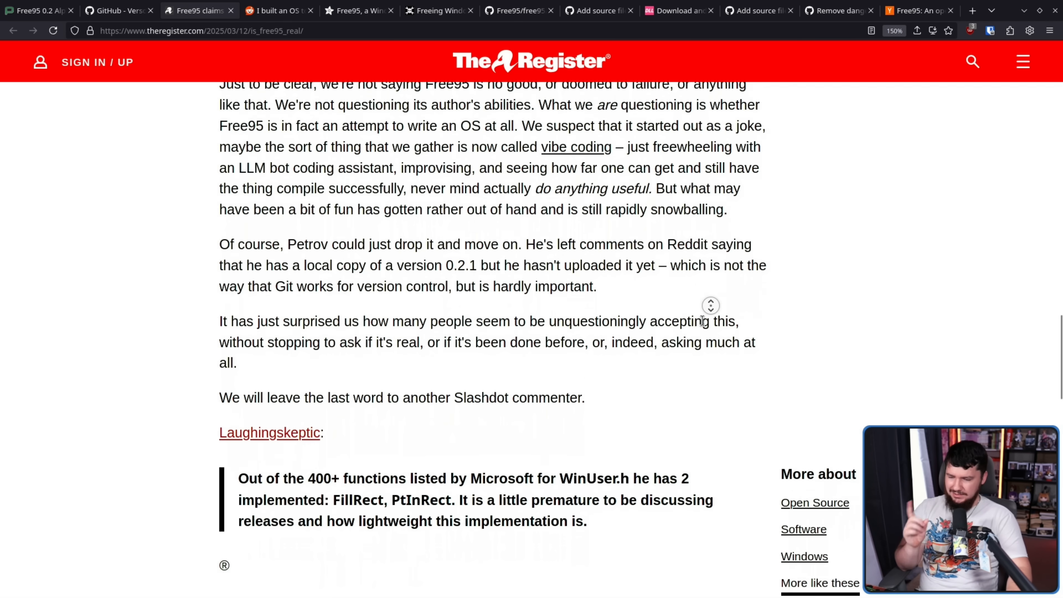
- Highlight The Register article's closing Slashdot quote about WinUser.h functions
{"action": "scroll", "scroll_direction": "down", "scroll_amount": 3}
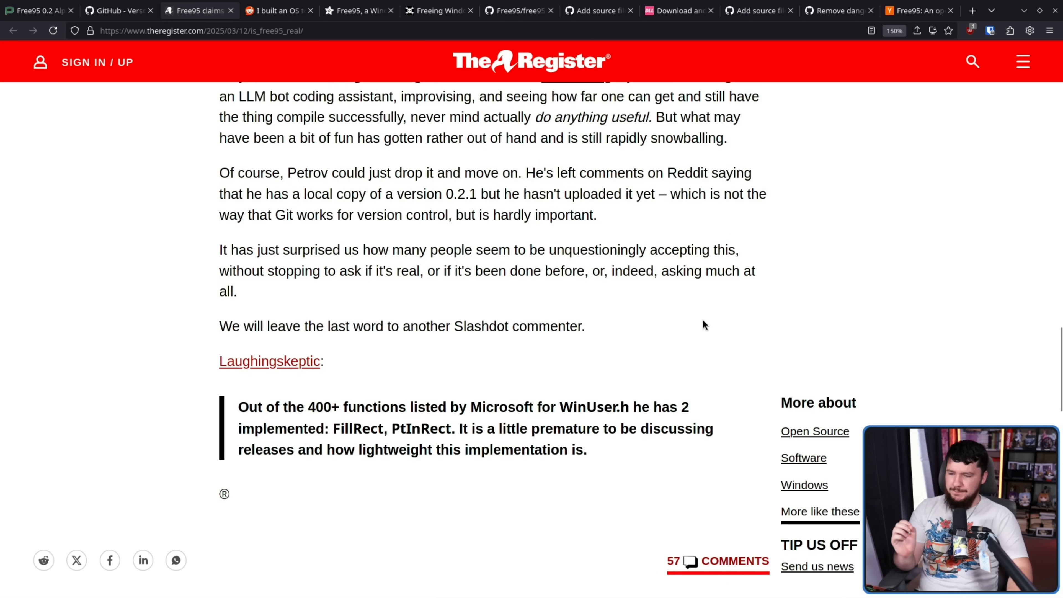
{"action": "mouse_move", "coordinate": [689, 335]}
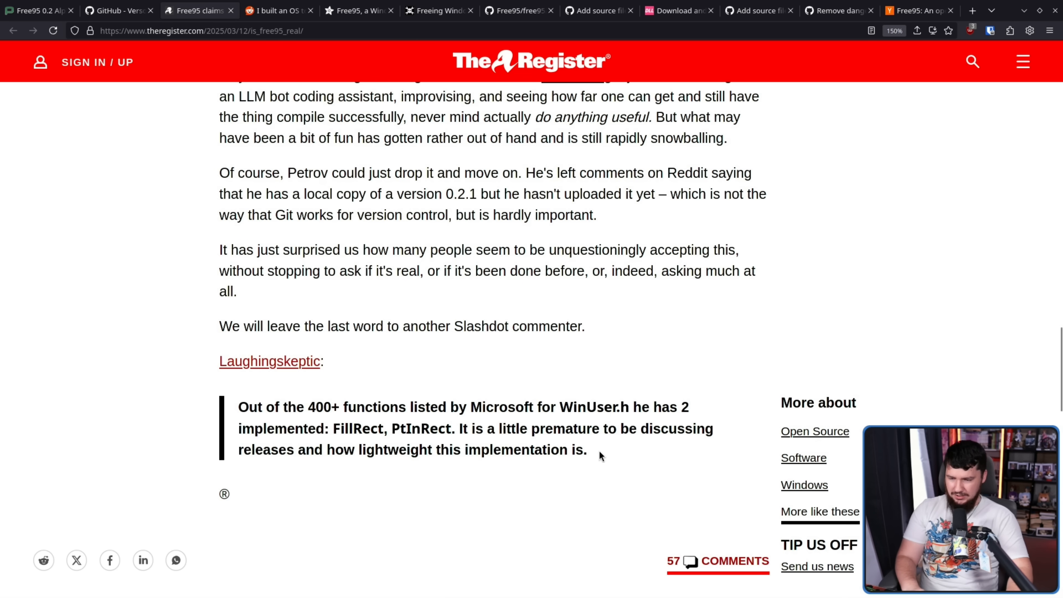
{"action": "left_click_drag", "start_coordinate": [238, 407], "coordinate": [587, 450]}
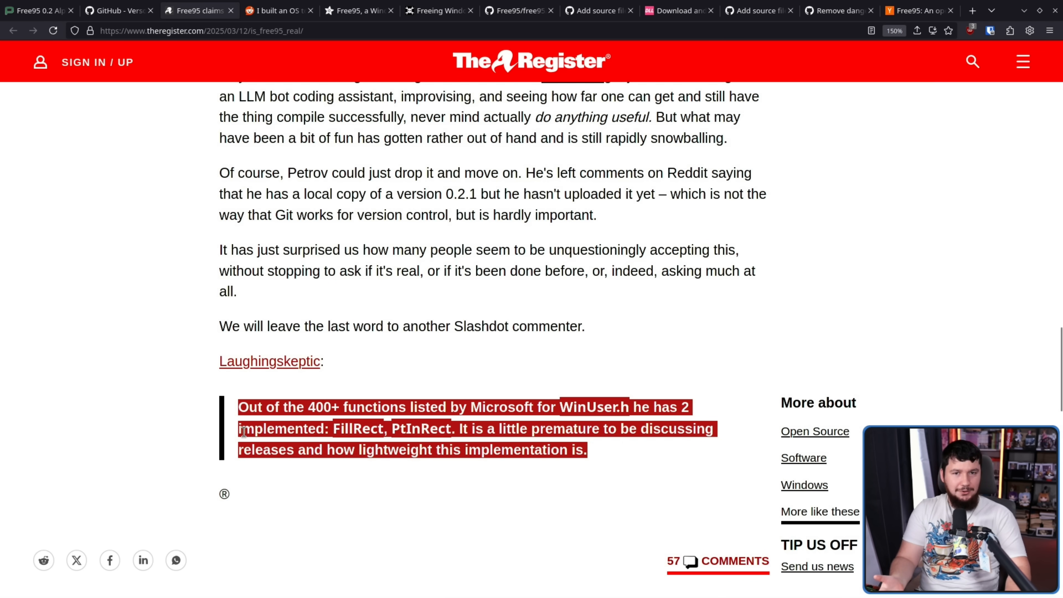
- From the remarks.txt tab, navigate to the Free95 repository's main page on GitHub
{"action": "left_click", "coordinate": [519, 10]}
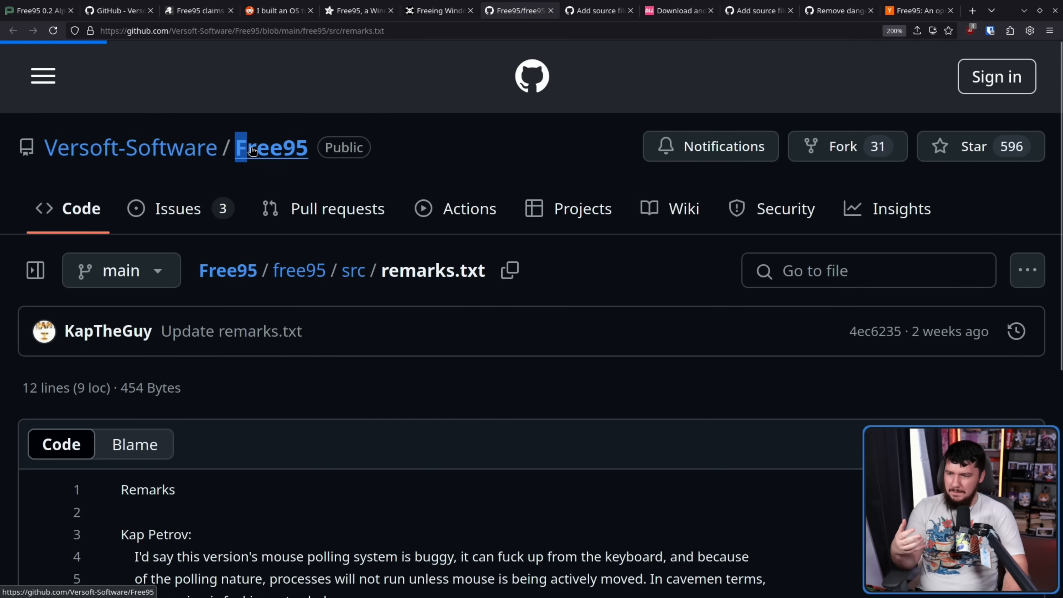
{"action": "left_click", "coordinate": [272, 147]}
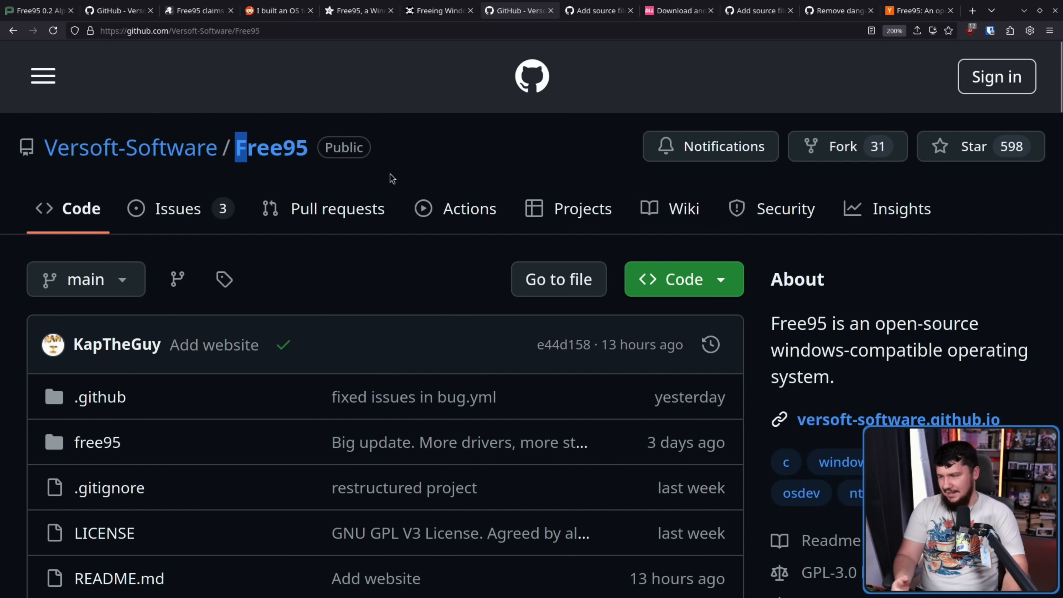